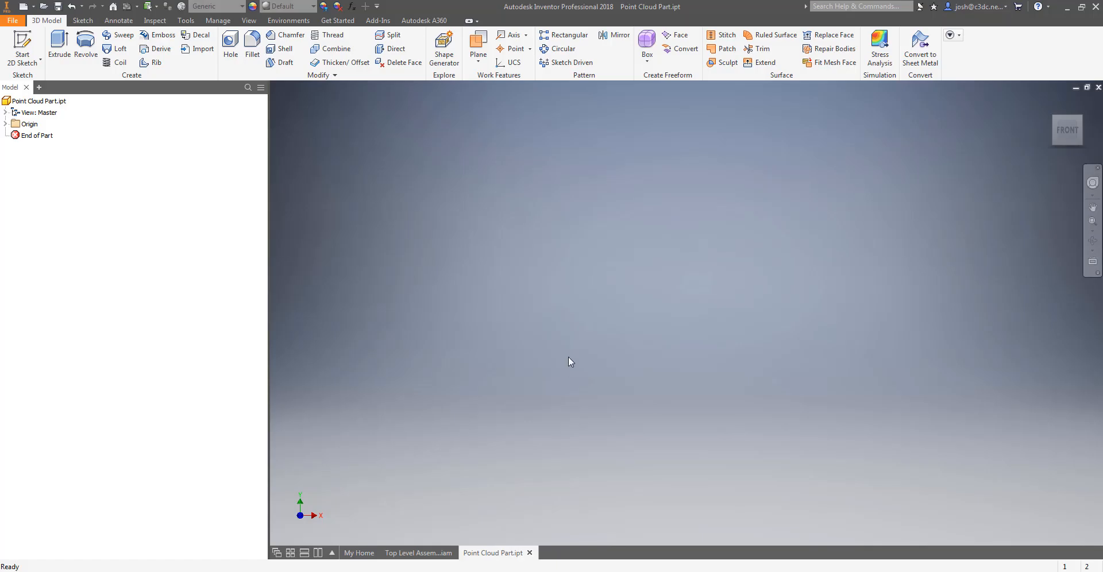
{"action": "mouse_move", "coordinate": [574, 345]}
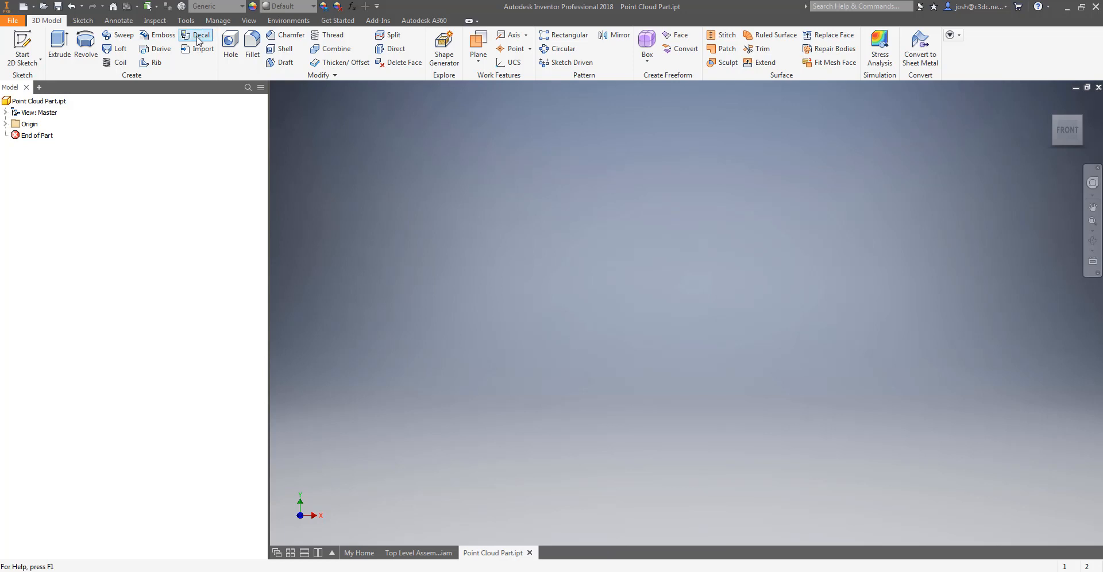
Step: Show the Manage point cloud tools in the part, then in the Top Level Assembly
{"action": "left_click", "coordinate": [218, 20]}
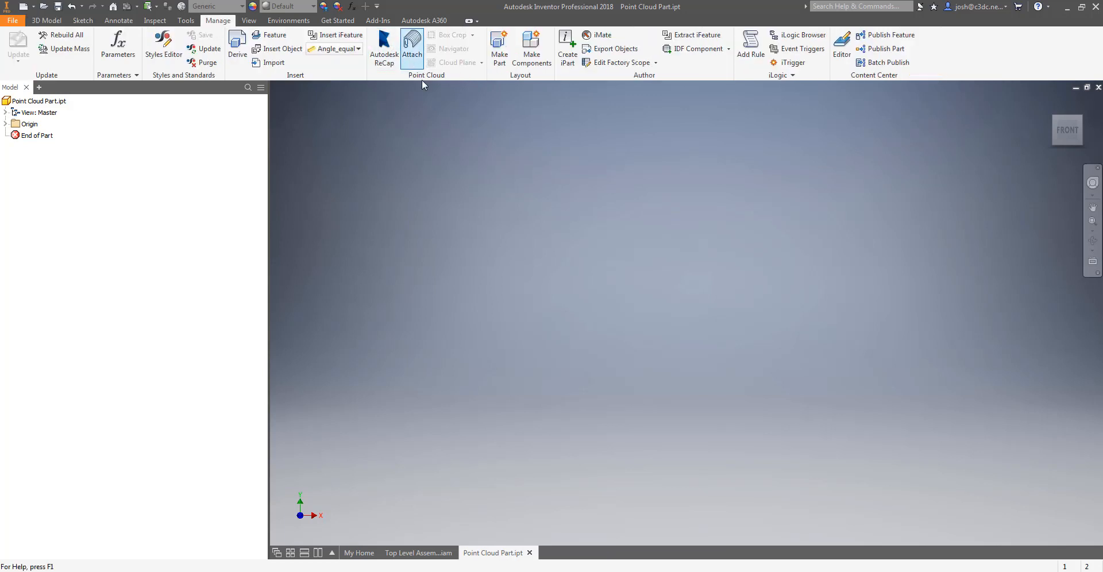
{"action": "left_click", "coordinate": [419, 553]}
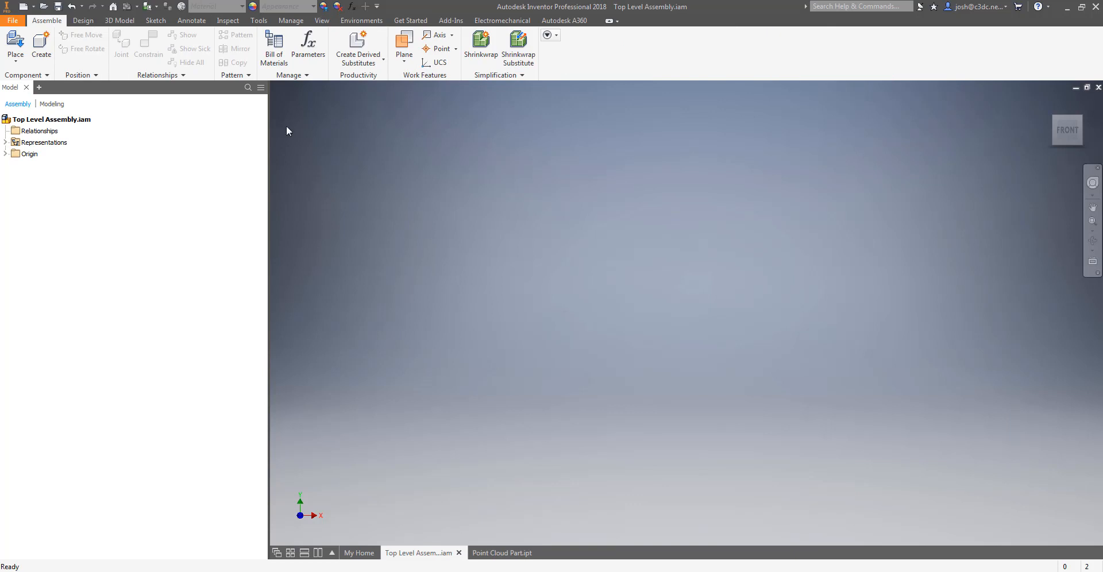
{"action": "left_click", "coordinate": [291, 21]}
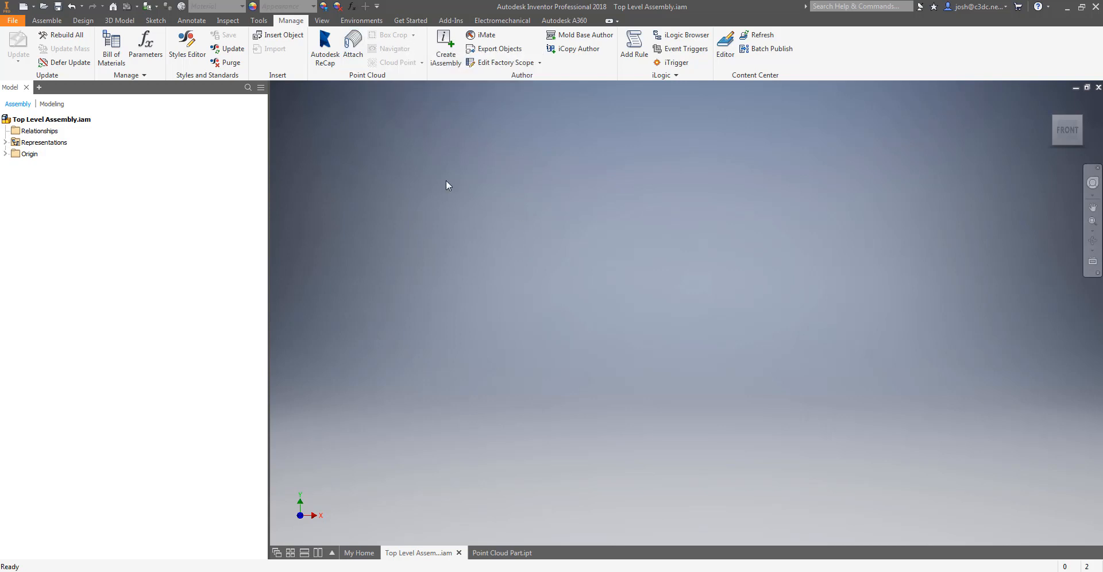
{"action": "mouse_move", "coordinate": [451, 196]}
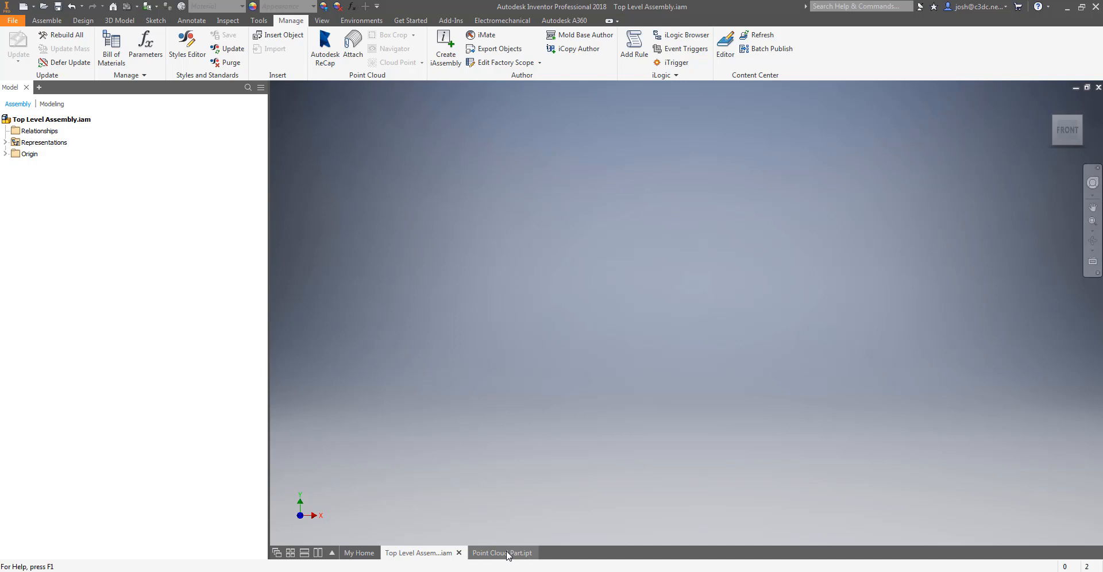
Step: Place Point Cloud Part in the assembly and start a Flush constraint from its component menu
{"action": "left_click", "coordinate": [498, 553]}
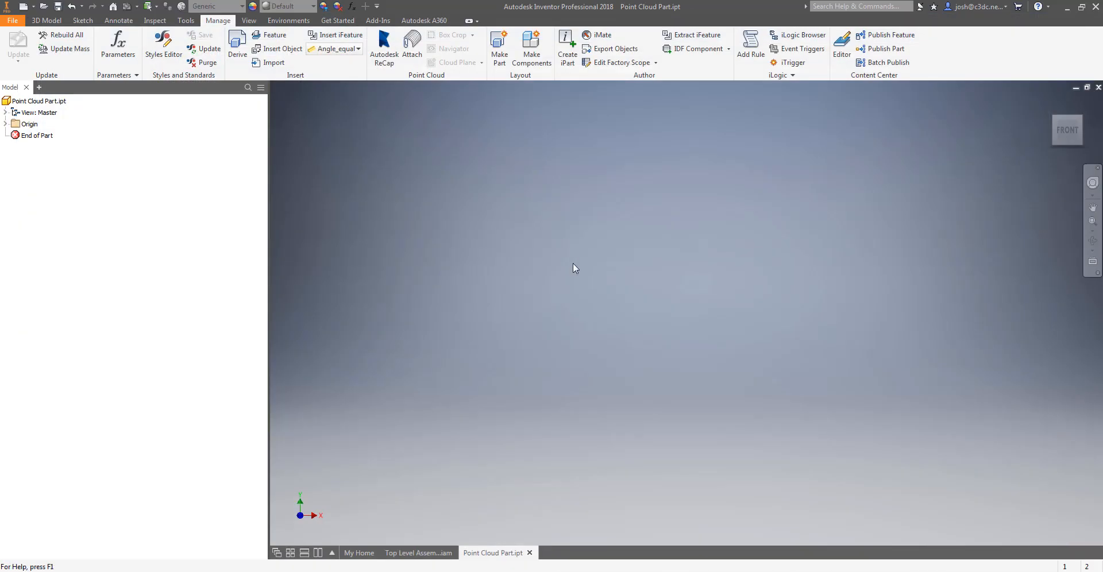
{"action": "left_click", "coordinate": [419, 553]}
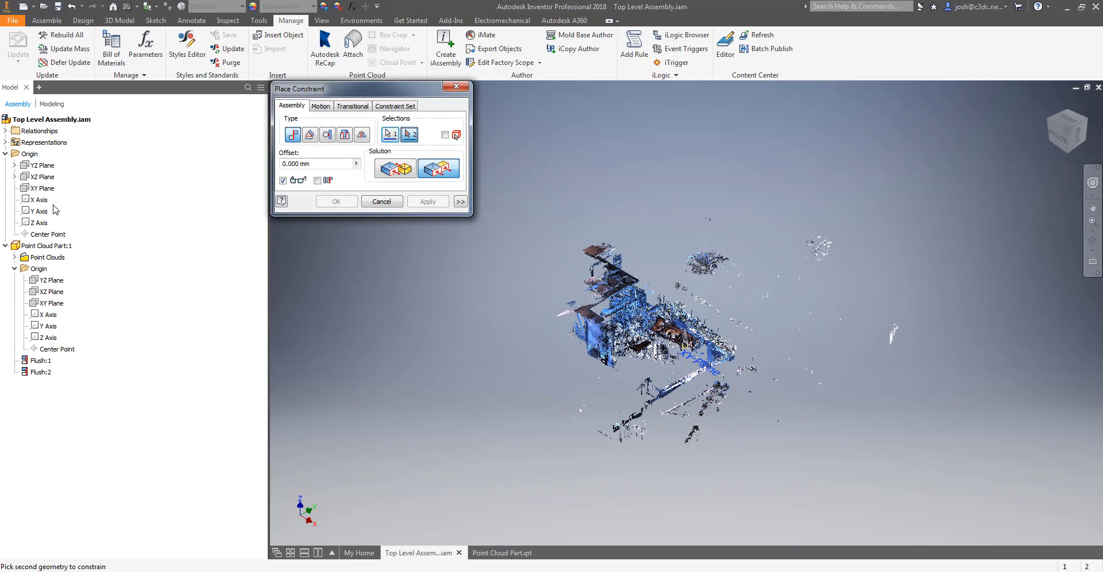
{"action": "right_click", "coordinate": [46, 246]}
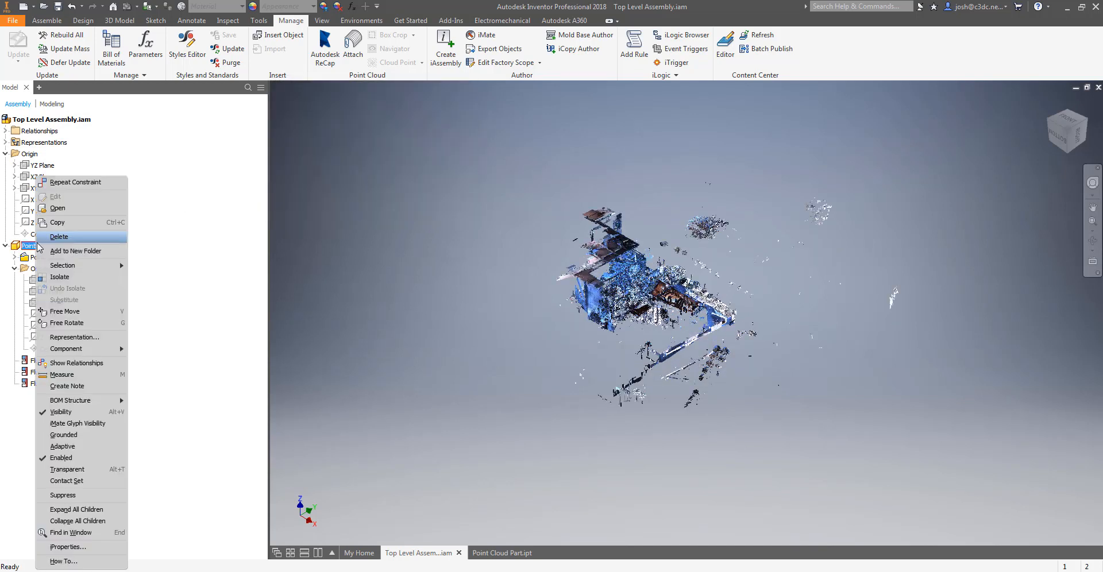
{"action": "mouse_move", "coordinate": [67, 481]}
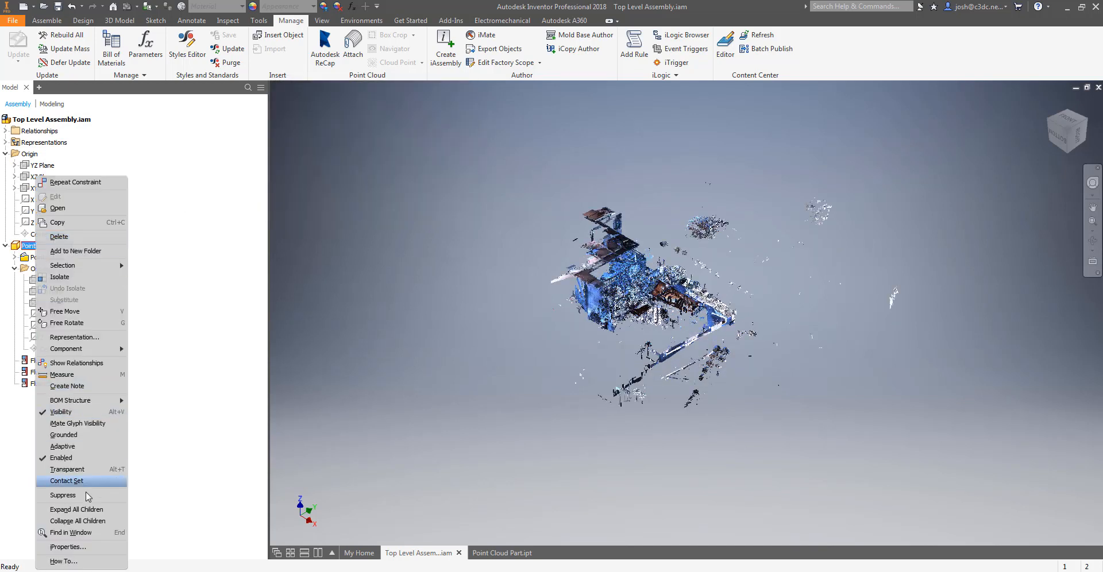
{"action": "mouse_move", "coordinate": [64, 495]}
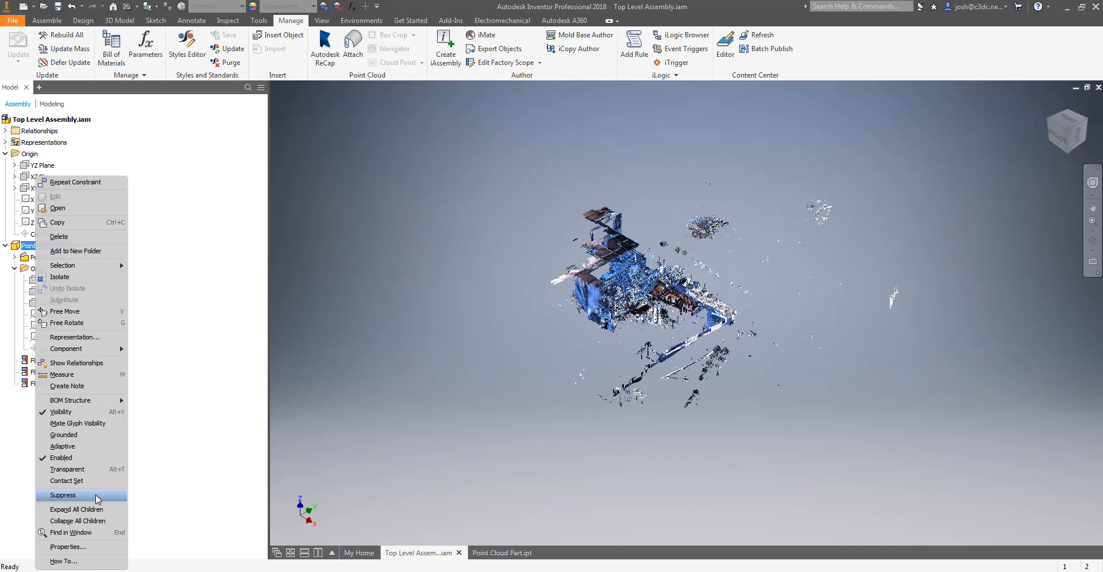
{"action": "left_click", "coordinate": [76, 509]}
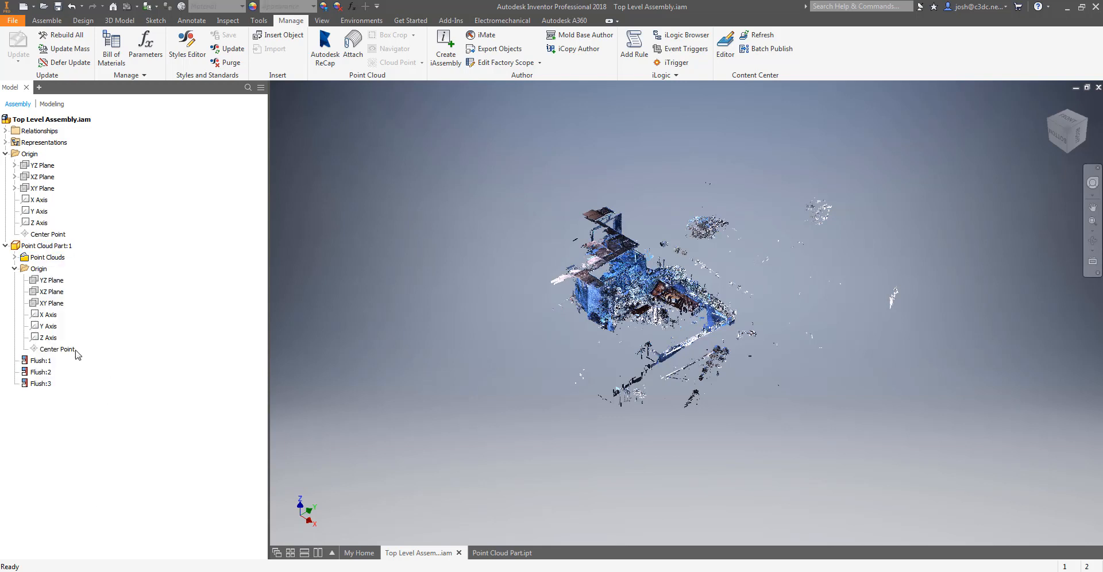
Step: Flush the part's origin planes to the assembly origin, leaving Point Cloud Part:1 selected
{"action": "left_click", "coordinate": [58, 348]}
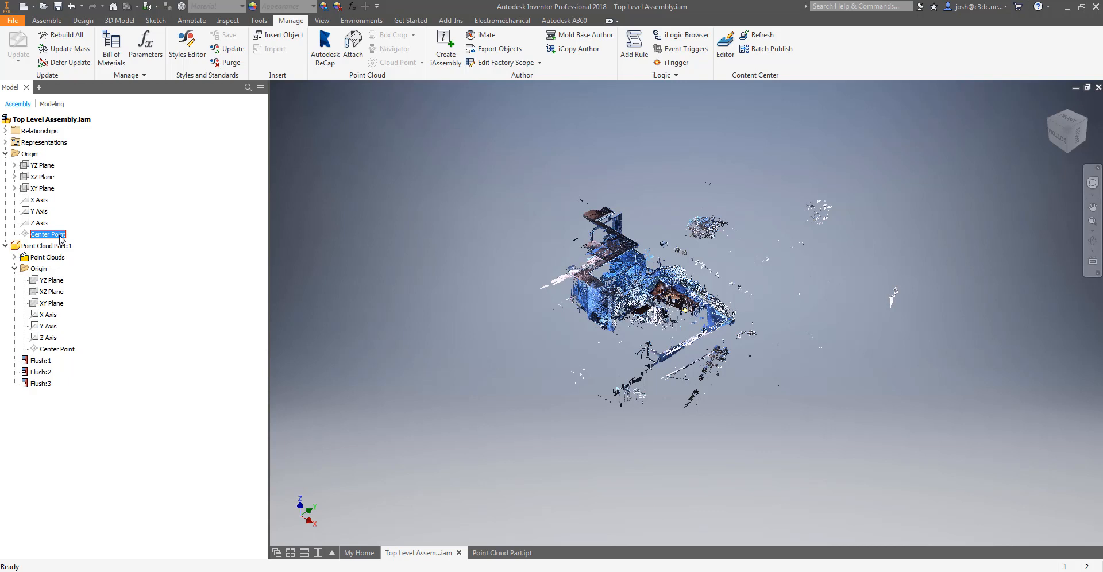
{"action": "left_click", "coordinate": [46, 246]}
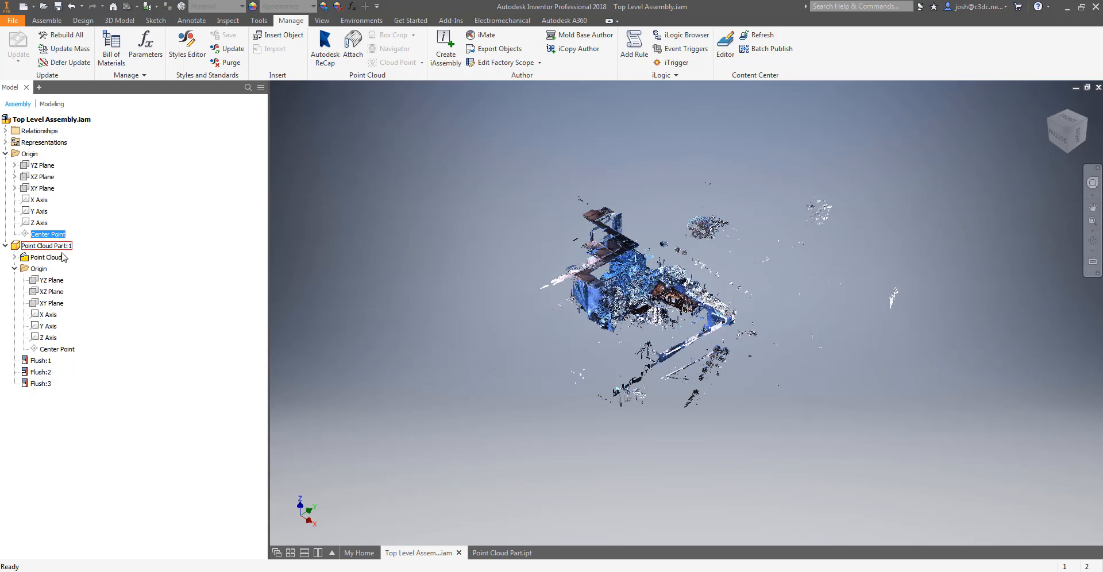
{"action": "left_click", "coordinate": [46, 245]}
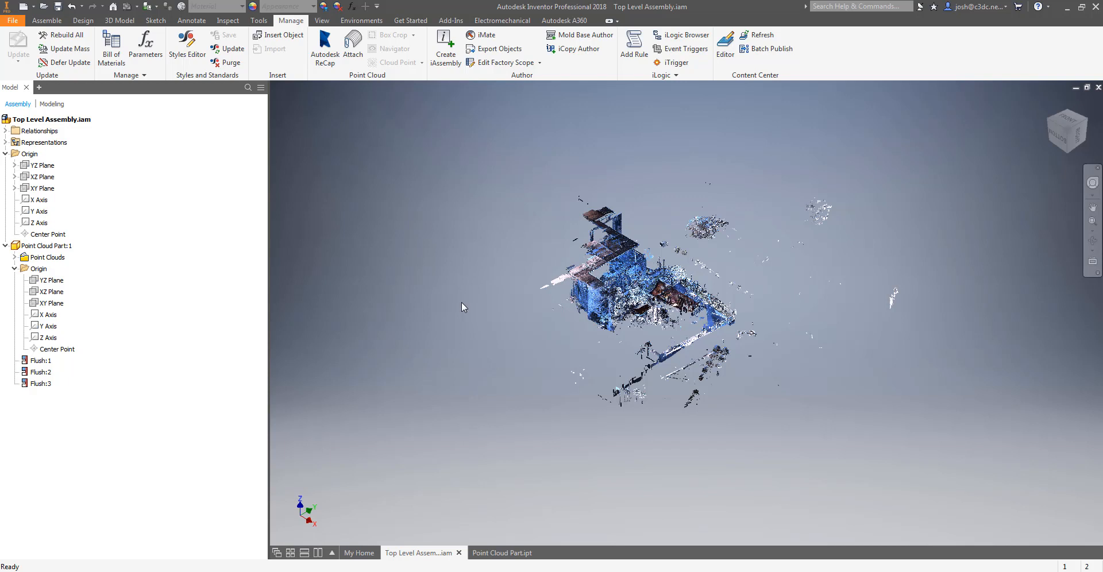
{"action": "mouse_move", "coordinate": [434, 172]}
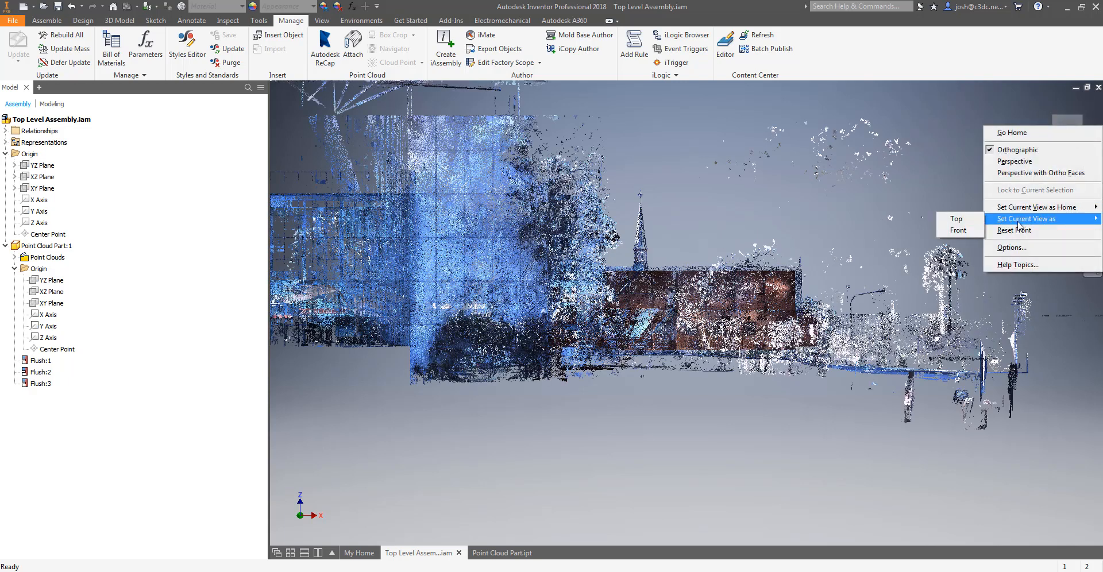
Step: Set the current orientation as Front view in the assembly and in Point Cloud Part.ipt
{"action": "left_click", "coordinate": [956, 230]}
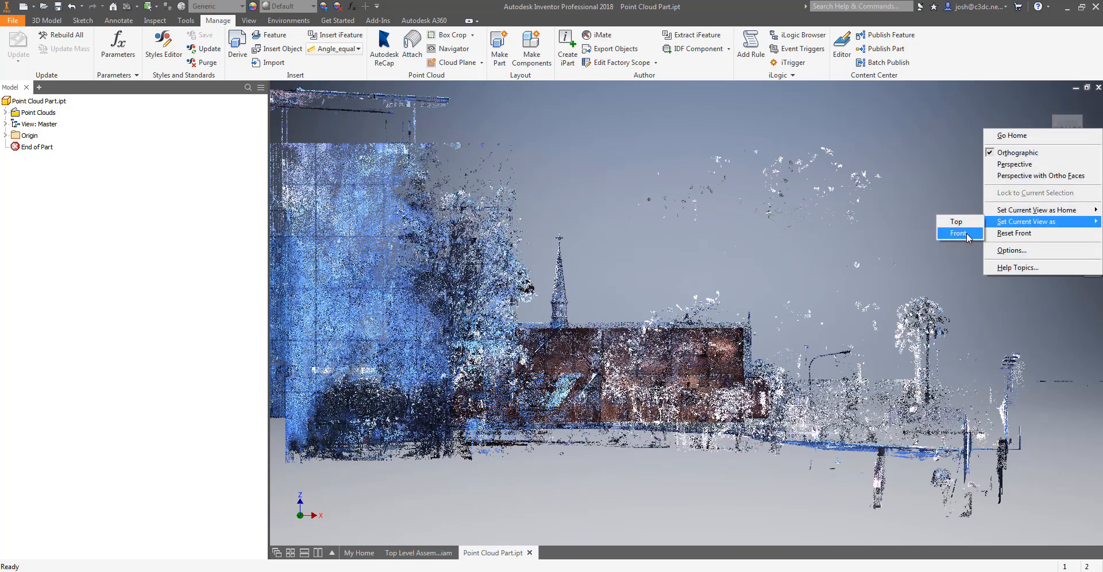
{"action": "left_click", "coordinate": [957, 233]}
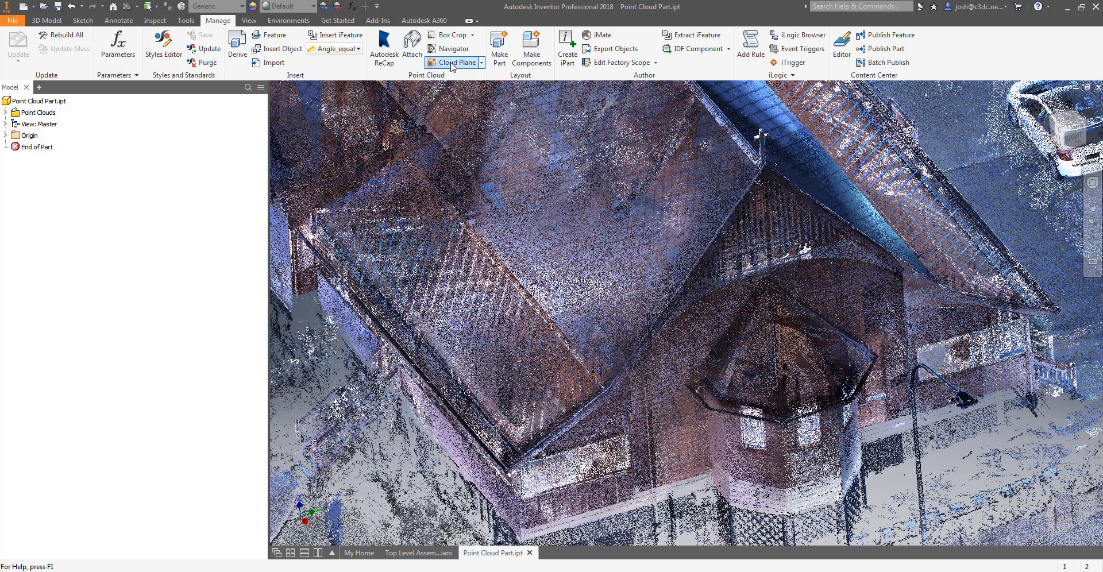
{"action": "left_click", "coordinate": [452, 63]}
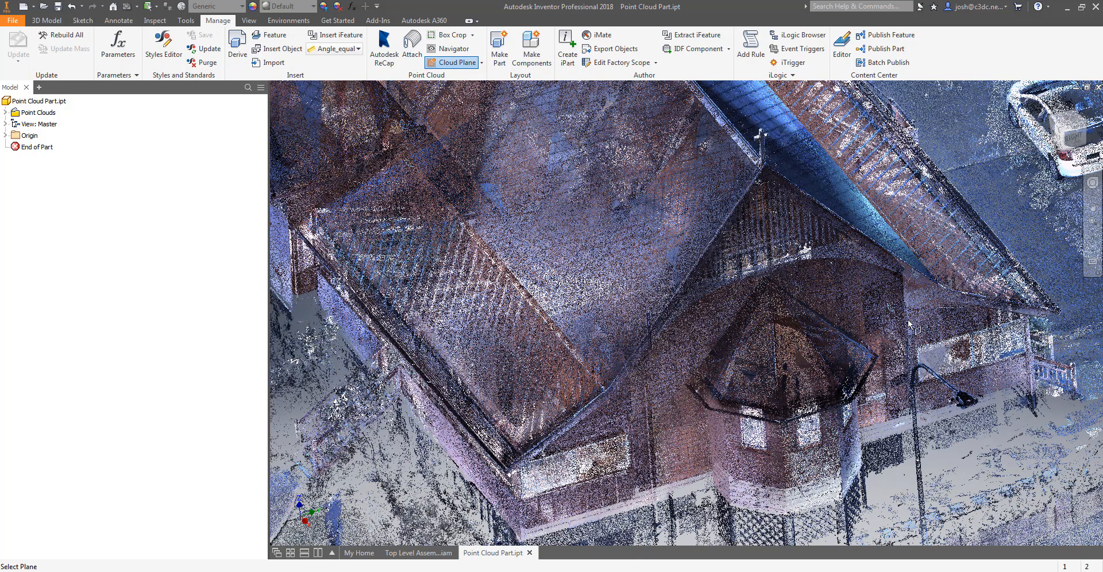
{"action": "left_click", "coordinate": [915, 327]}
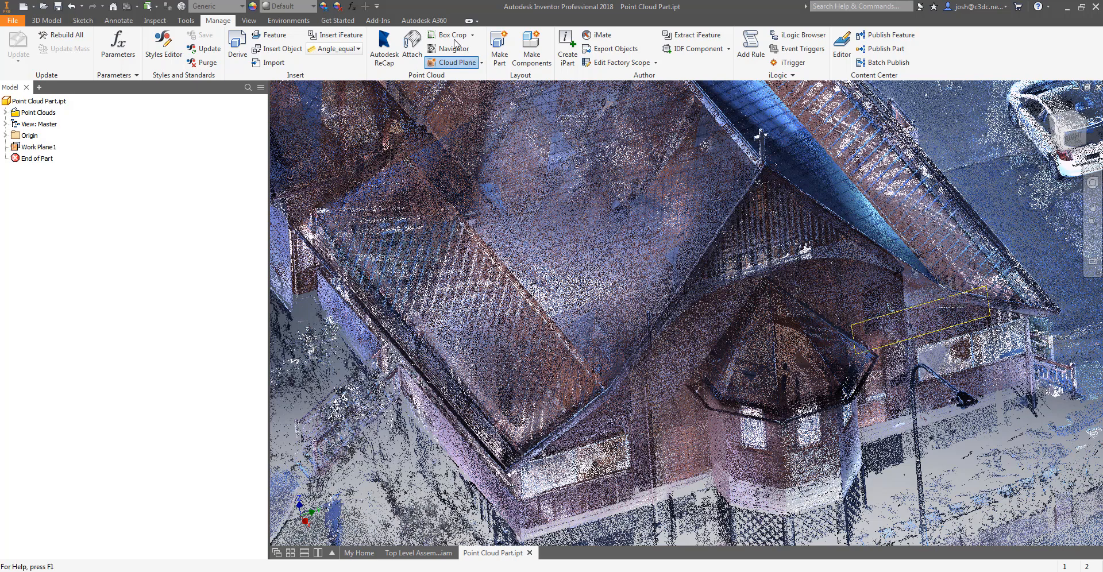
{"action": "left_click", "coordinate": [453, 35]}
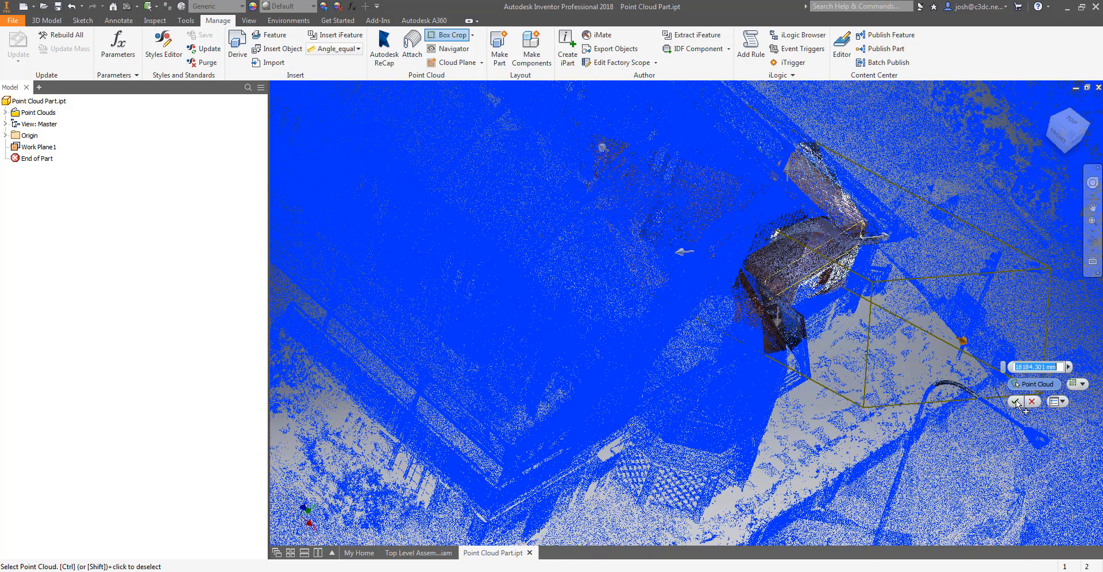
{"action": "left_click", "coordinate": [1016, 402]}
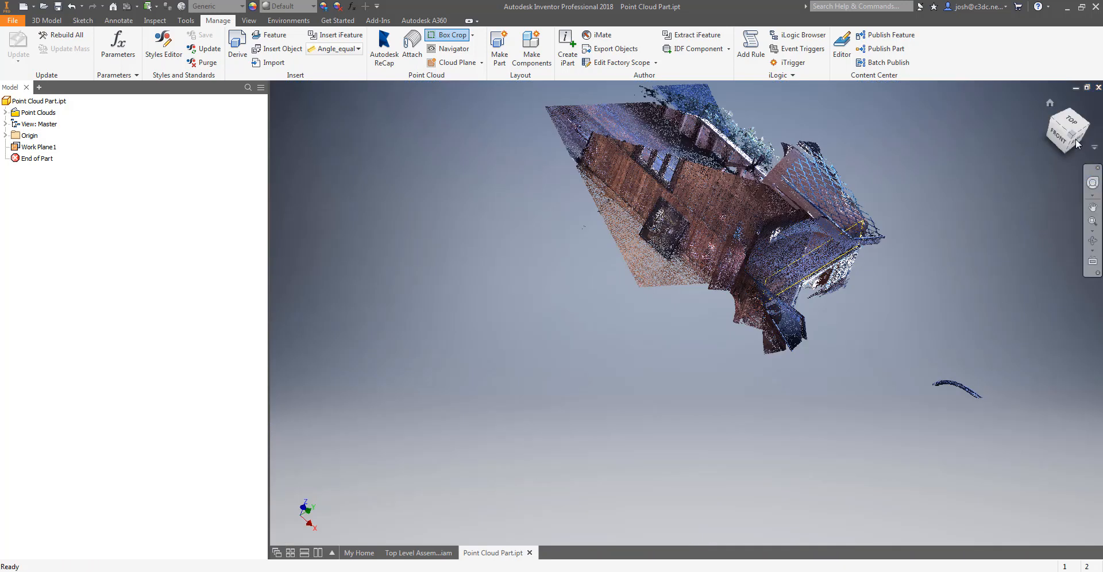
{"action": "left_click", "coordinate": [1076, 144]}
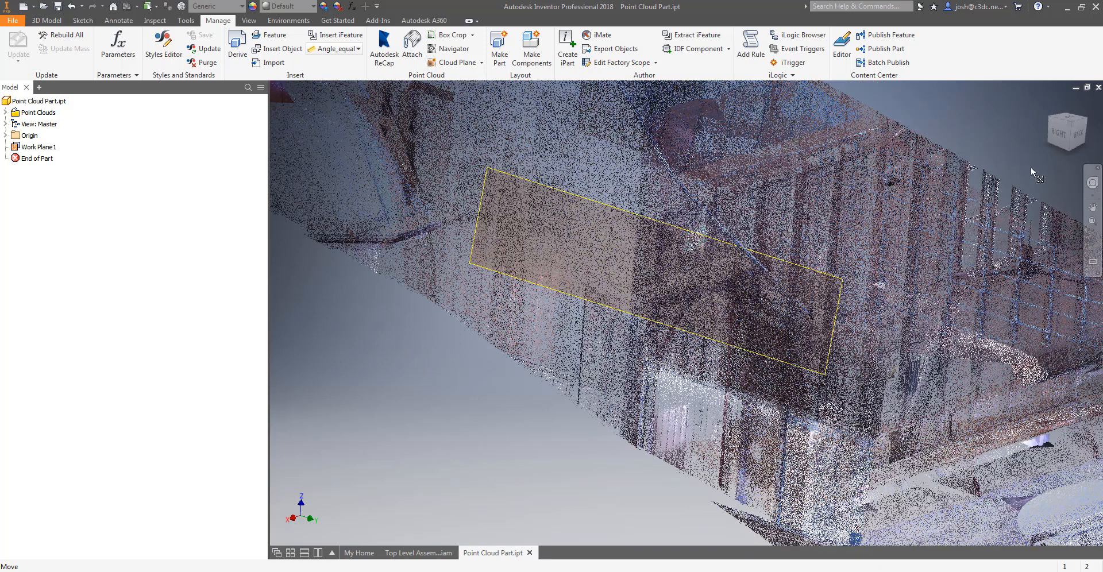
{"action": "mouse_move", "coordinate": [1043, 188]}
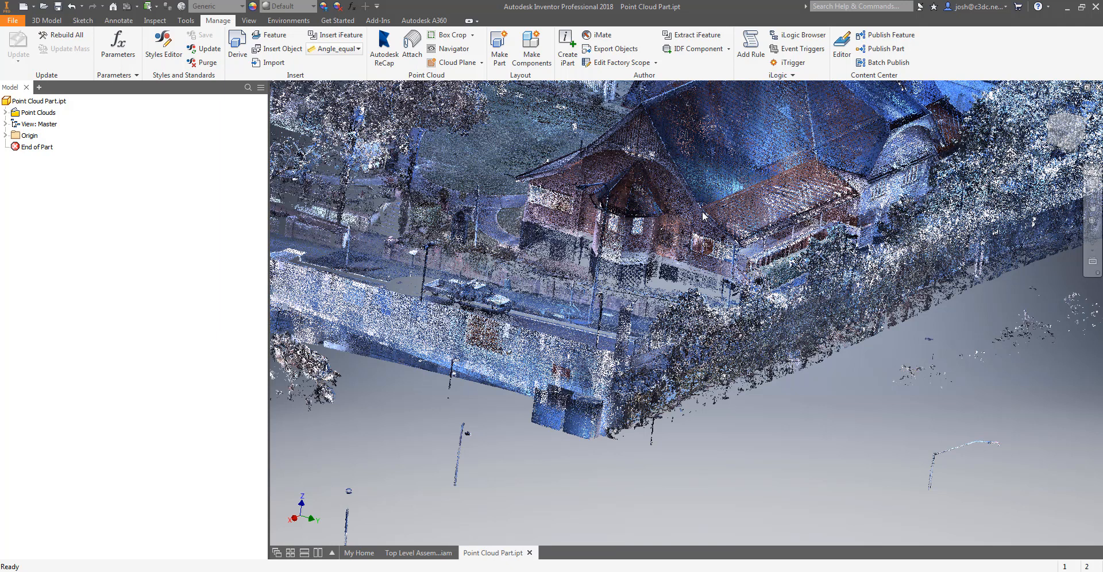
{"action": "mouse_move", "coordinate": [519, 558]}
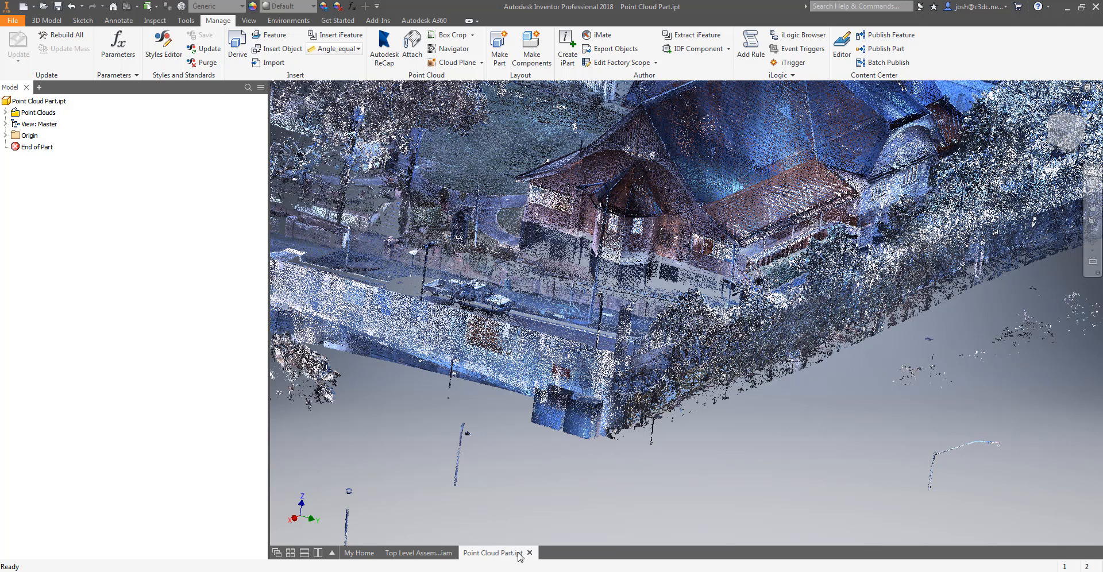
{"action": "mouse_move", "coordinate": [470, 302]}
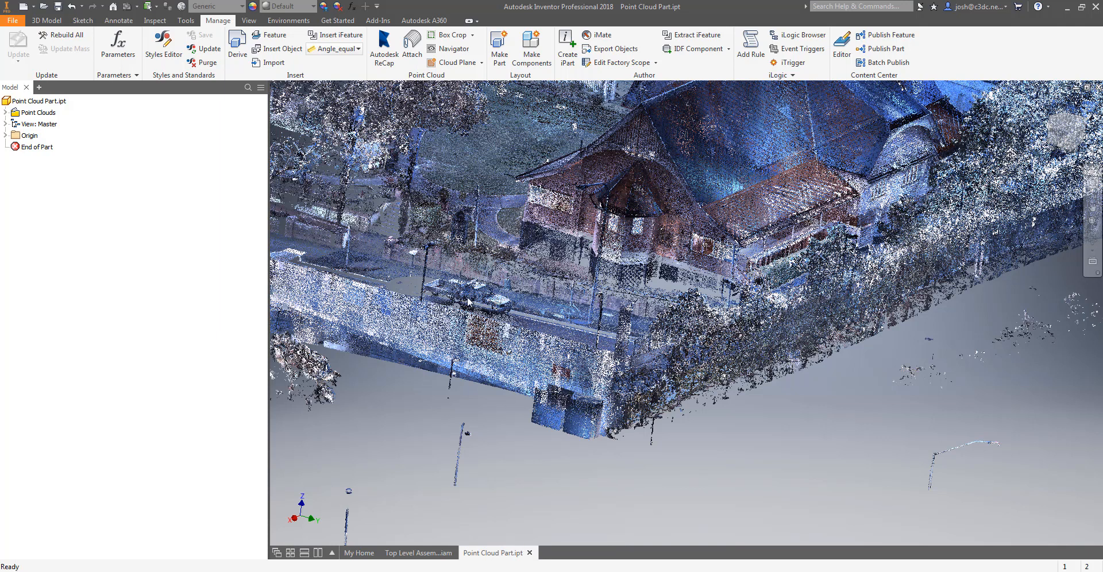
{"action": "mouse_move", "coordinate": [433, 93]}
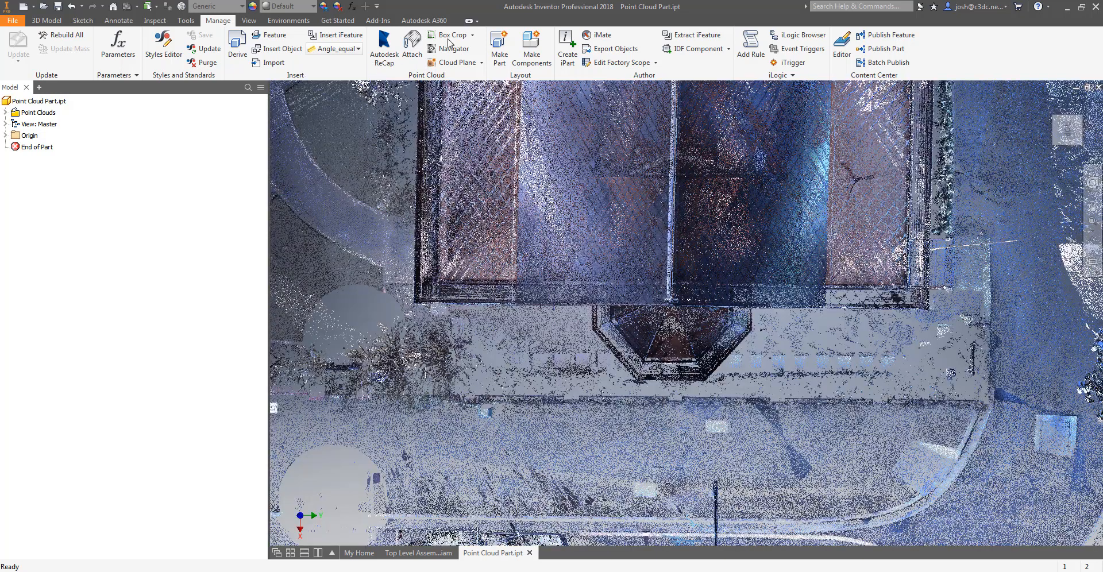
Step: Box Crop with Keep Inside around the stone pedestal and its floor slab, then confirm
{"action": "left_click", "coordinate": [453, 36]}
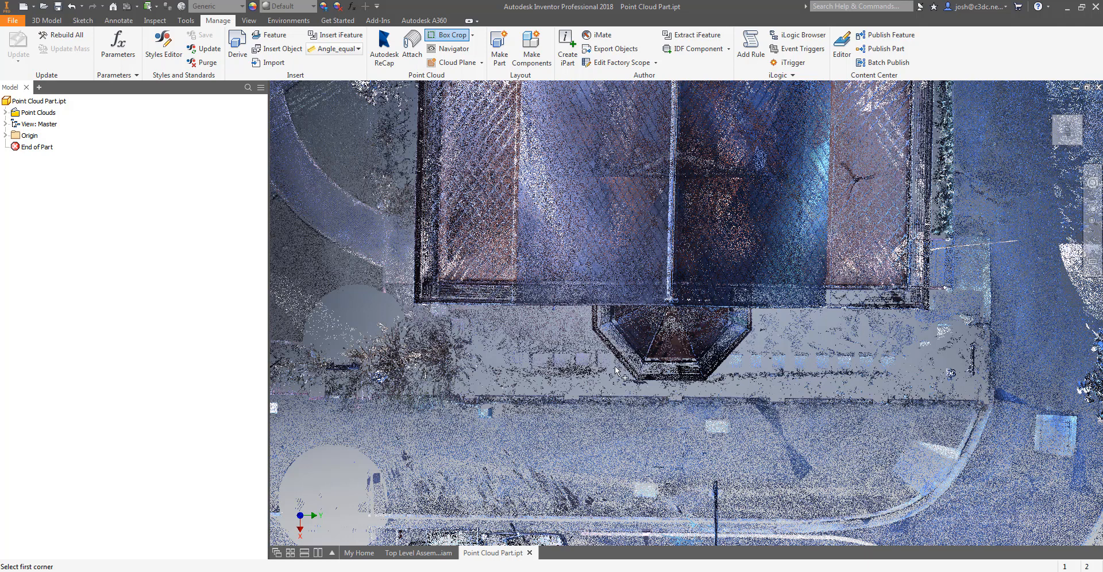
{"action": "left_click_drag", "start_coordinate": [616, 374], "coordinate": [732, 298]}
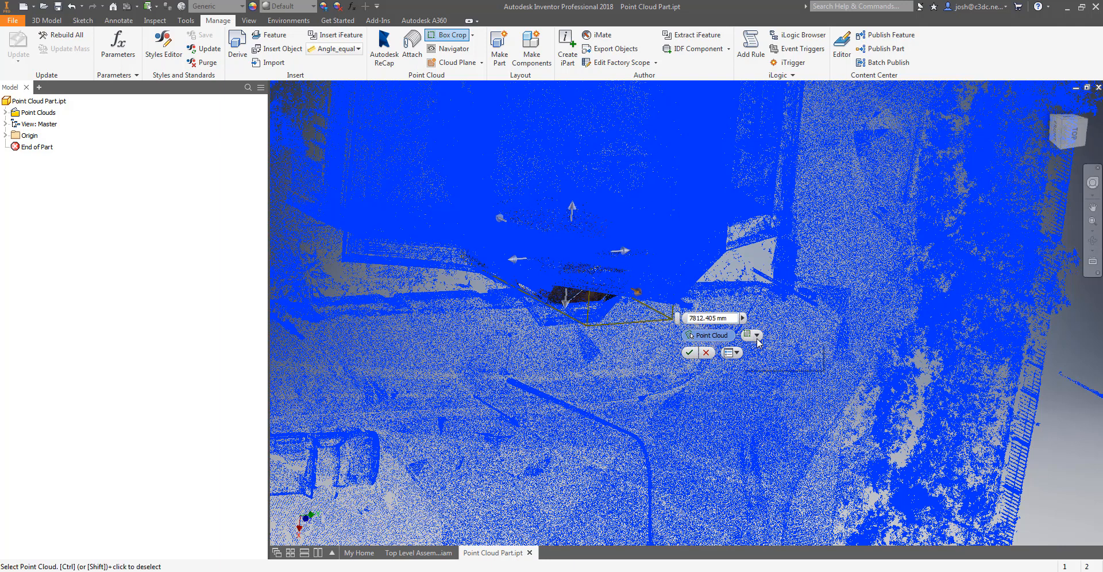
{"action": "left_click", "coordinate": [754, 336]}
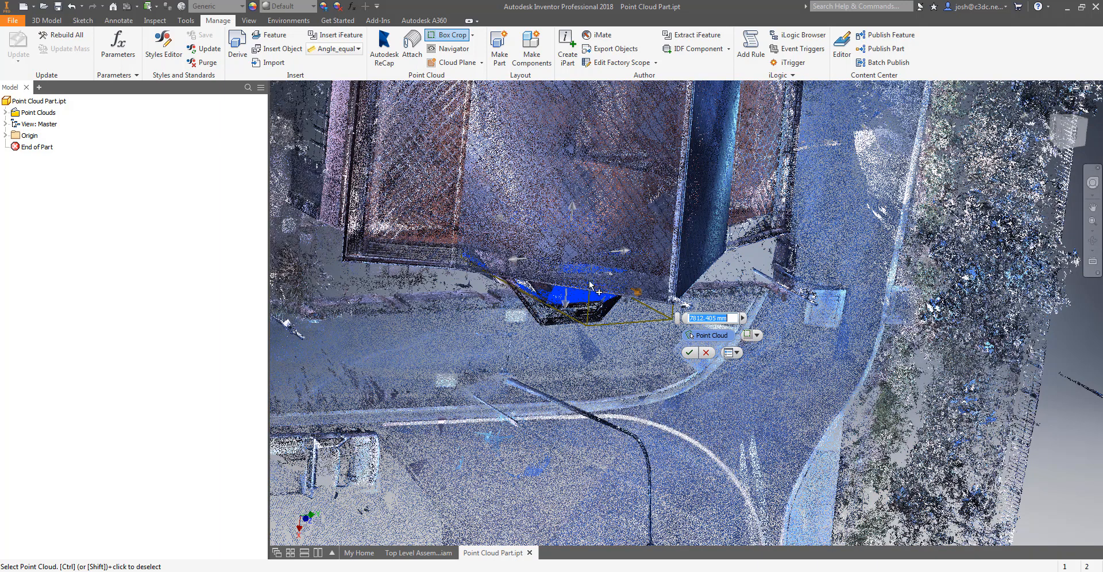
{"action": "left_click", "coordinate": [757, 335]}
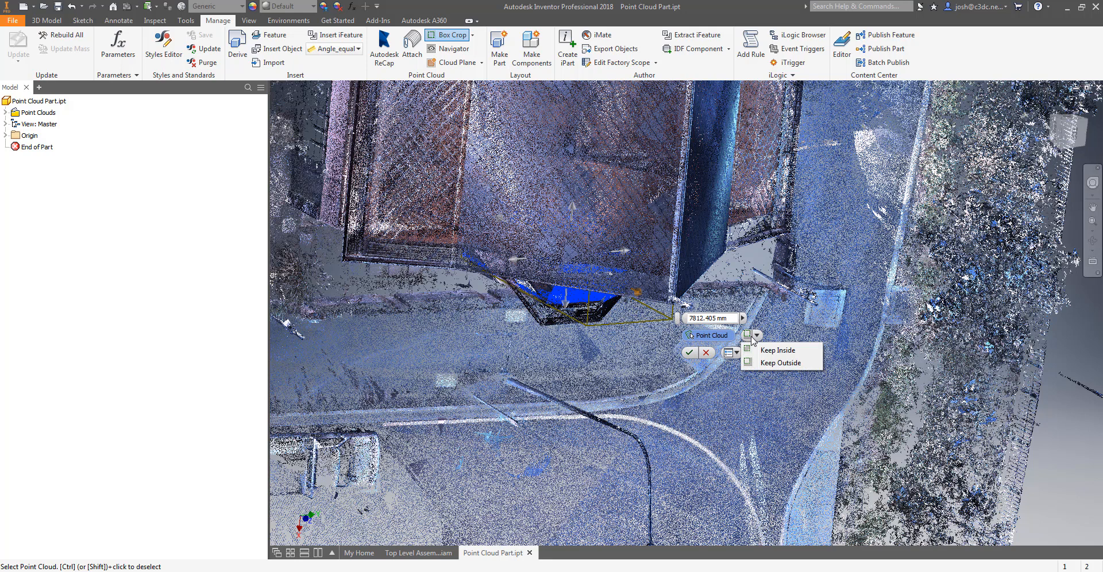
{"action": "left_click", "coordinate": [778, 349]}
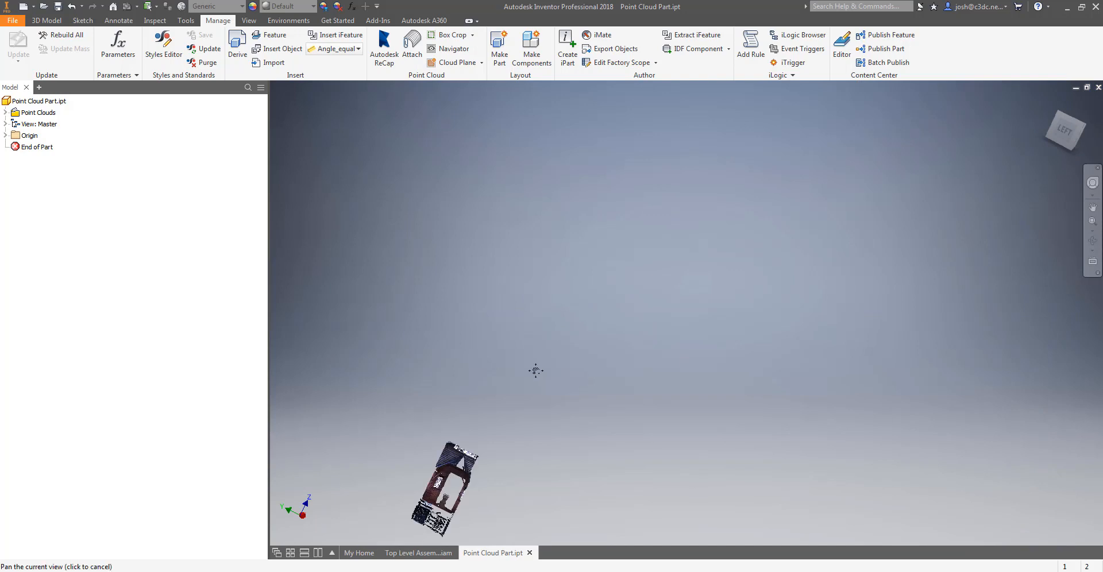
{"action": "scroll", "scroll_direction": "up", "scroll_amount": 3}
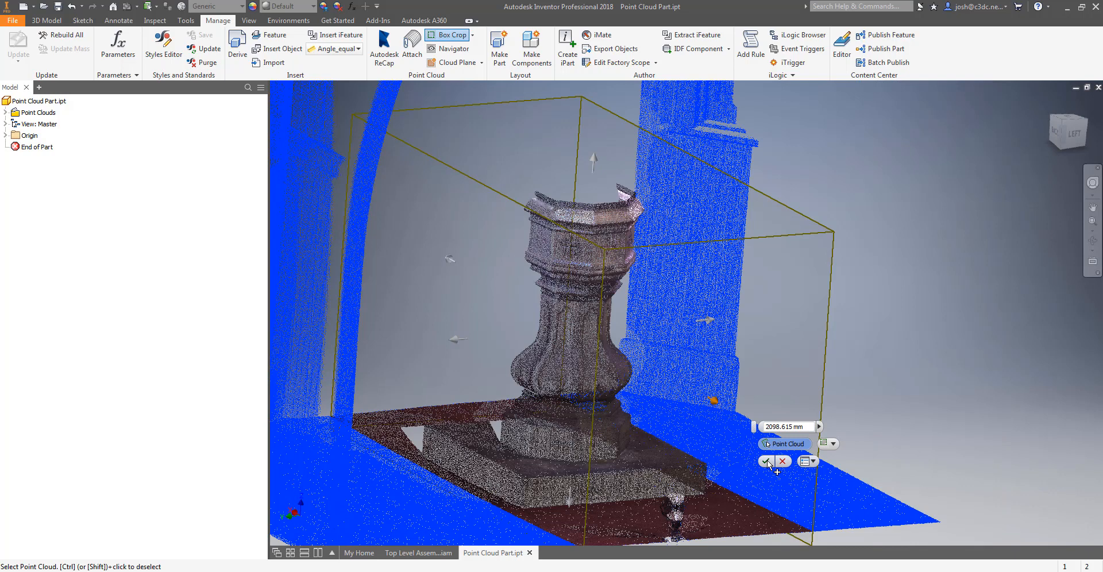
{"action": "left_click", "coordinate": [767, 461]}
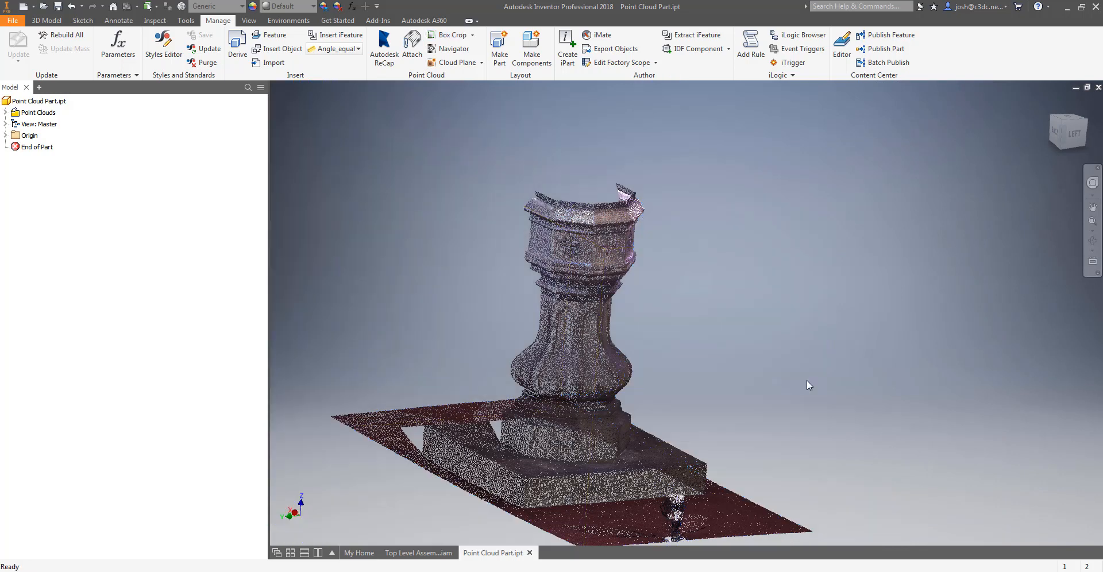
{"action": "scroll", "scroll_direction": "down", "scroll_amount": 3}
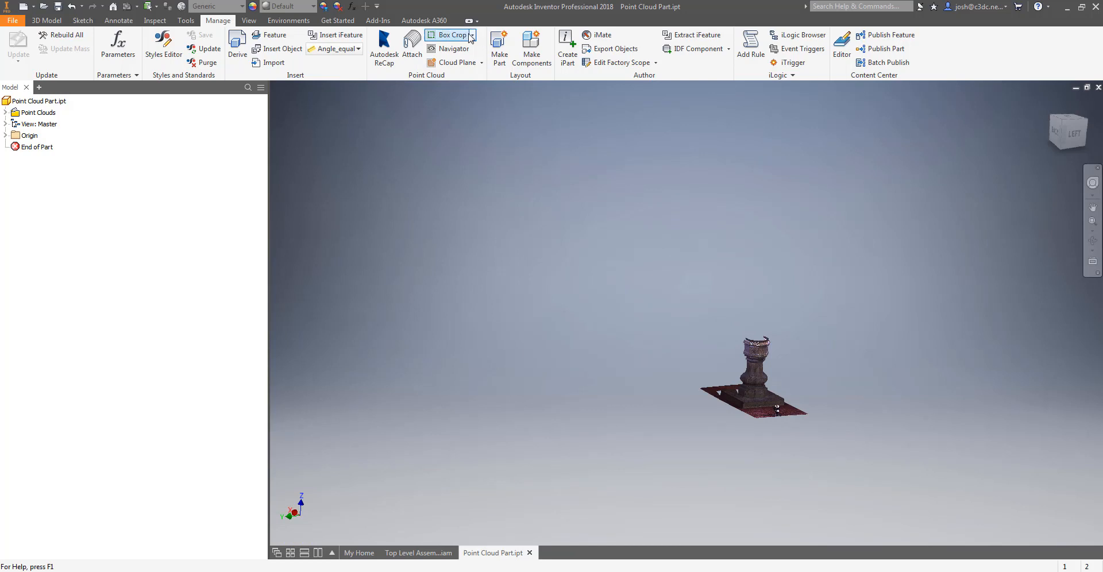
Step: Uncrop from the Box Crop dropdown so the surrounding house scan reappears
{"action": "left_click", "coordinate": [473, 36]}
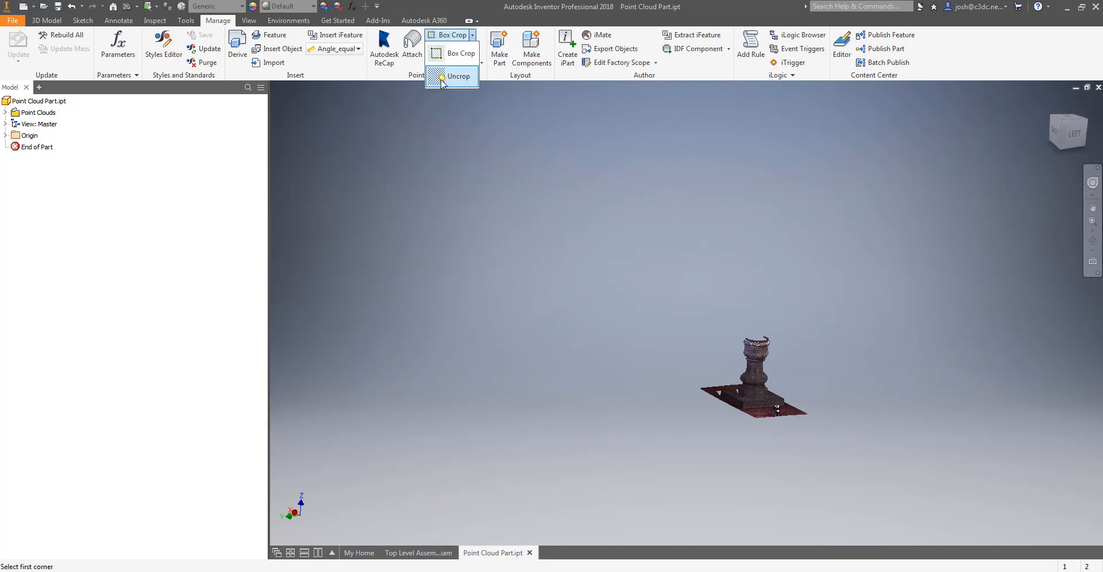
{"action": "left_click", "coordinate": [457, 76]}
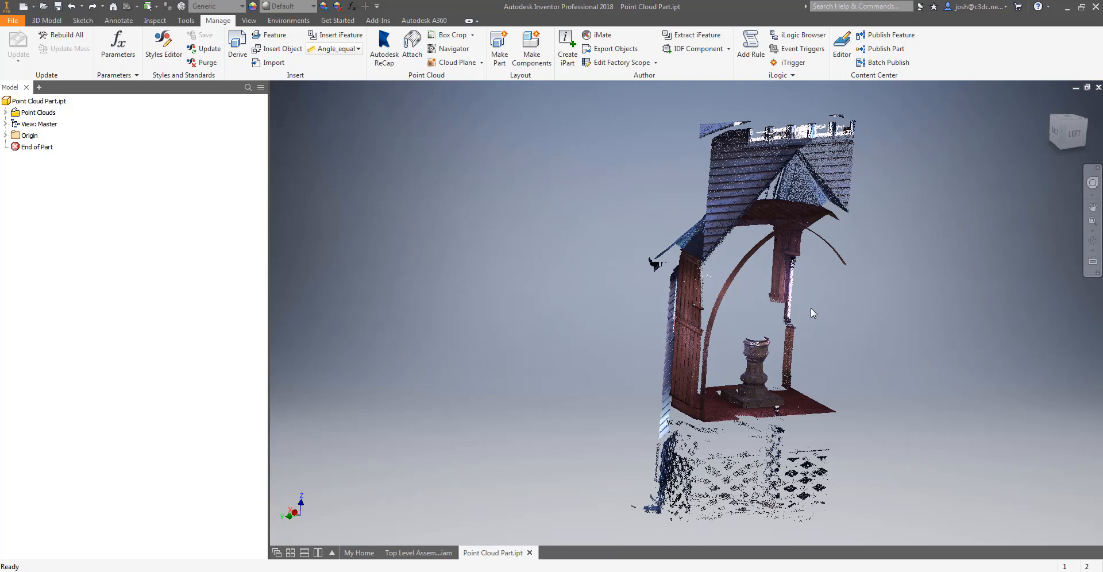
{"action": "mouse_move", "coordinate": [799, 312]}
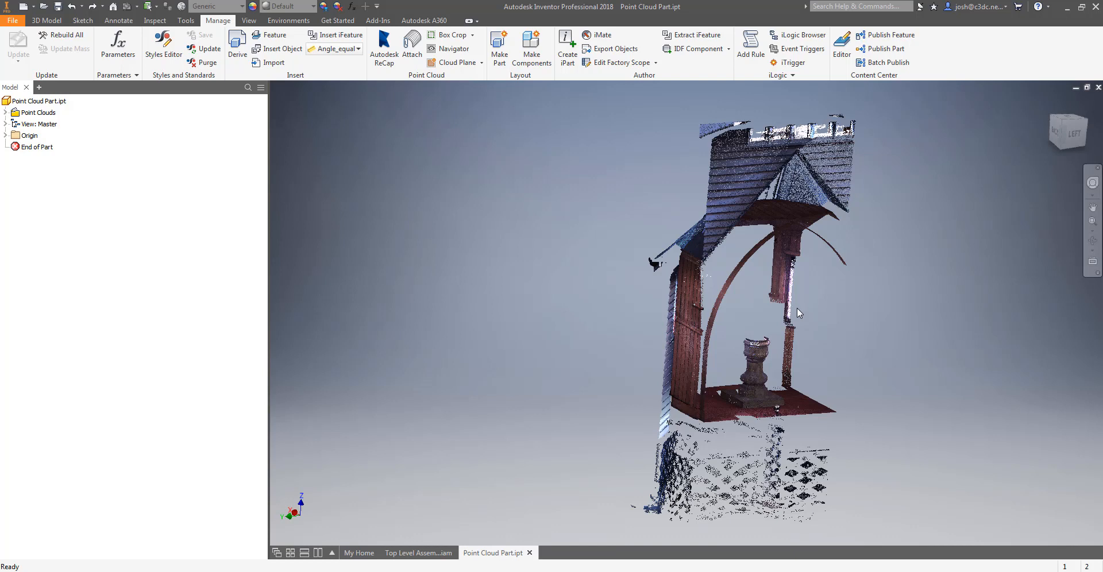
{"action": "mouse_move", "coordinate": [791, 311]}
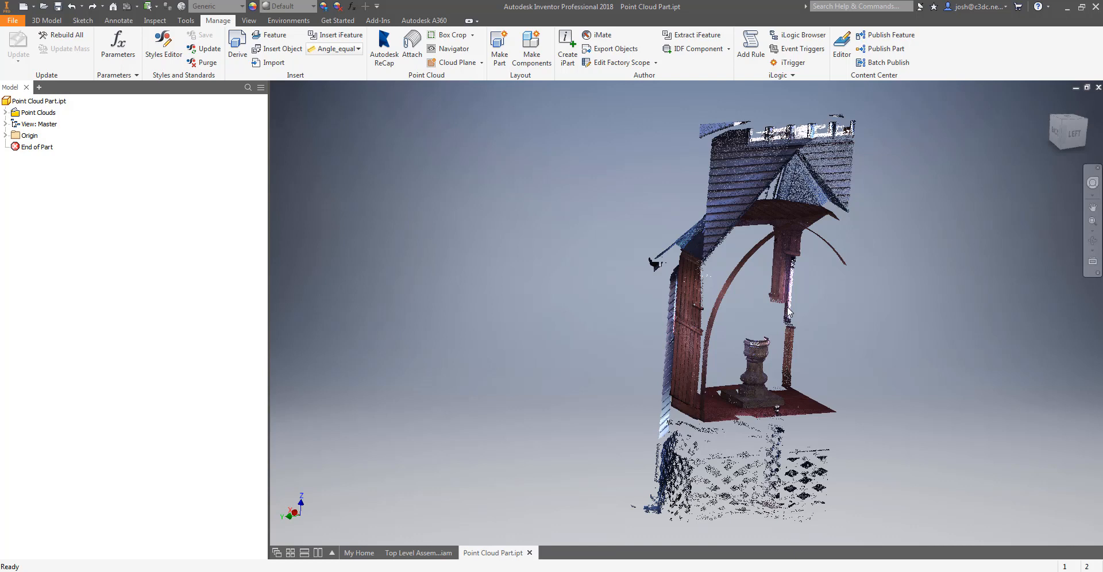
{"action": "left_click", "coordinate": [453, 49]}
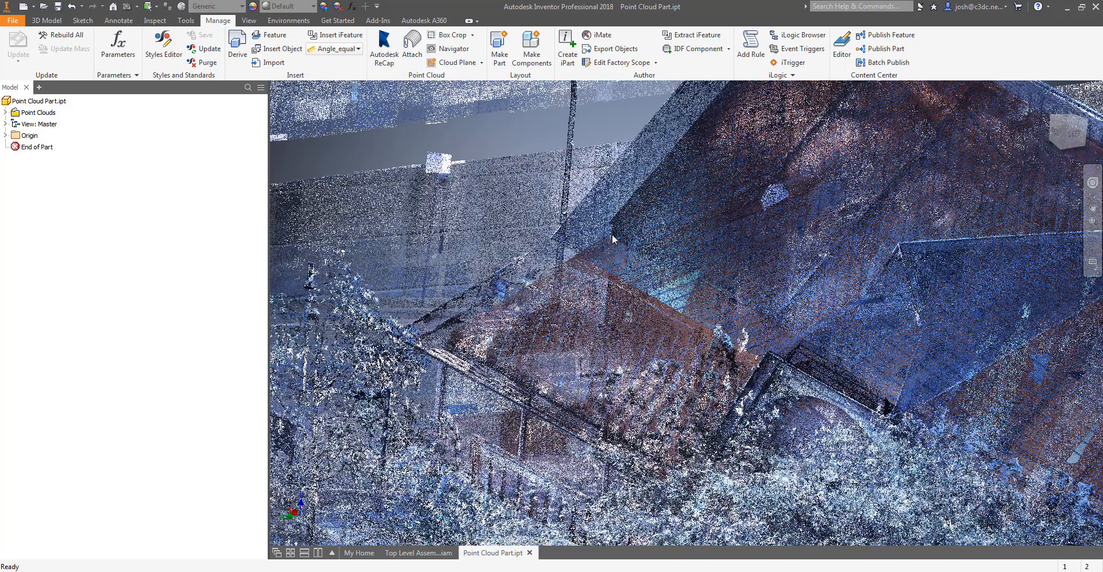
Step: Uncrop again, review regions in Point Cloud Navigator, and start a new blank part
{"action": "left_click", "coordinate": [453, 48]}
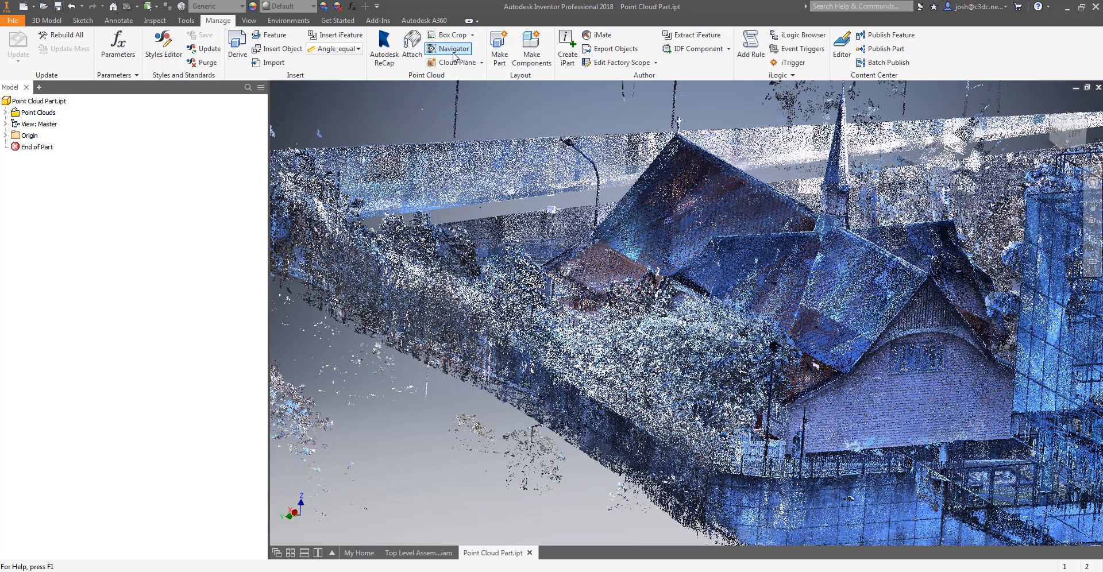
{"action": "left_click", "coordinate": [452, 48]}
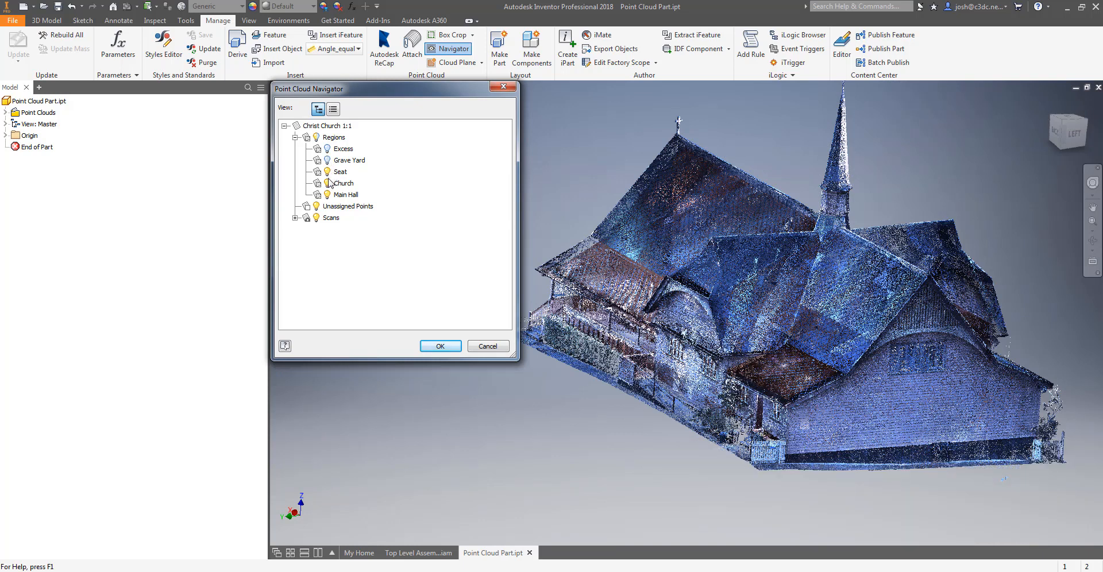
{"action": "left_click", "coordinate": [325, 183]}
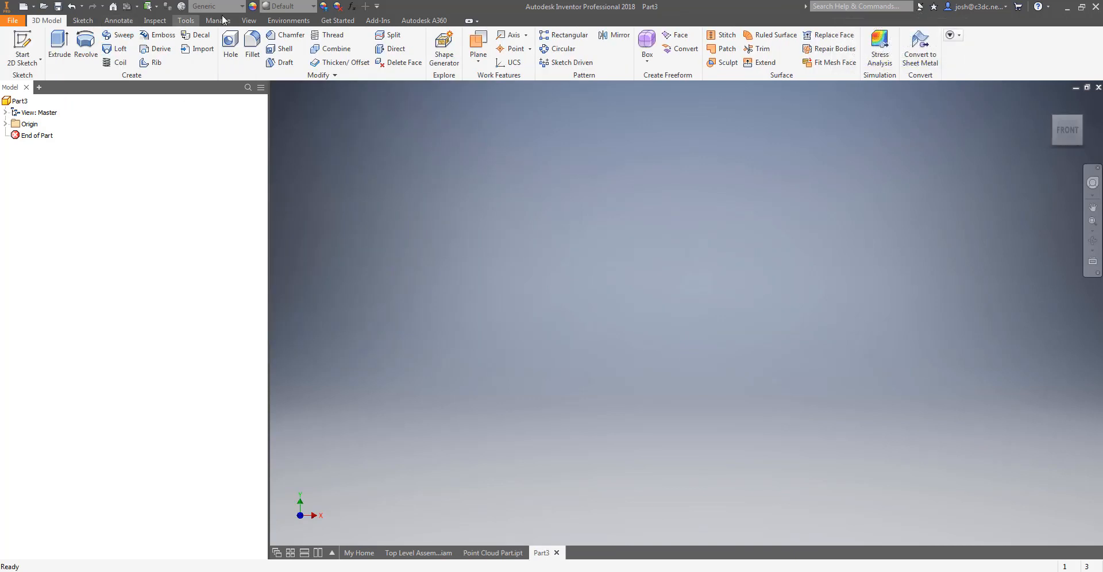
Step: Attach the church .rcp project file into Part3 with Insert at Origin ticked
{"action": "left_click", "coordinate": [219, 20]}
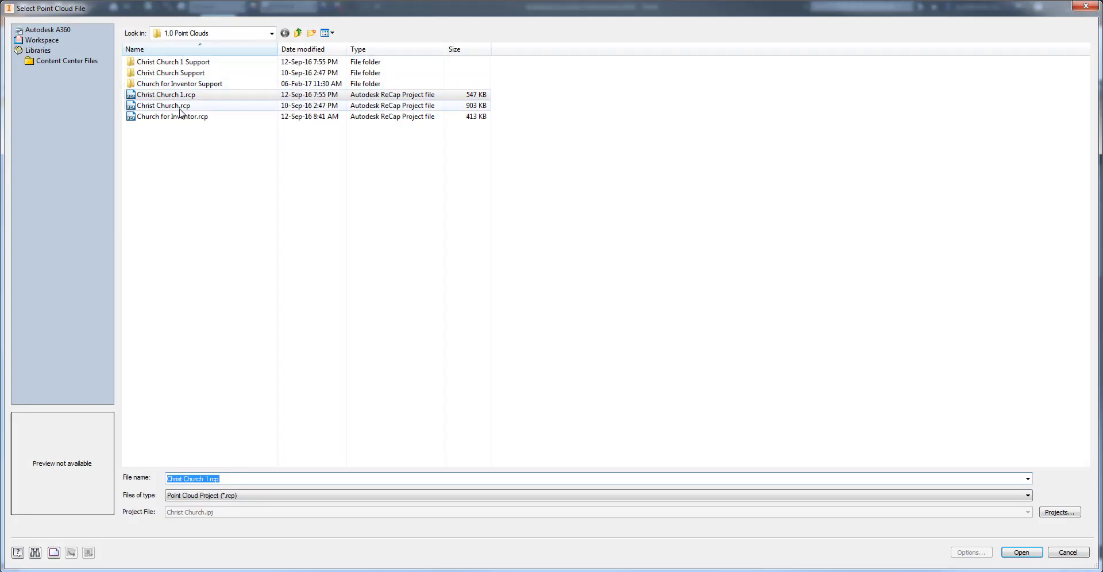
{"action": "left_click", "coordinate": [1021, 553]}
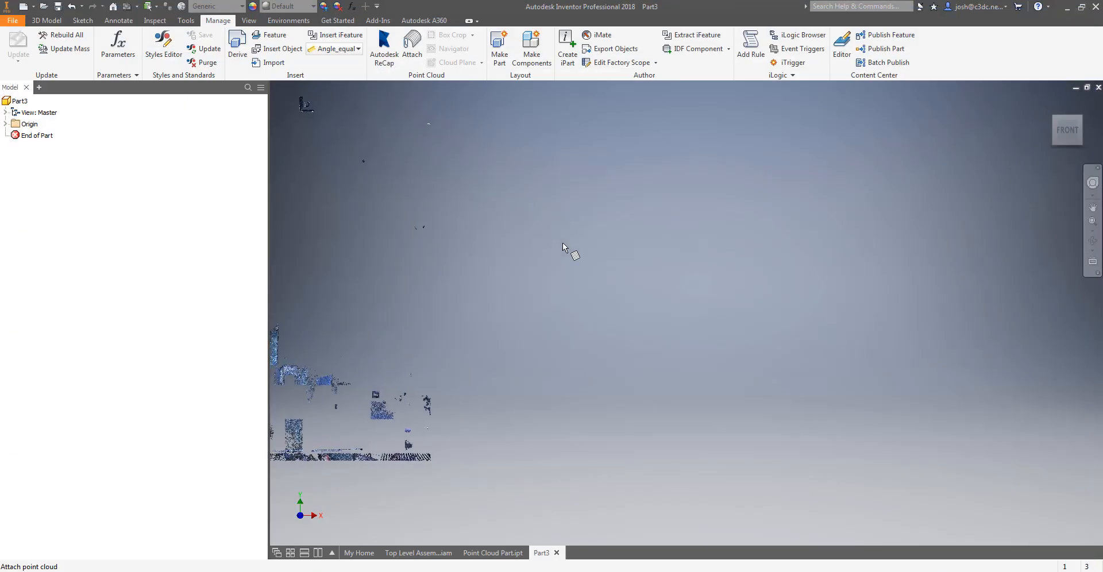
{"action": "left_click", "coordinate": [411, 46]}
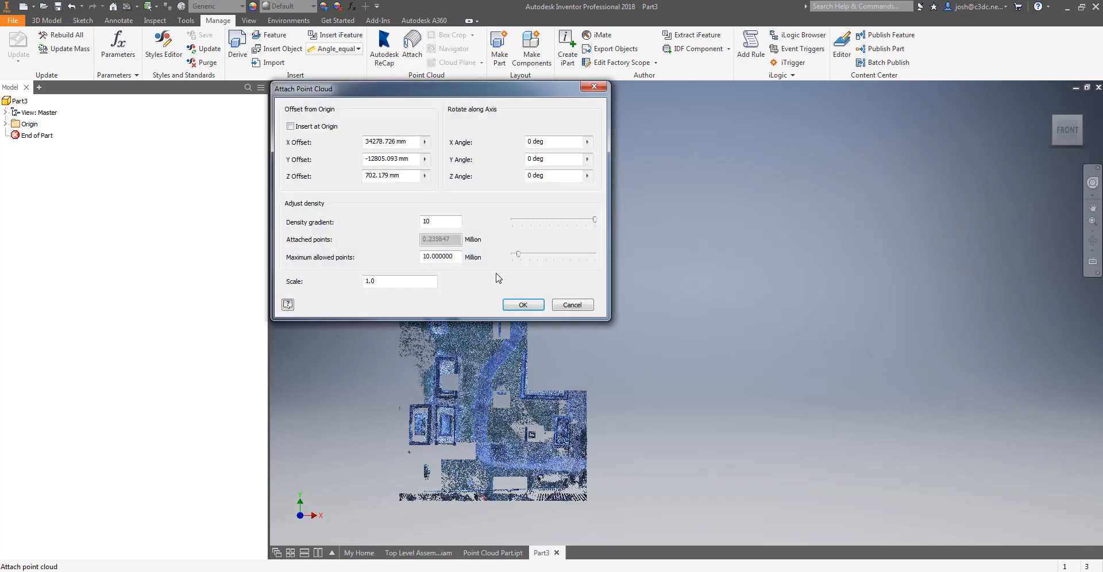
{"action": "left_click", "coordinate": [290, 126]}
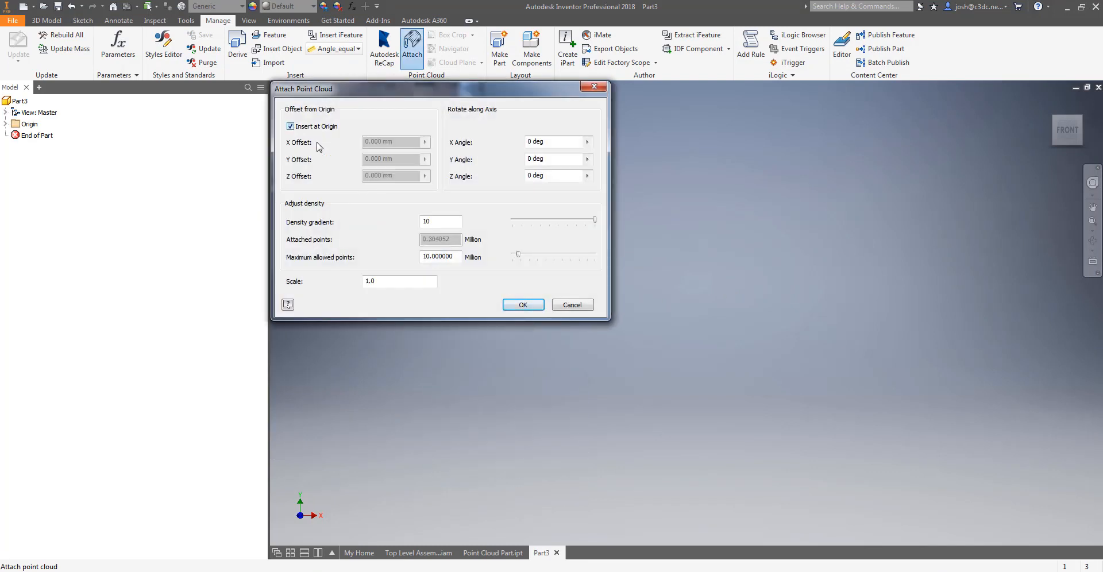
{"action": "left_click", "coordinate": [522, 304]}
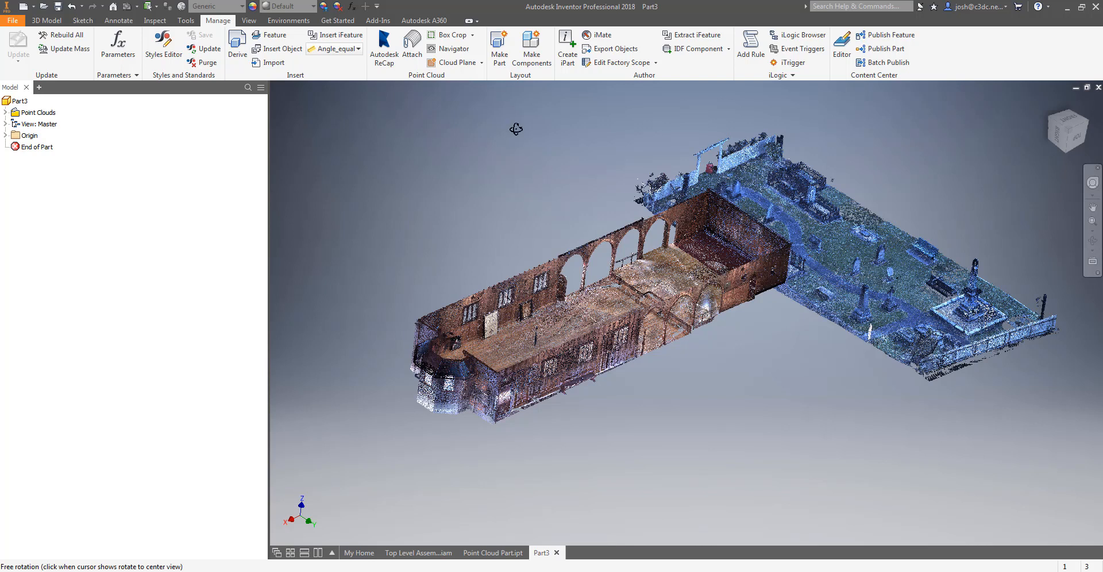
{"action": "mouse_move", "coordinate": [474, 33]}
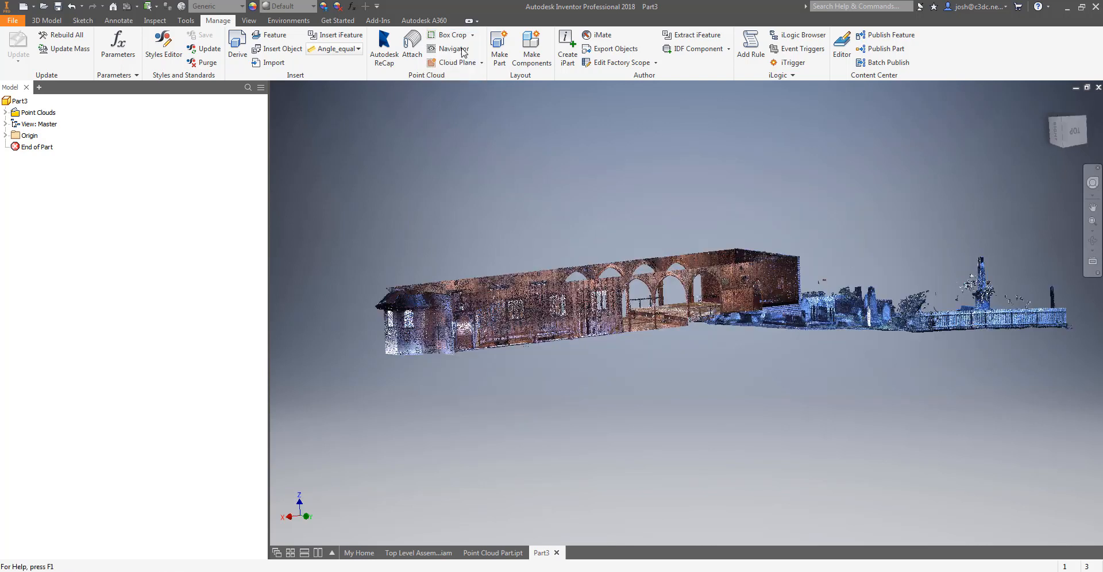
Step: Review the grave yard, main hall and seat scans in Point Cloud Navigator, then start saving Part3
{"action": "left_click", "coordinate": [453, 48]}
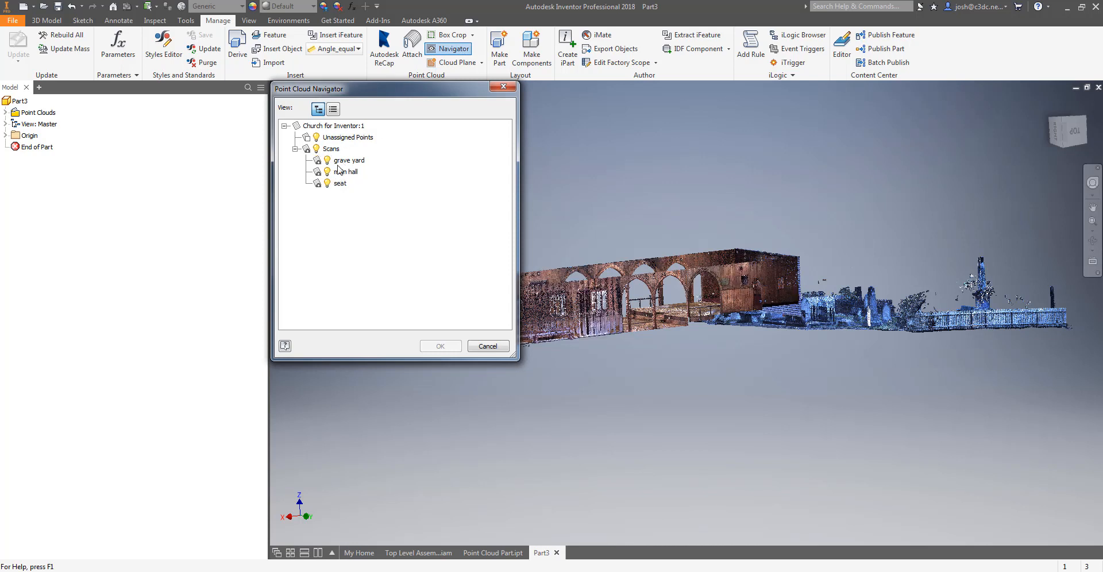
{"action": "left_click", "coordinate": [327, 161]}
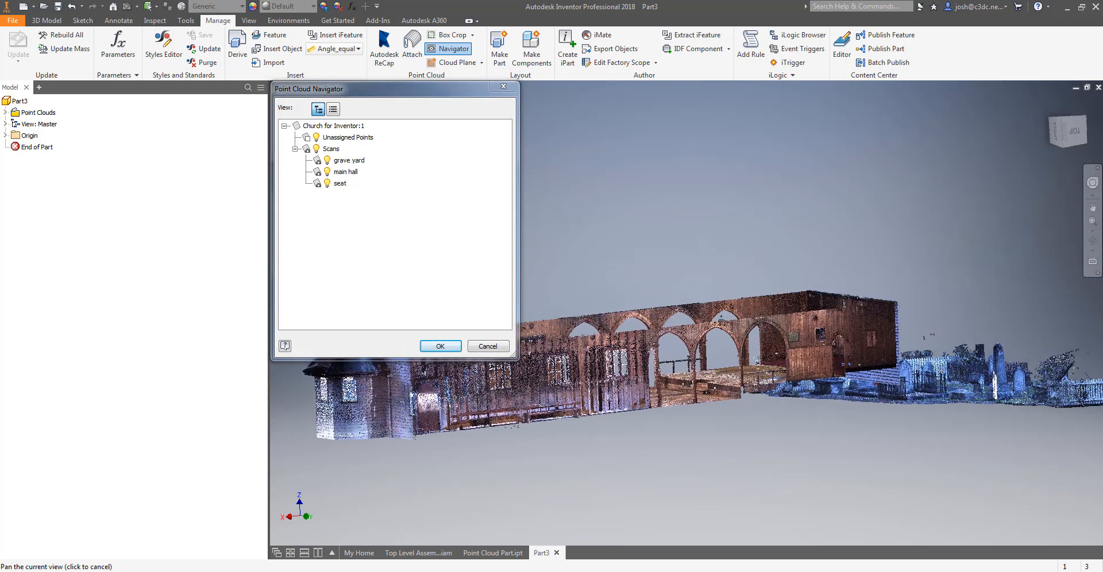
{"action": "left_click", "coordinate": [440, 346]}
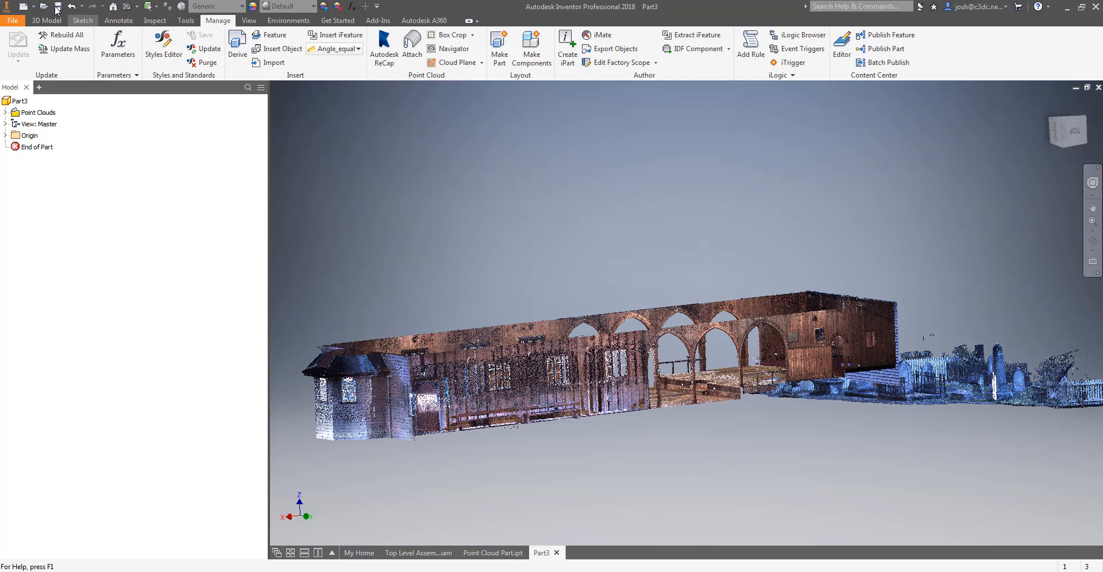
{"action": "left_click", "coordinate": [58, 7]}
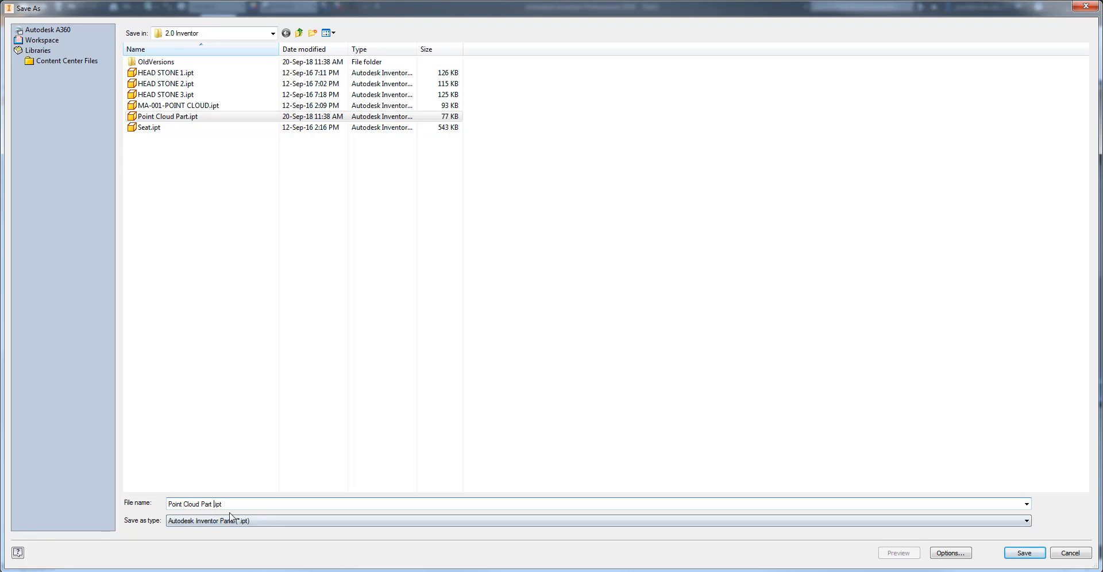
Step: Save the new part as Point Cloud Part 1.ipt and return to the original Point Cloud Part
{"action": "left_click", "coordinate": [1022, 552]}
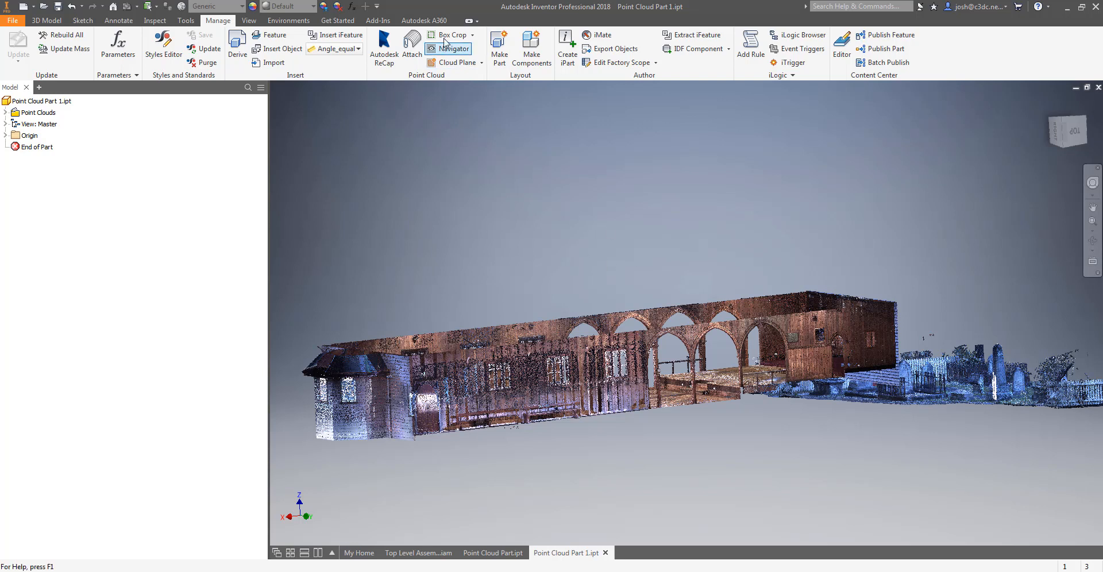
{"action": "left_click", "coordinate": [451, 34]}
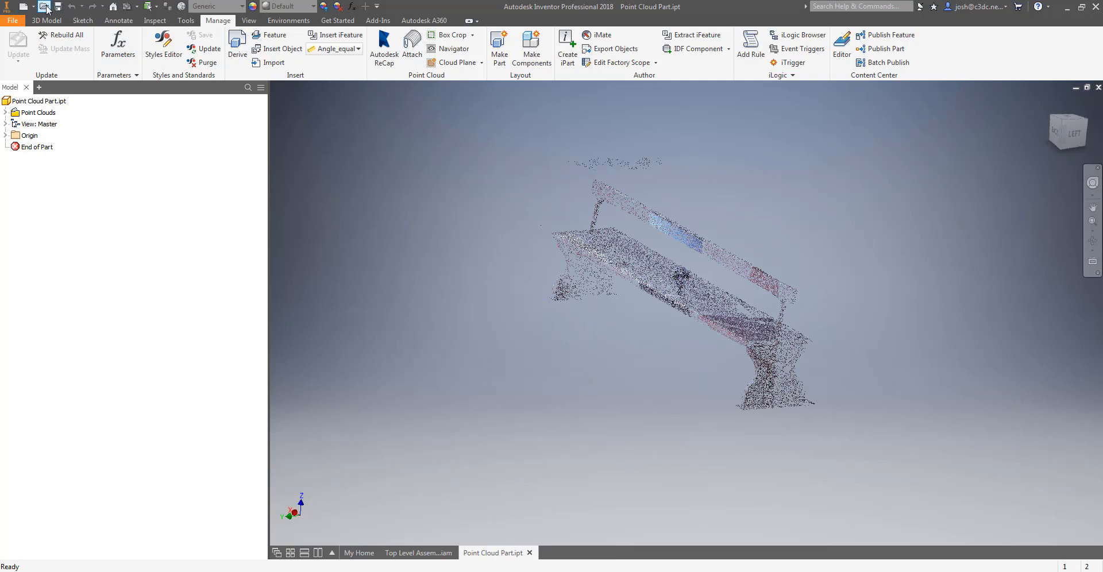
Step: Reopen Point Cloud Part 1.ipt, then switch to the Top Level Assembly document
{"action": "left_click", "coordinate": [45, 7]}
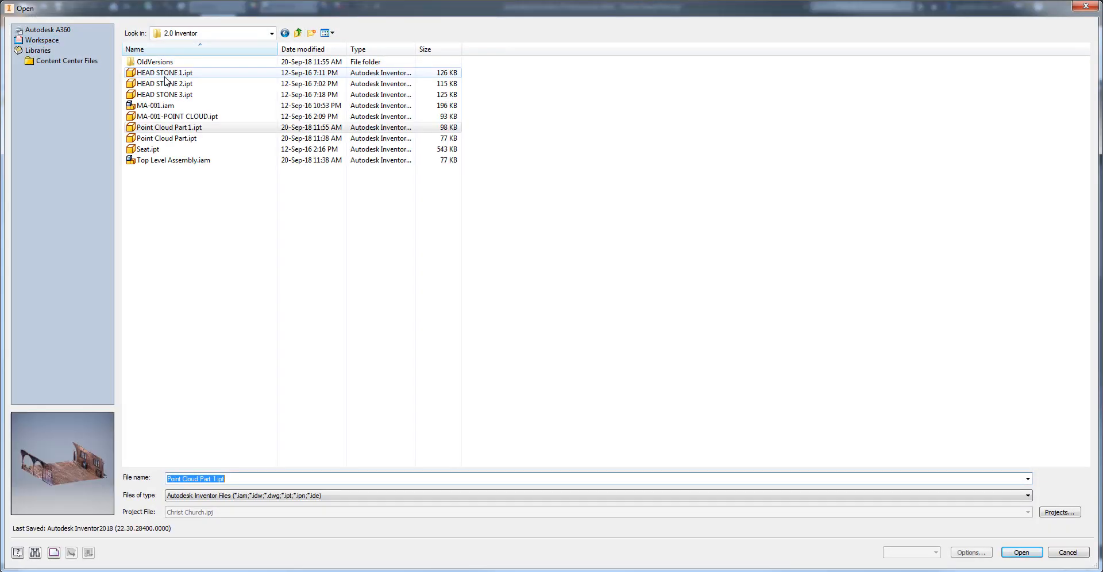
{"action": "left_click", "coordinate": [172, 129]}
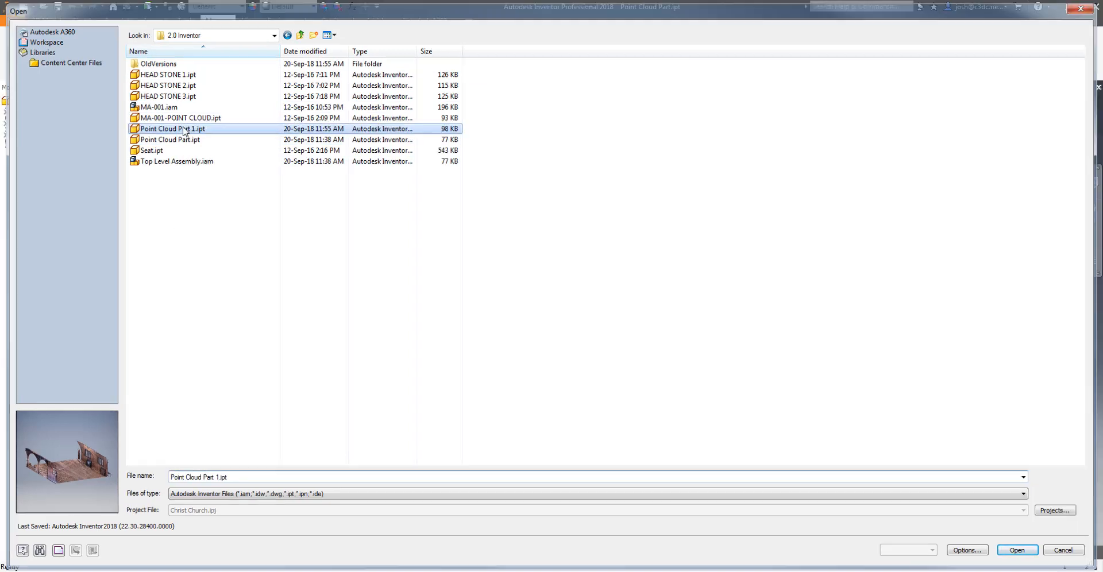
{"action": "left_click", "coordinate": [1016, 550]}
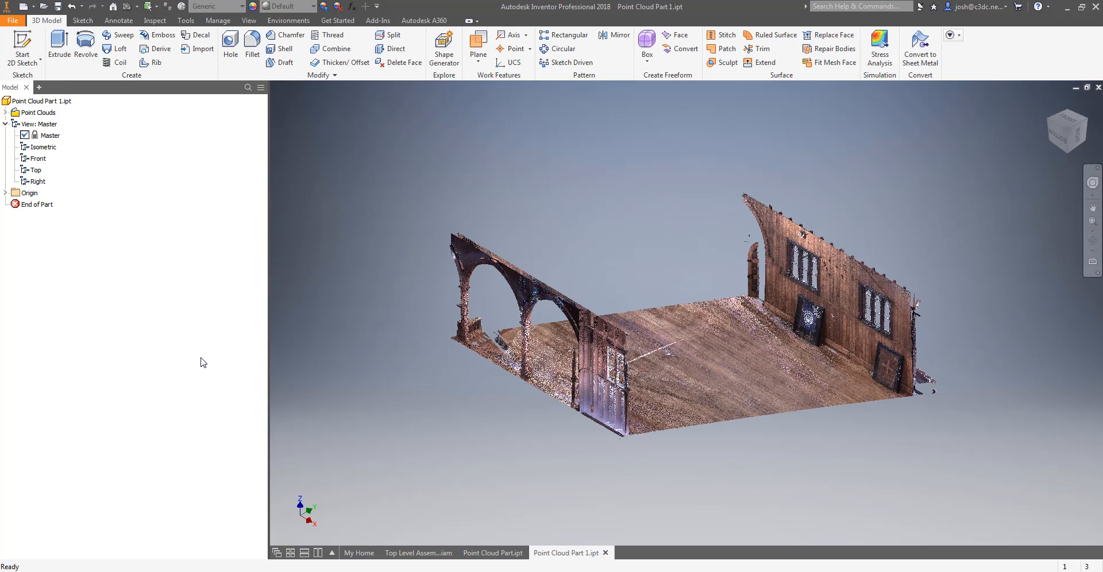
{"action": "left_click", "coordinate": [418, 553]}
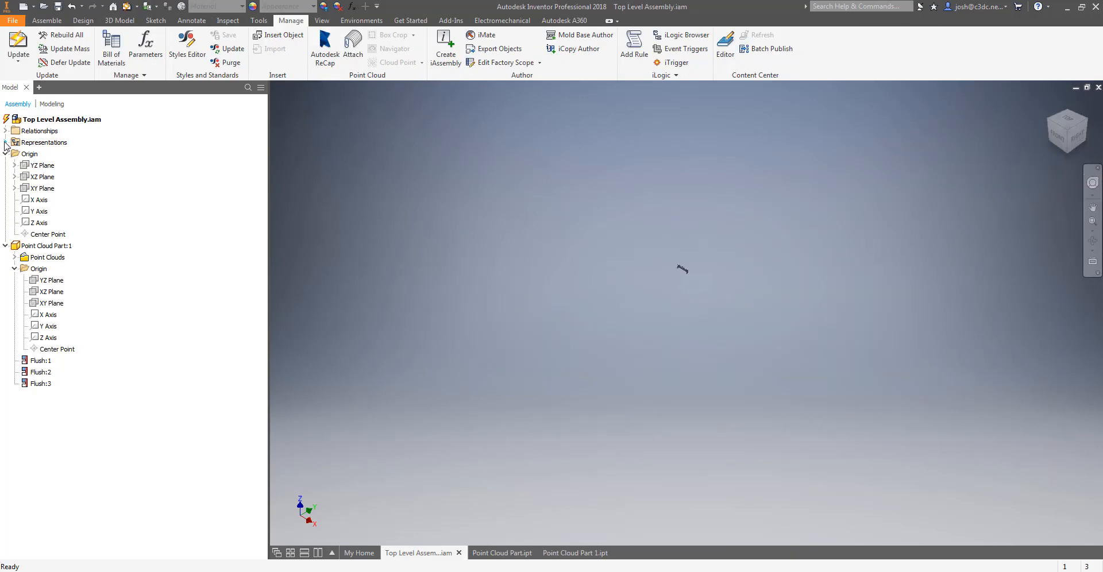
Step: Expand the Top Level Assembly's Representations node to list view, position and level of detail
{"action": "left_click", "coordinate": [6, 142]}
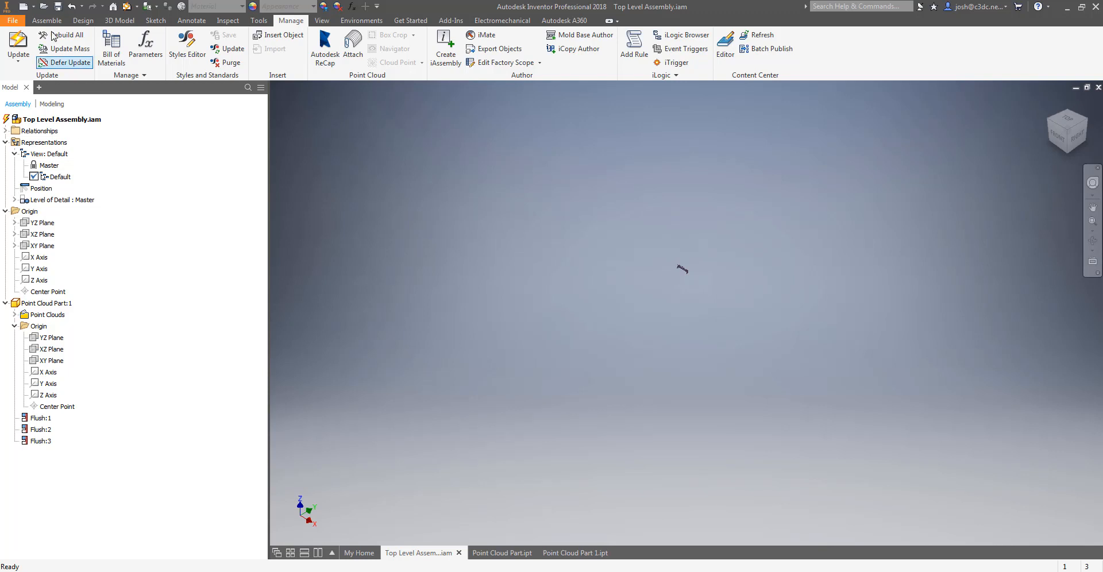
{"action": "mouse_move", "coordinate": [47, 21]}
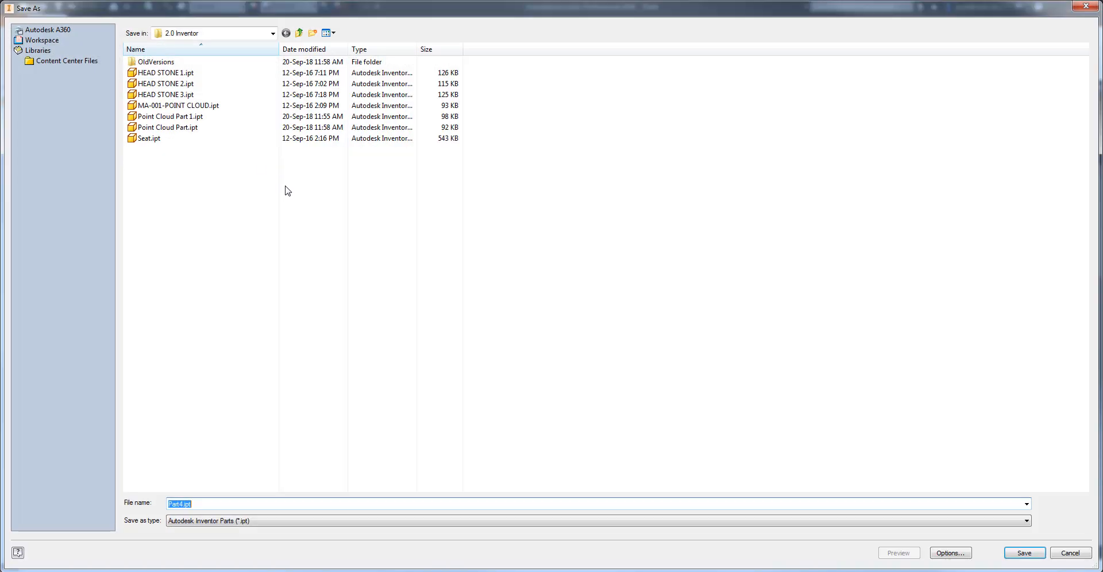
Step: Save the new part as 'driving sketch part' and return to the Top Level Assembly
{"action": "type", "text": "dr"}
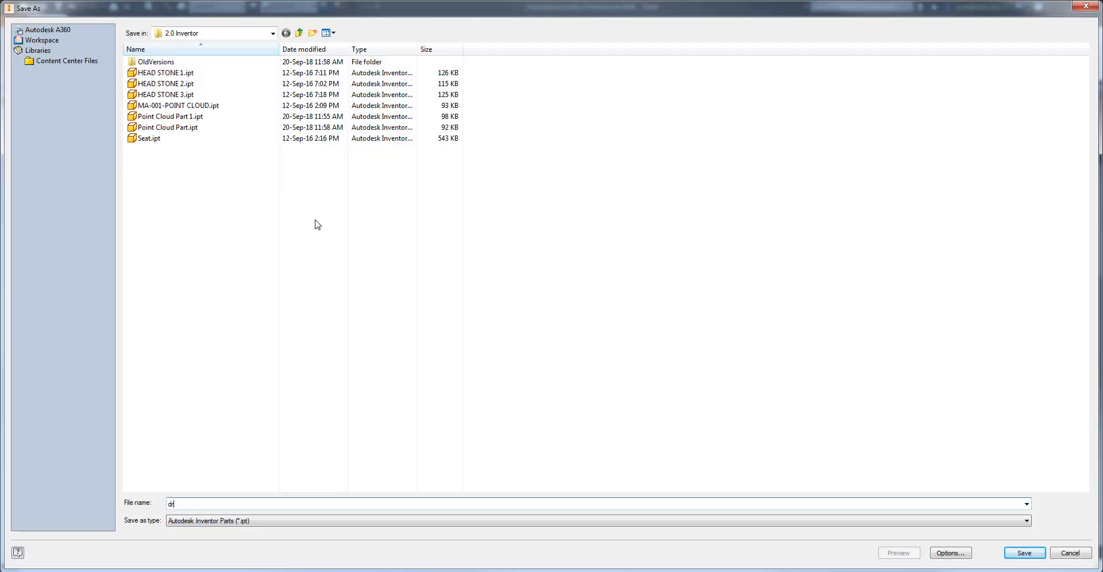
{"action": "type", "text": "driving sketch part"}
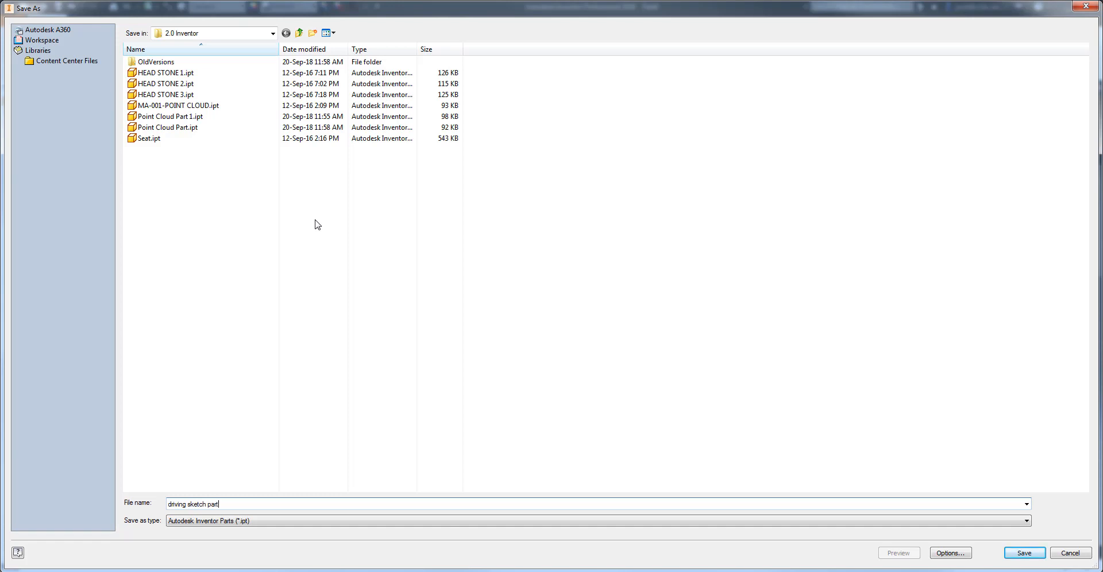
{"action": "left_click", "coordinate": [1023, 553]}
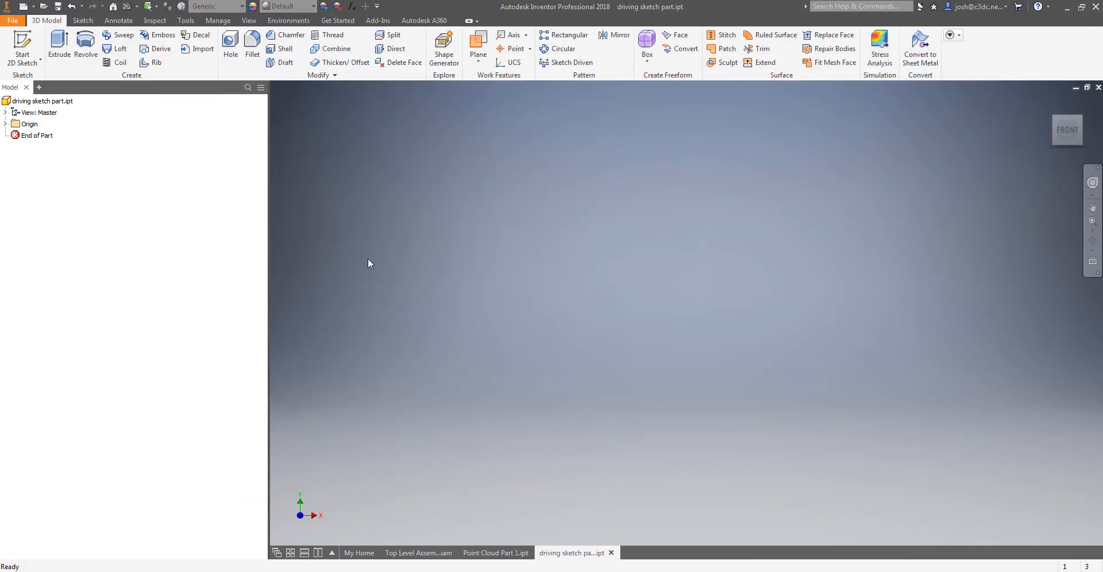
{"action": "left_click", "coordinate": [419, 553]}
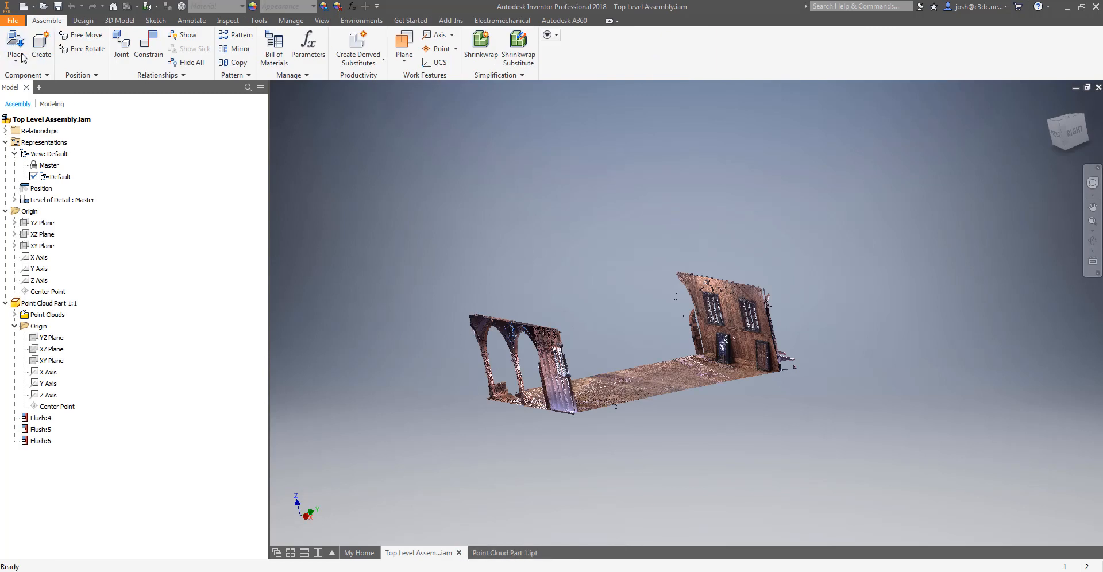
Step: Place driving sketch part.ipt and flush-constrain its origin planes to the point cloud part's
{"action": "left_click", "coordinate": [15, 45]}
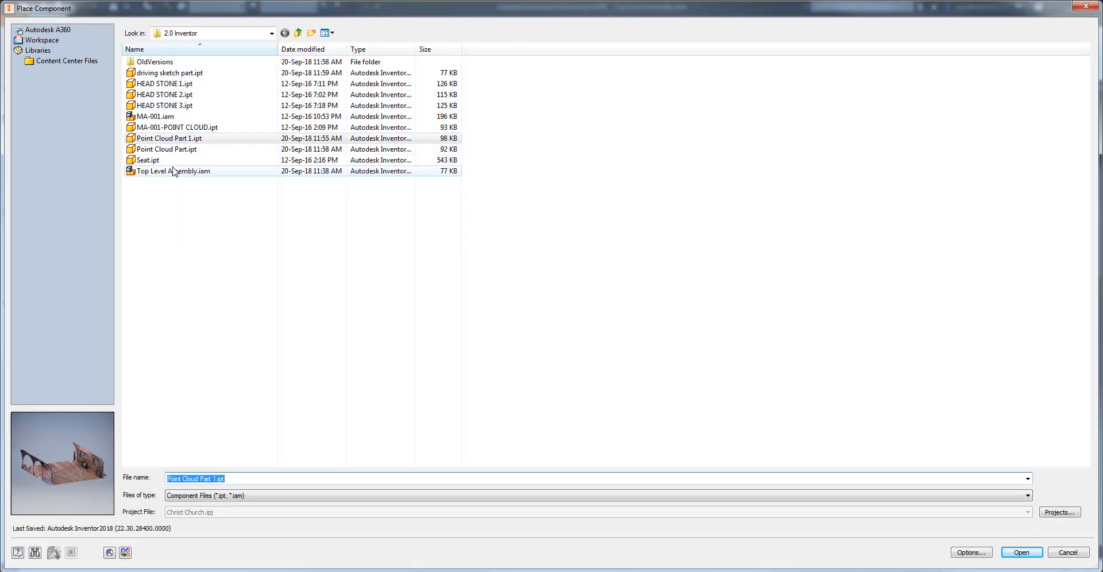
{"action": "left_click", "coordinate": [174, 76]}
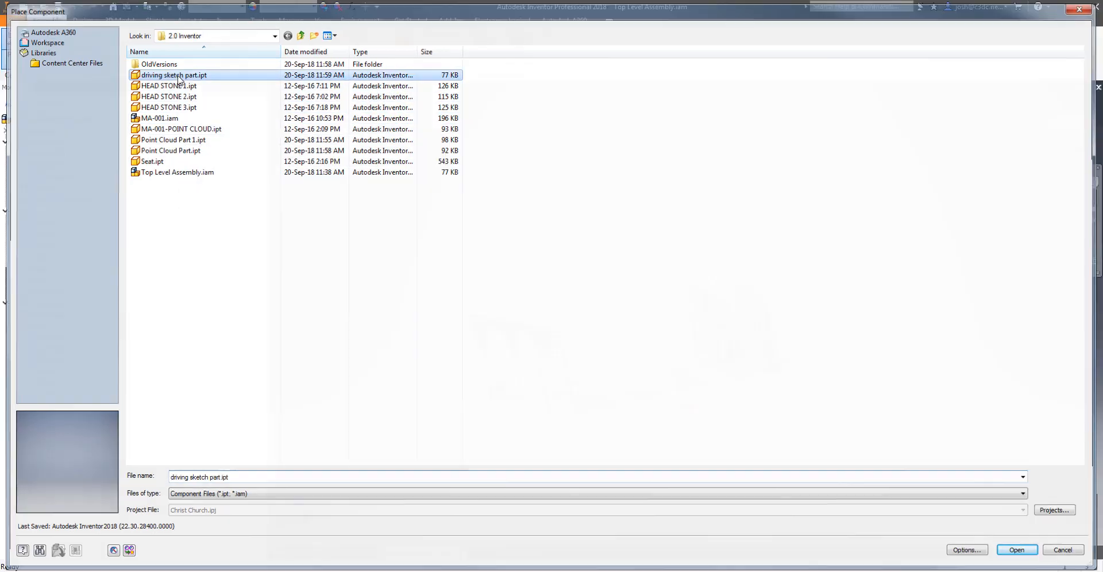
{"action": "left_click", "coordinate": [1016, 550]}
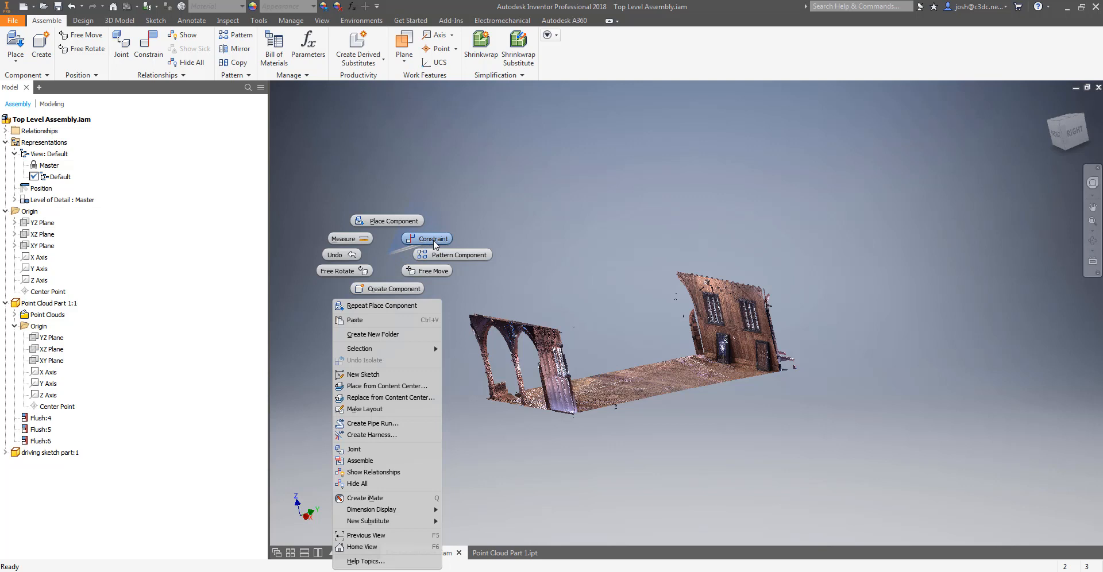
{"action": "left_click", "coordinate": [428, 238]}
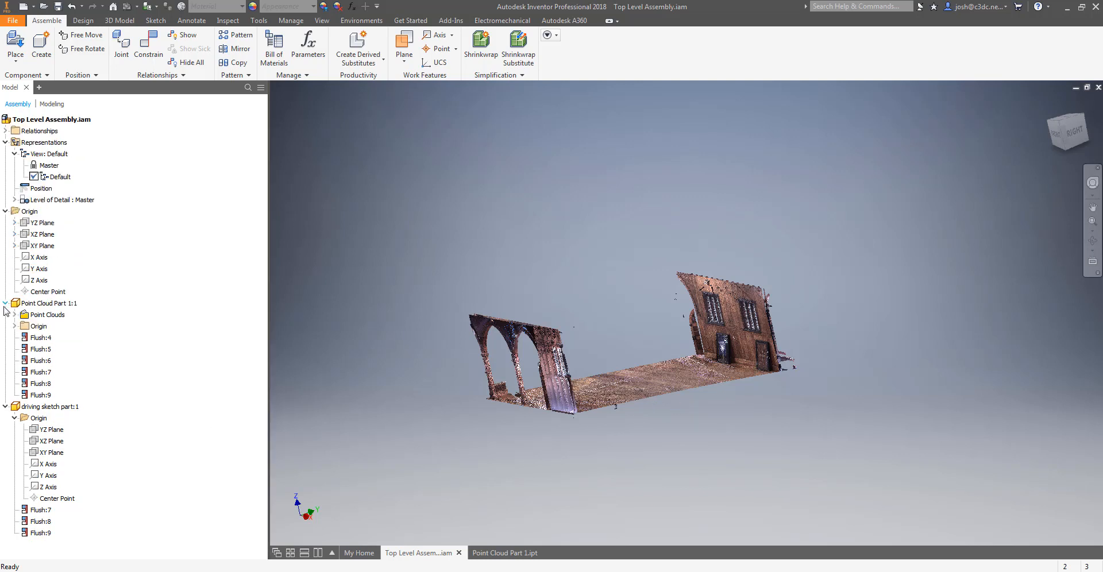
{"action": "left_click", "coordinate": [5, 304]}
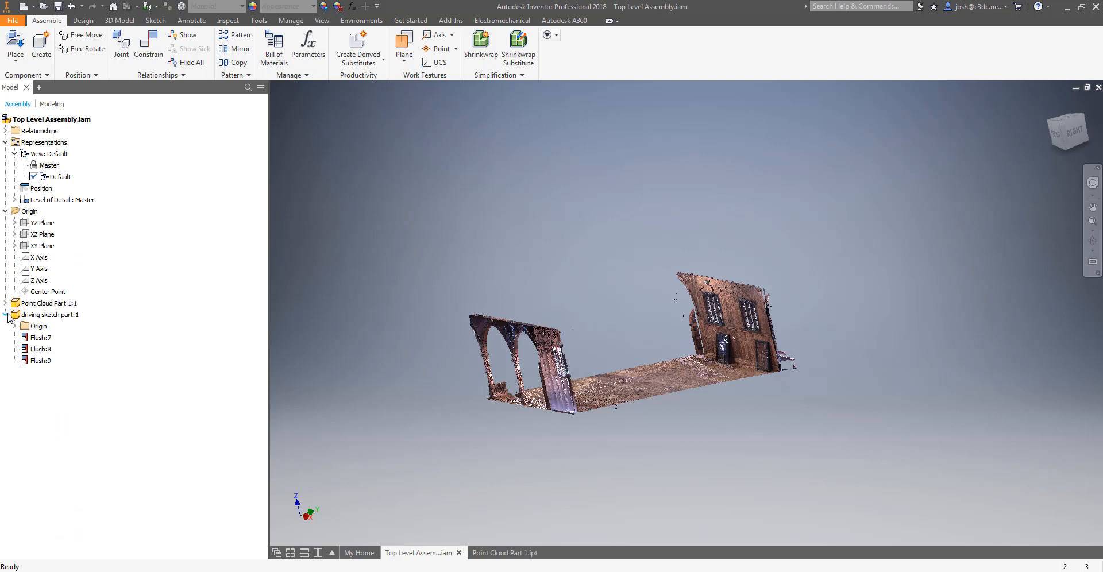
{"action": "left_click", "coordinate": [51, 315]}
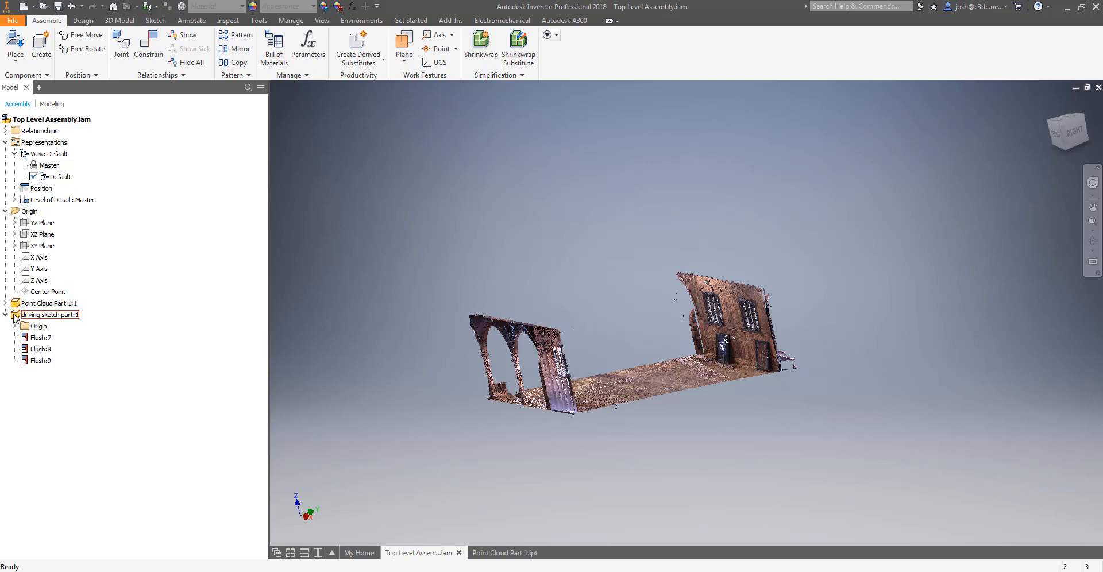
Step: Edit driving sketch part in place within the assembly and zoom in on the hall scan
{"action": "double_click", "coordinate": [48, 315]}
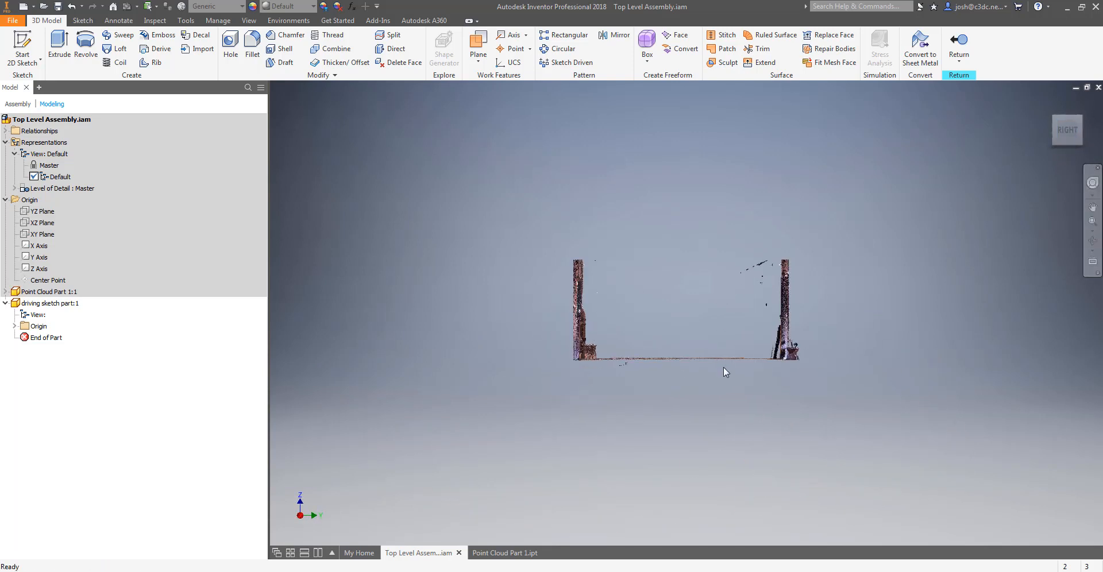
{"action": "scroll", "scroll_direction": "up", "scroll_amount": 3}
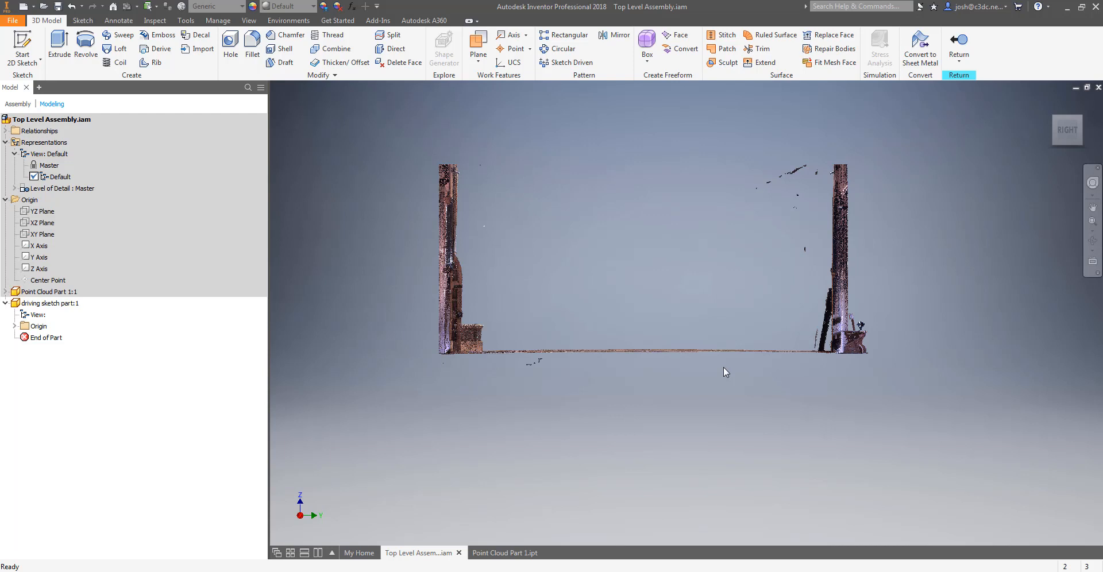
{"action": "mouse_move", "coordinate": [384, 293]}
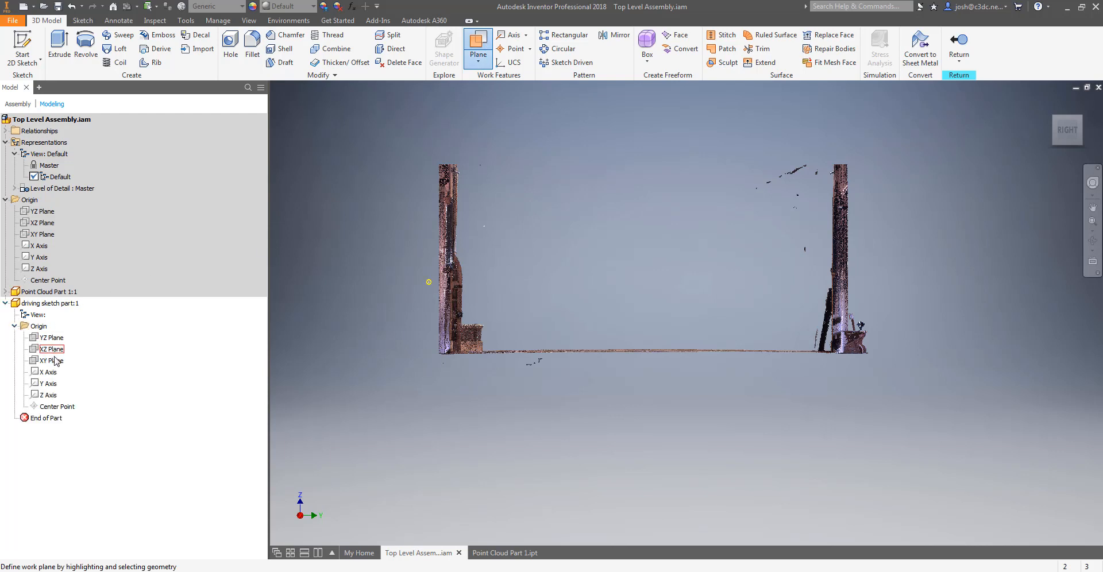
Step: Create Work Plane1 offset -1421.750 mm from the part's XY plane
{"action": "left_click", "coordinate": [49, 360]}
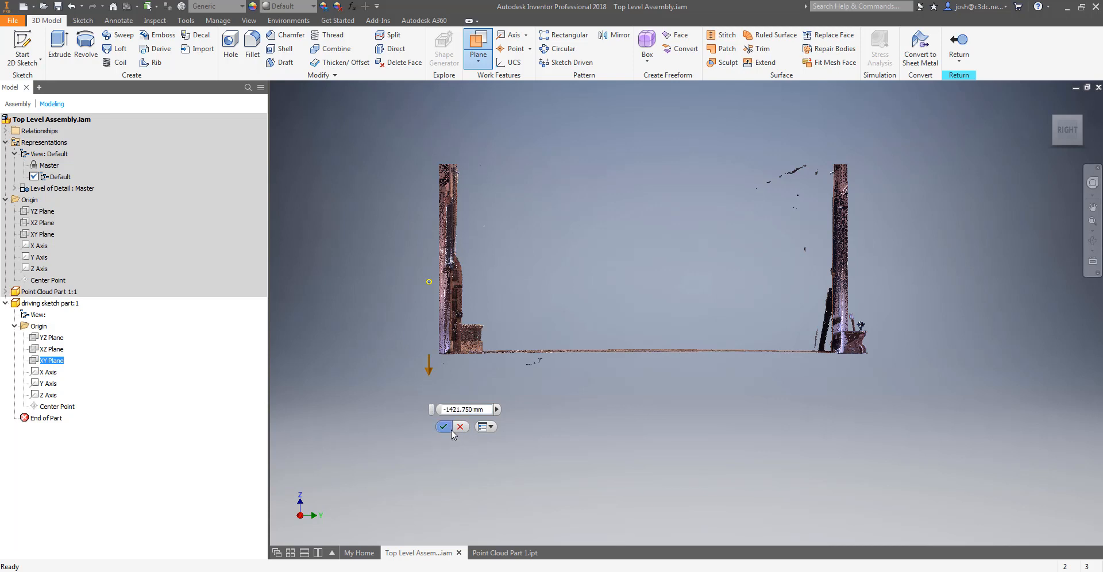
{"action": "left_click", "coordinate": [444, 428]}
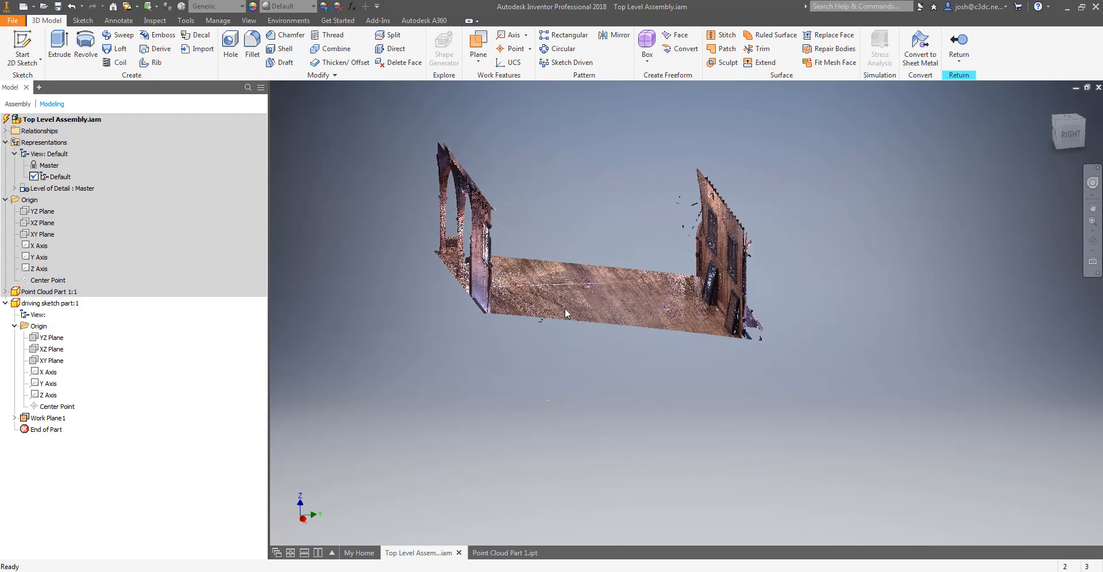
{"action": "mouse_move", "coordinate": [405, 317]}
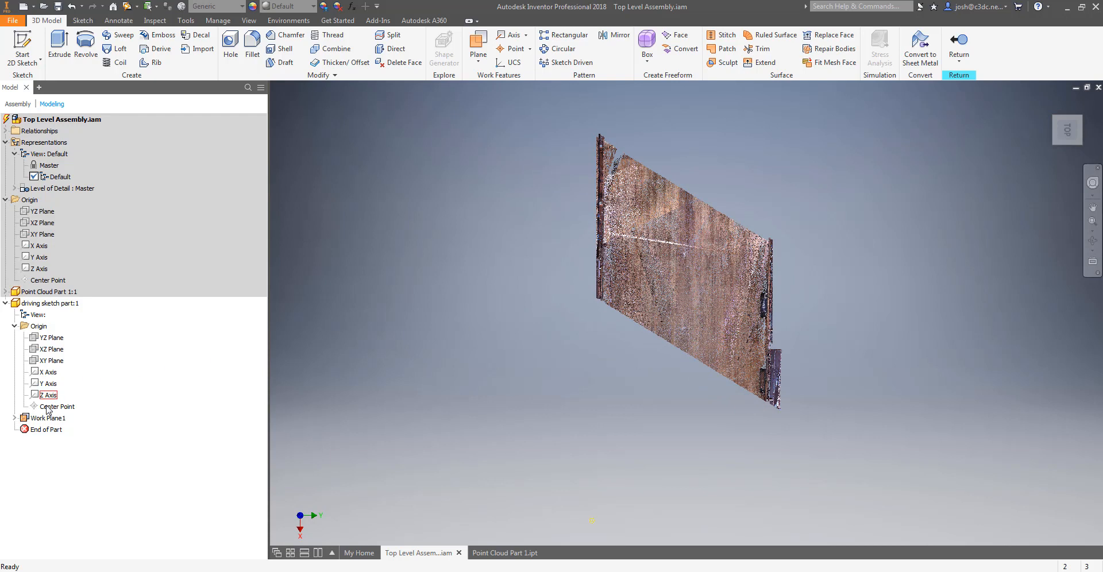
Step: Start Sketch1 on Work Plane1 and trace lines along the point cloud wall edges
{"action": "right_click", "coordinate": [46, 417]}
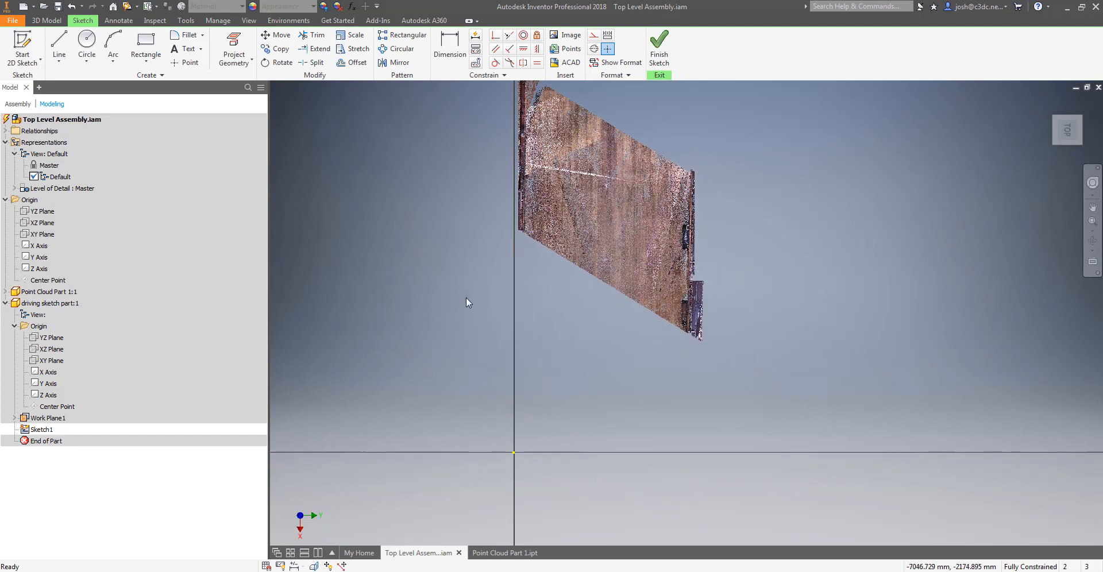
{"action": "left_click", "coordinate": [59, 44]}
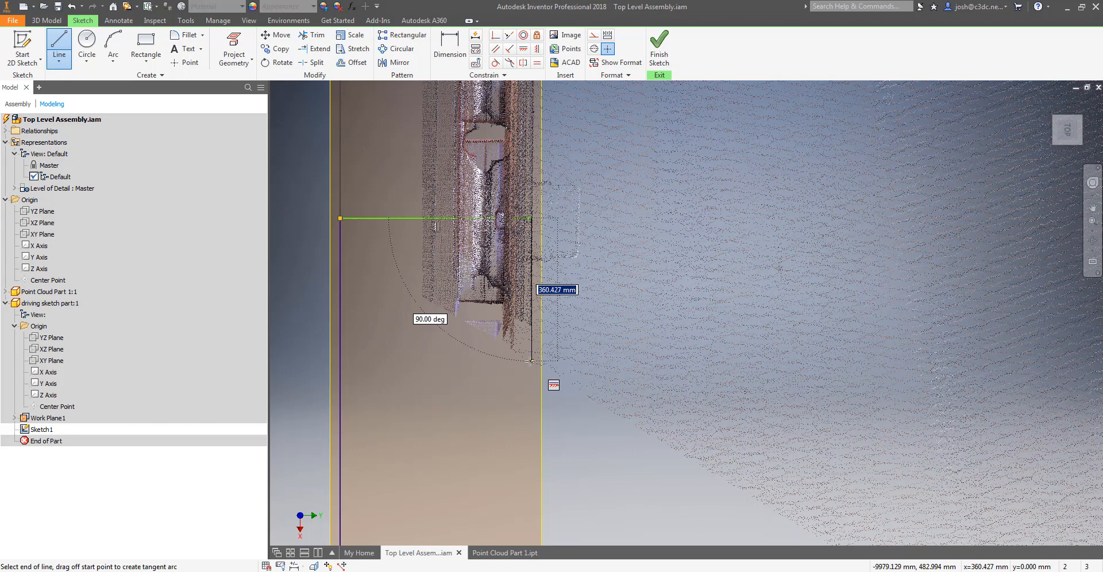
{"action": "left_click_drag", "start_coordinate": [529, 361], "coordinate": [529, 356]}
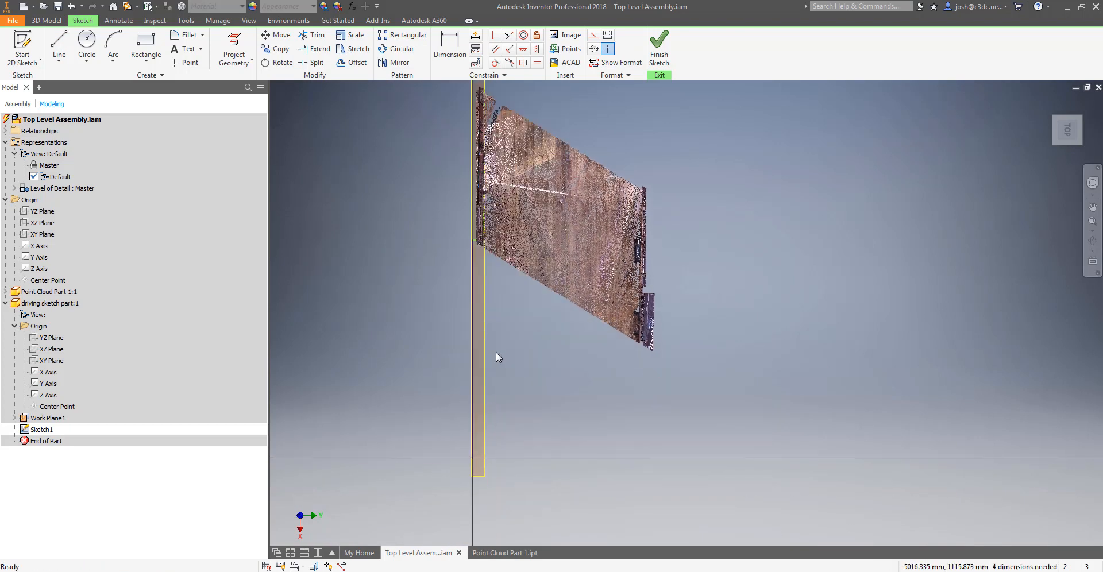
Step: Dimension the traced lines and add perpendicular constraints until Sketch1 is fully constrained
{"action": "left_click", "coordinate": [449, 48]}
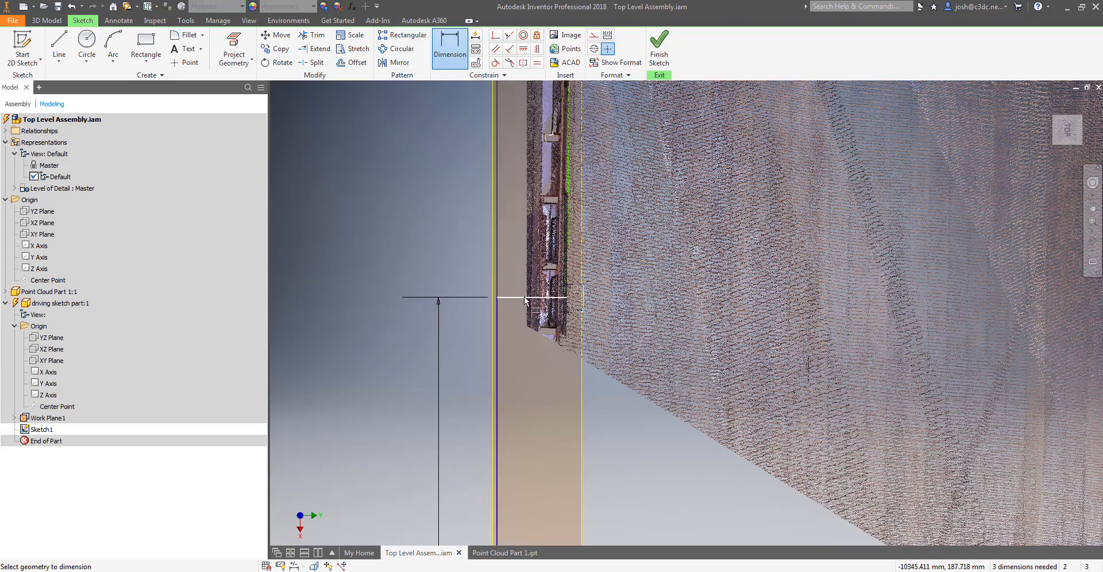
{"action": "left_click", "coordinate": [524, 301]}
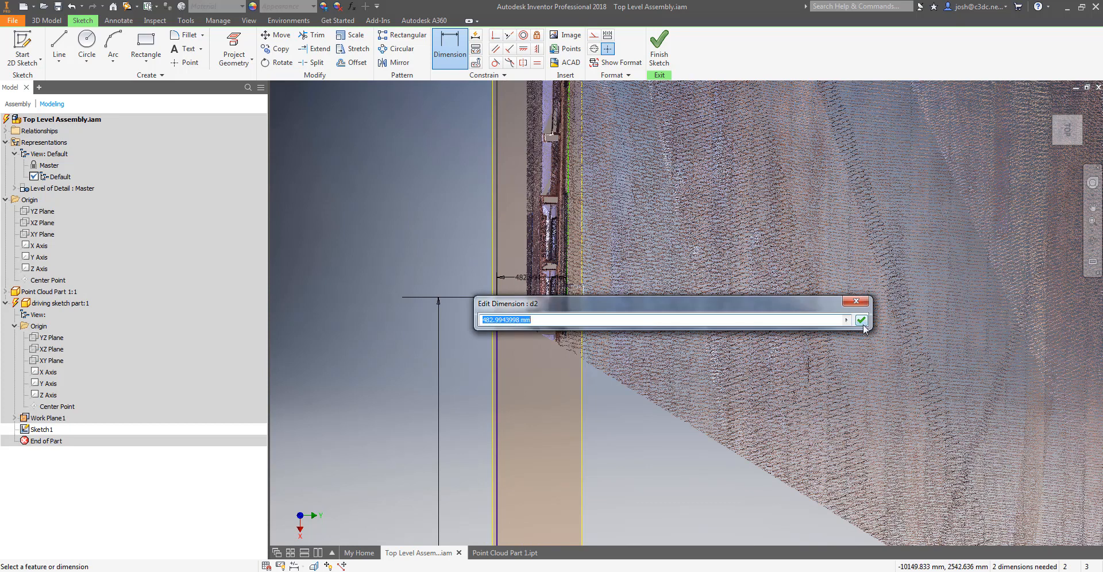
{"action": "left_click", "coordinate": [860, 321]}
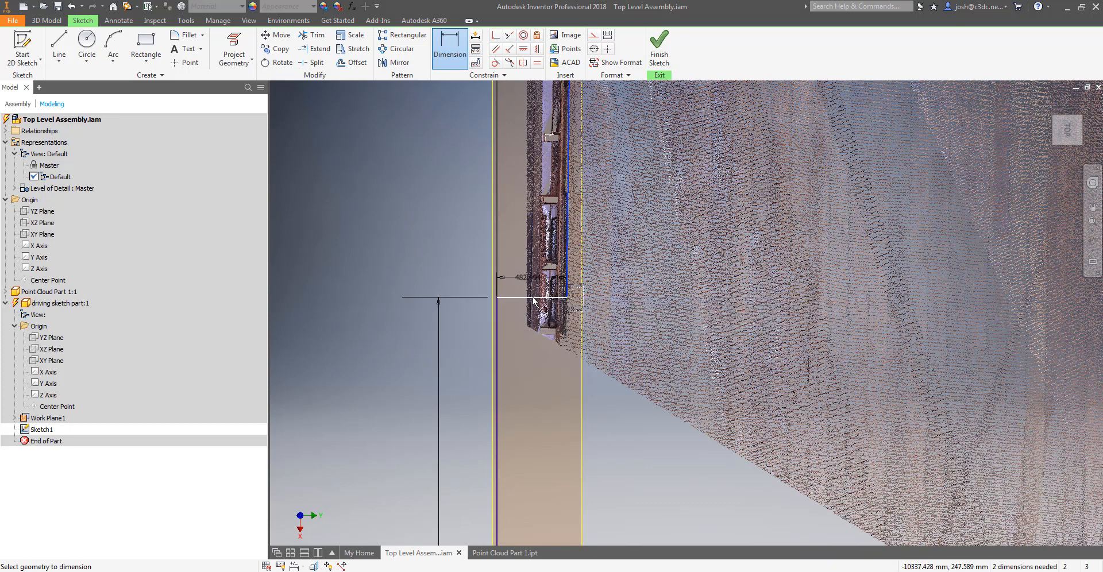
{"action": "left_click", "coordinate": [533, 302]}
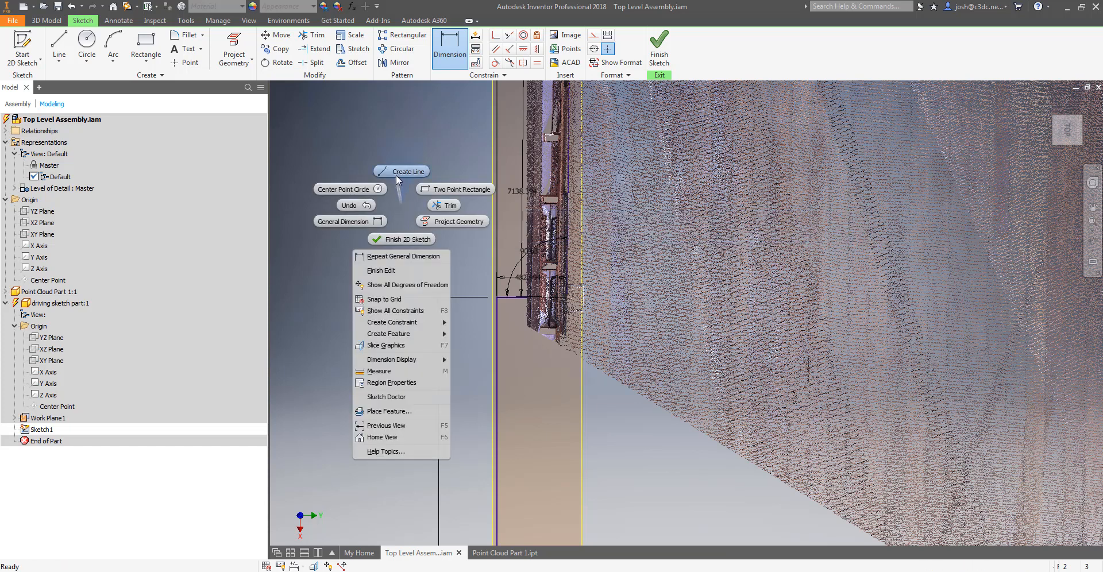
{"action": "left_click", "coordinate": [403, 171]}
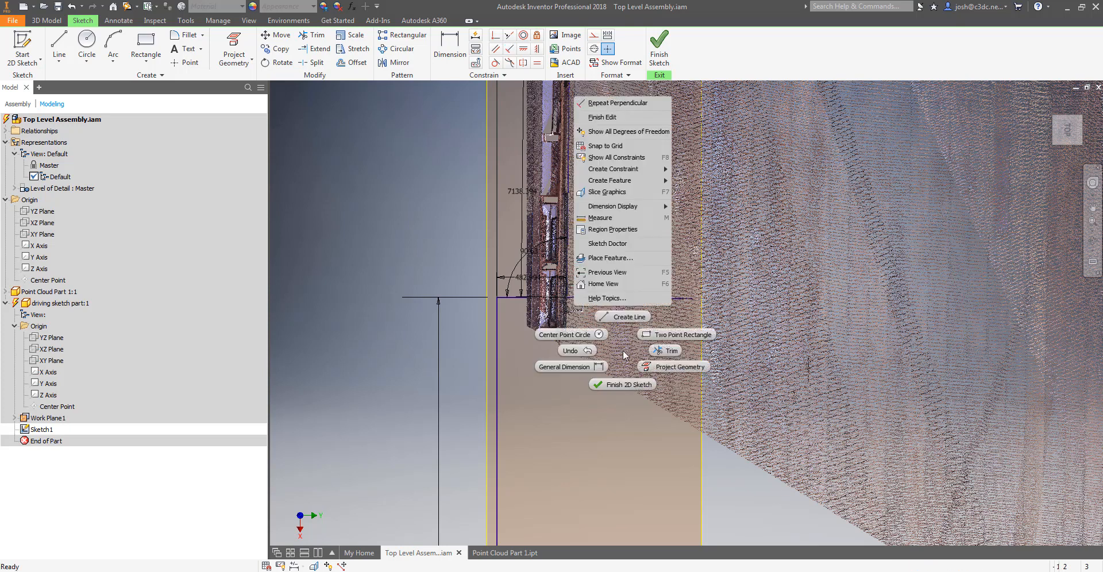
{"action": "left_click", "coordinate": [563, 367]}
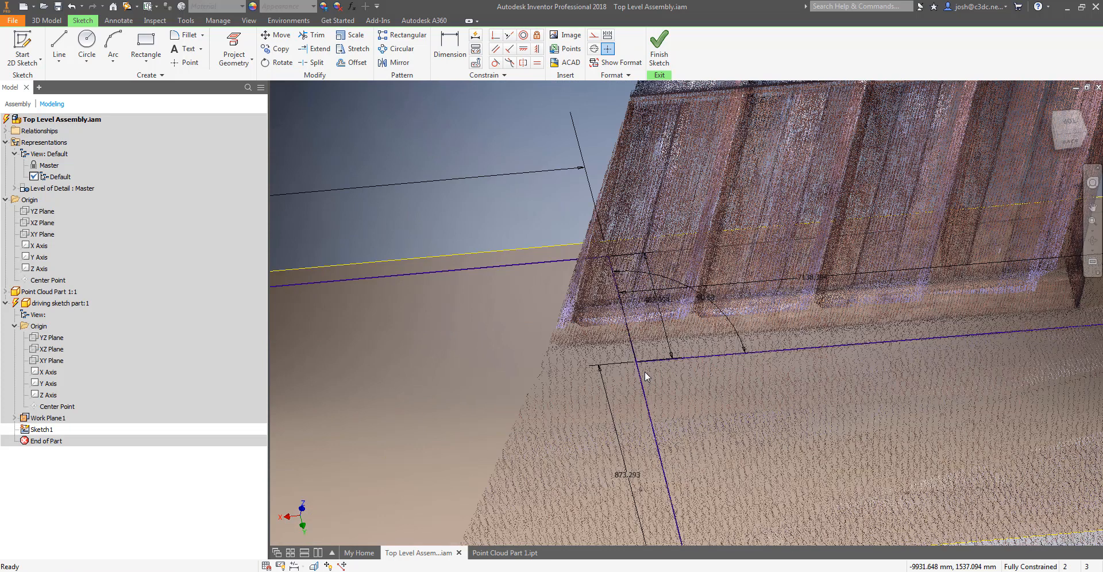
{"action": "mouse_move", "coordinate": [505, 325]}
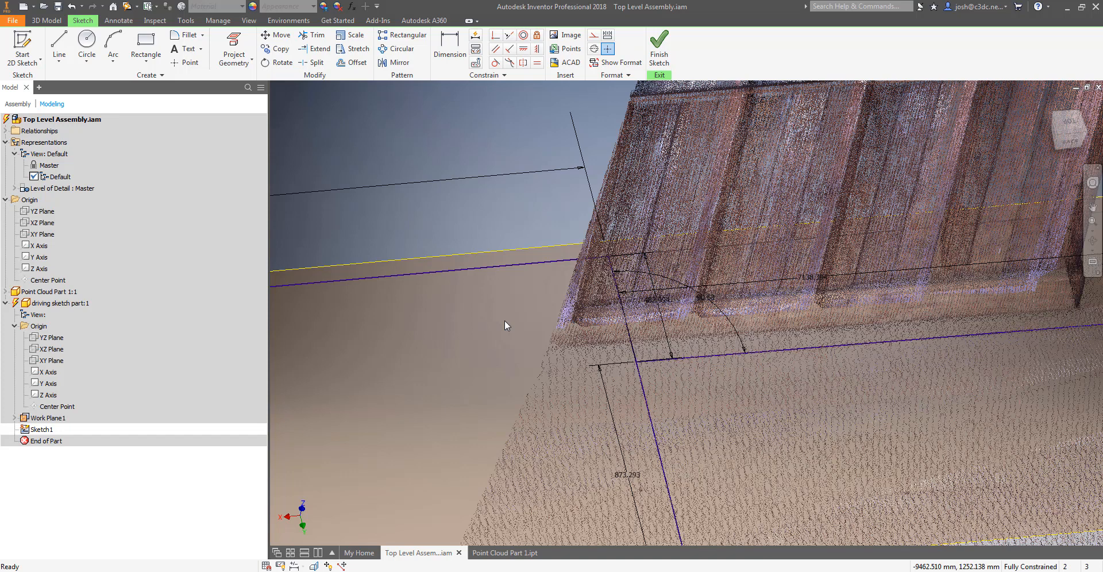
{"action": "right_click", "coordinate": [505, 327]}
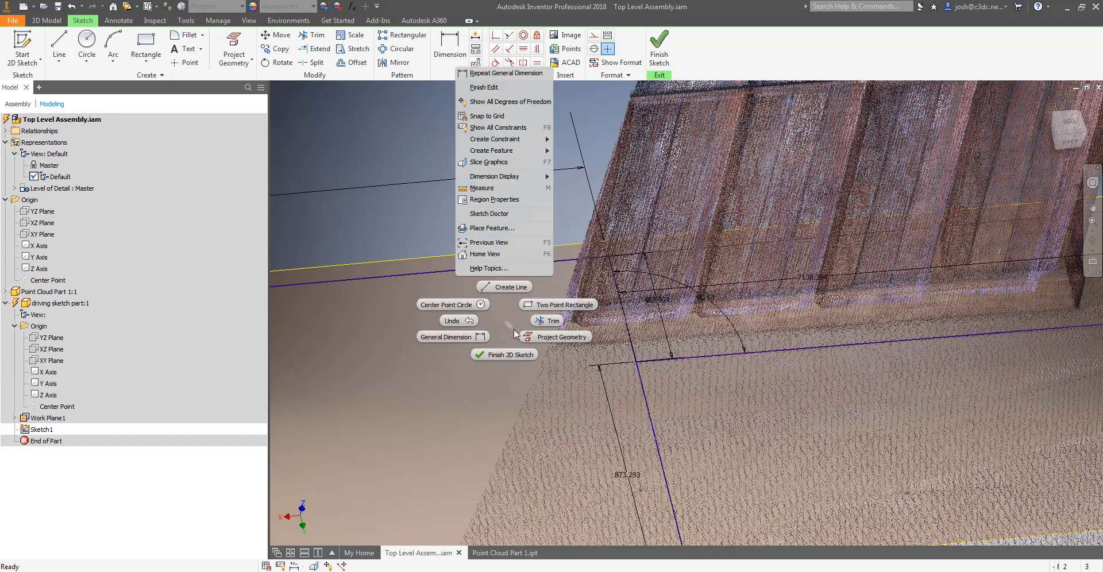
Step: Finish the sketch and create Work Plane2 and Work Plane3 at the traced line's endpoint
{"action": "left_click", "coordinate": [86, 46]}
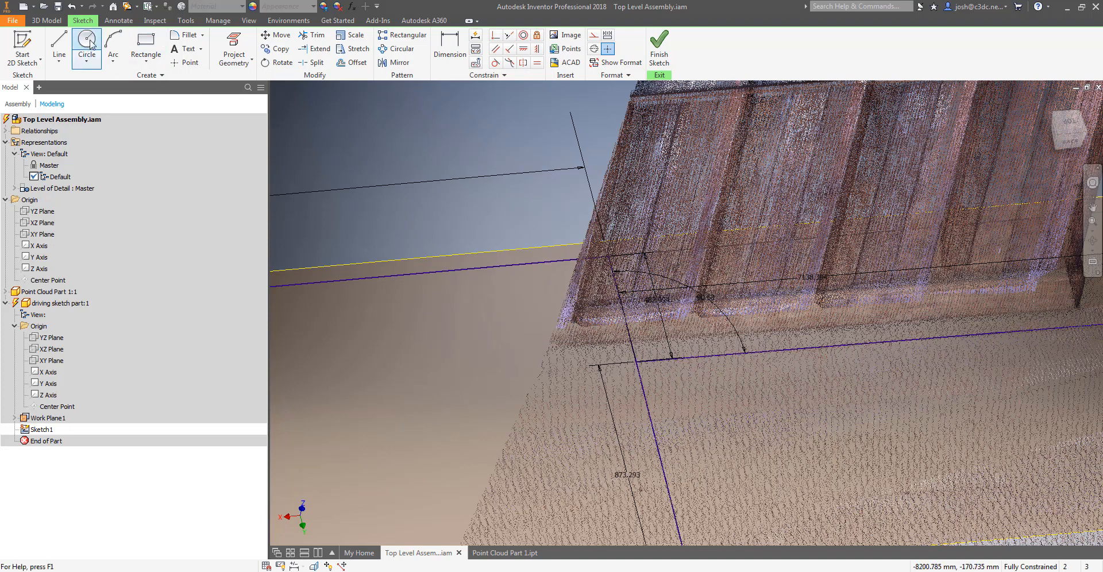
{"action": "right_click", "coordinate": [532, 211]}
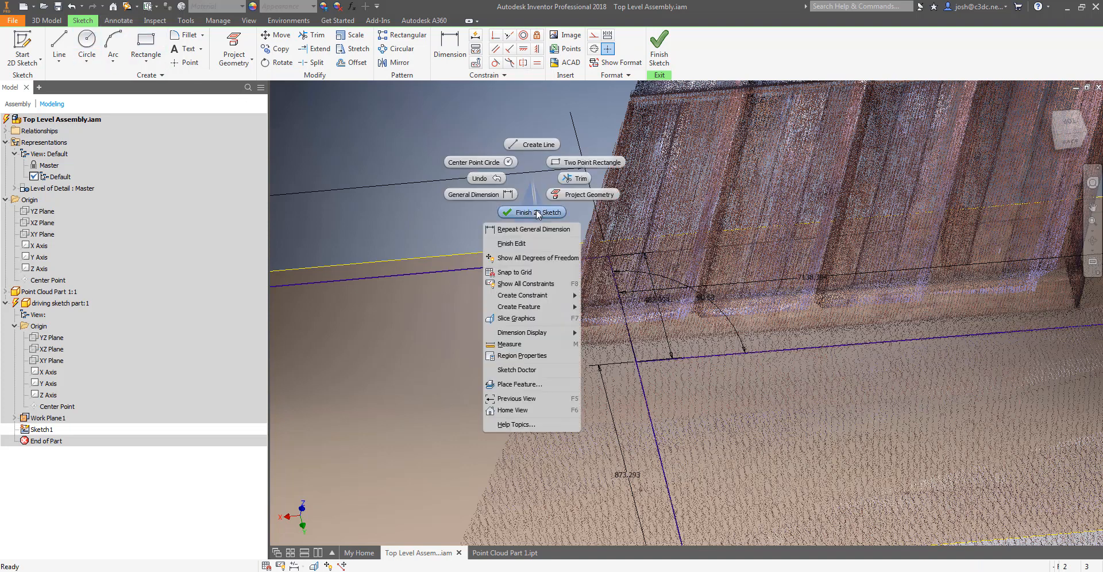
{"action": "left_click", "coordinate": [532, 211]}
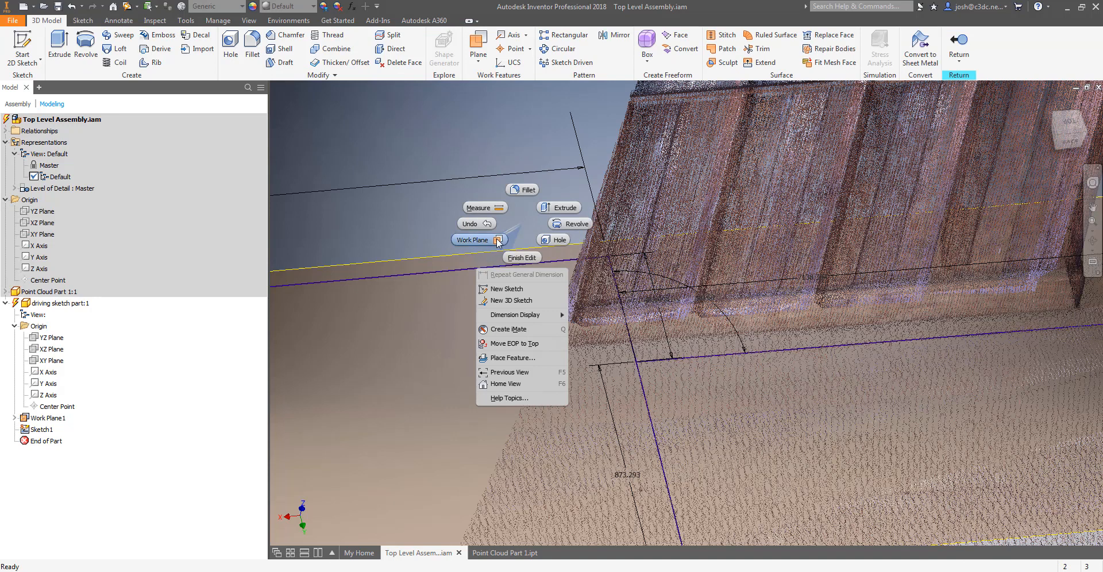
{"action": "left_click", "coordinate": [472, 239]}
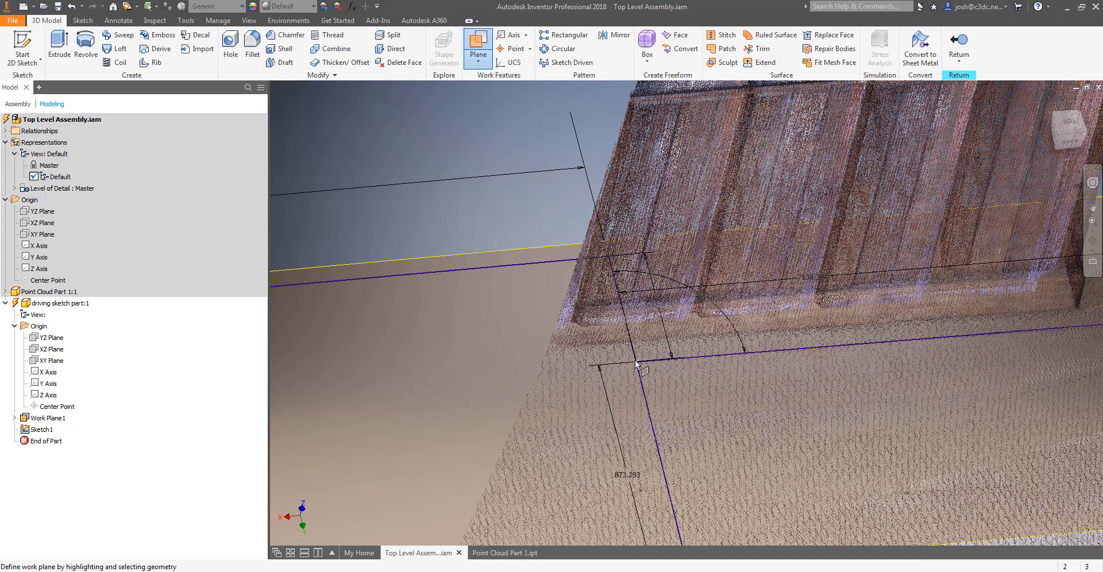
{"action": "left_click", "coordinate": [636, 365]}
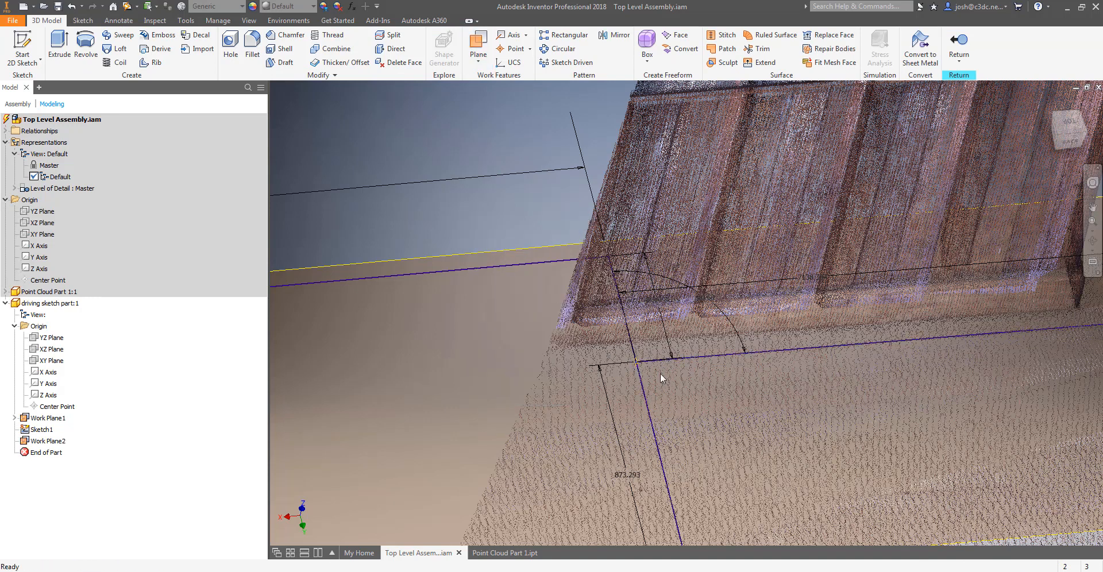
{"action": "left_click", "coordinate": [478, 43]}
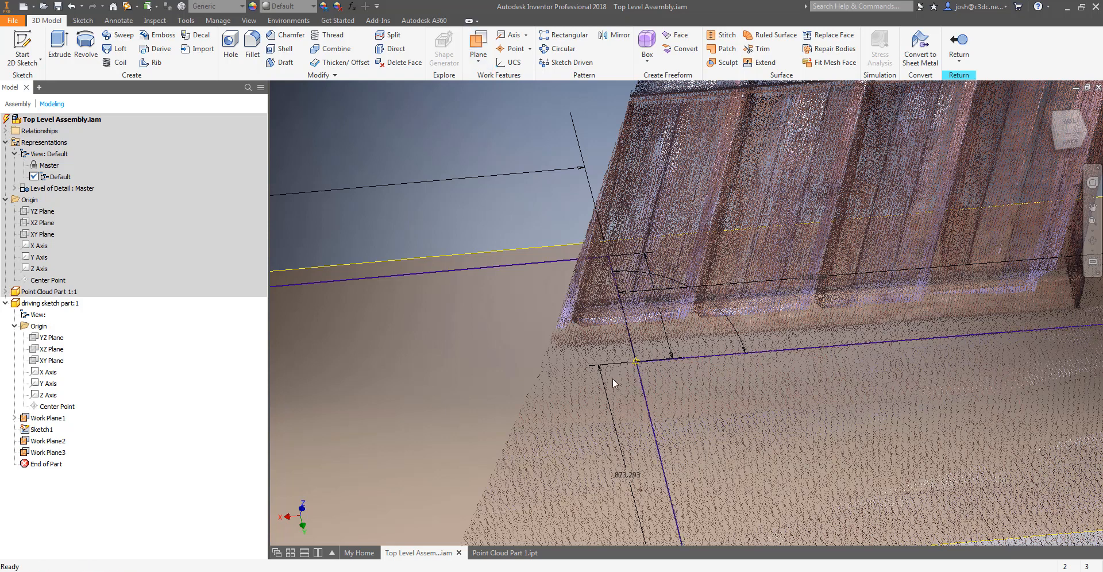
{"action": "mouse_move", "coordinate": [372, 385]}
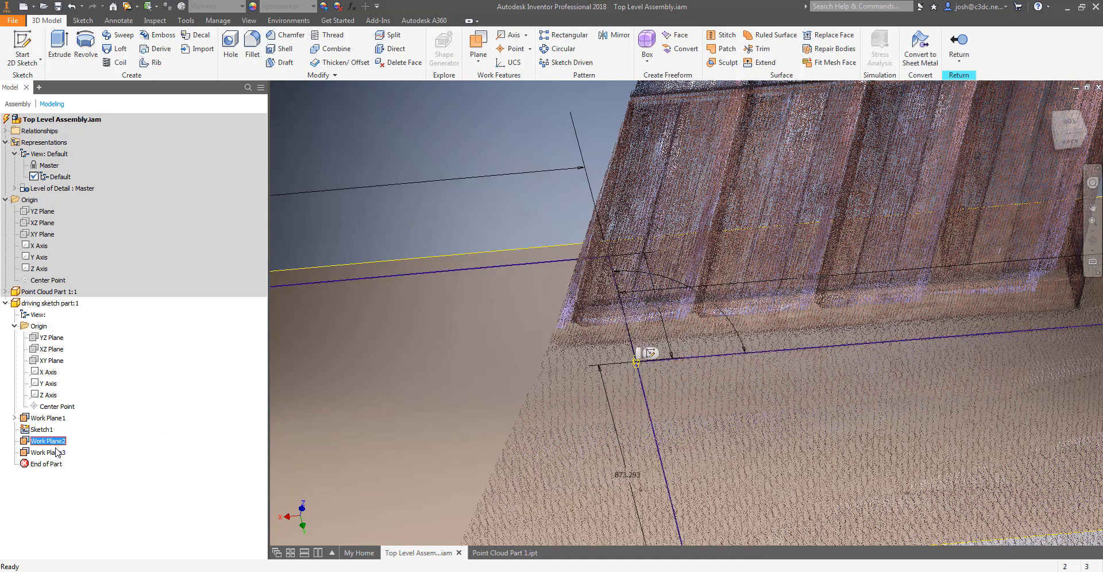
Step: Set the two new work planes to Auto-Resize
{"action": "right_click", "coordinate": [46, 440]}
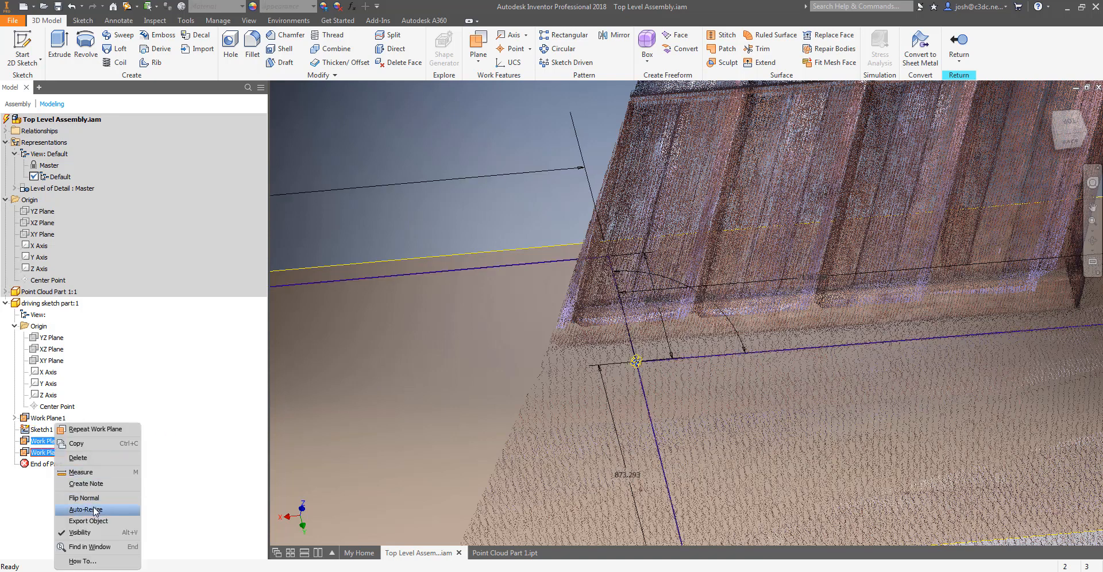
{"action": "left_click", "coordinate": [85, 509]}
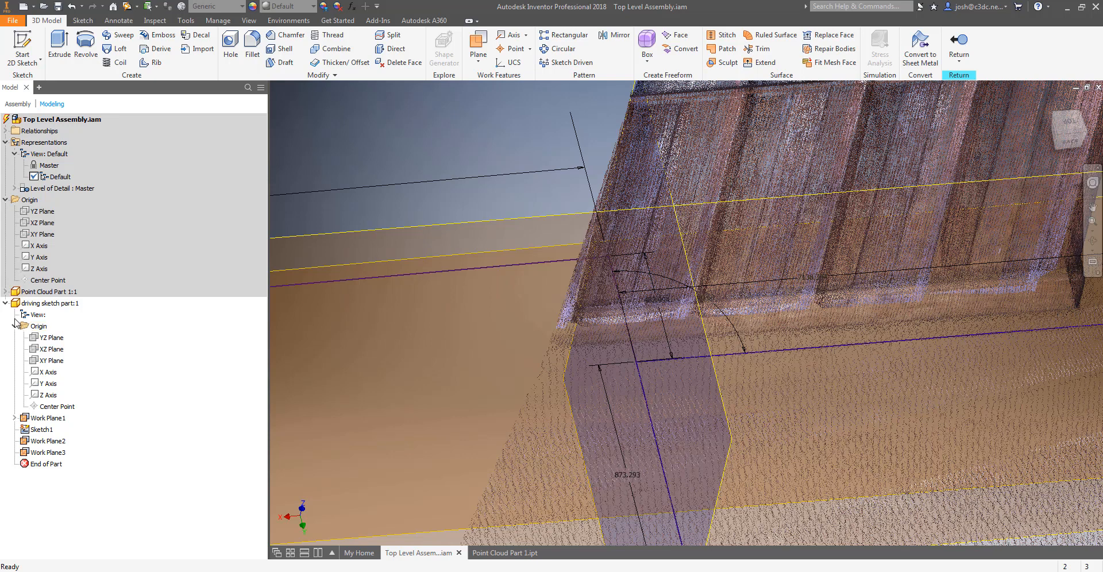
{"action": "left_click", "coordinate": [49, 292]}
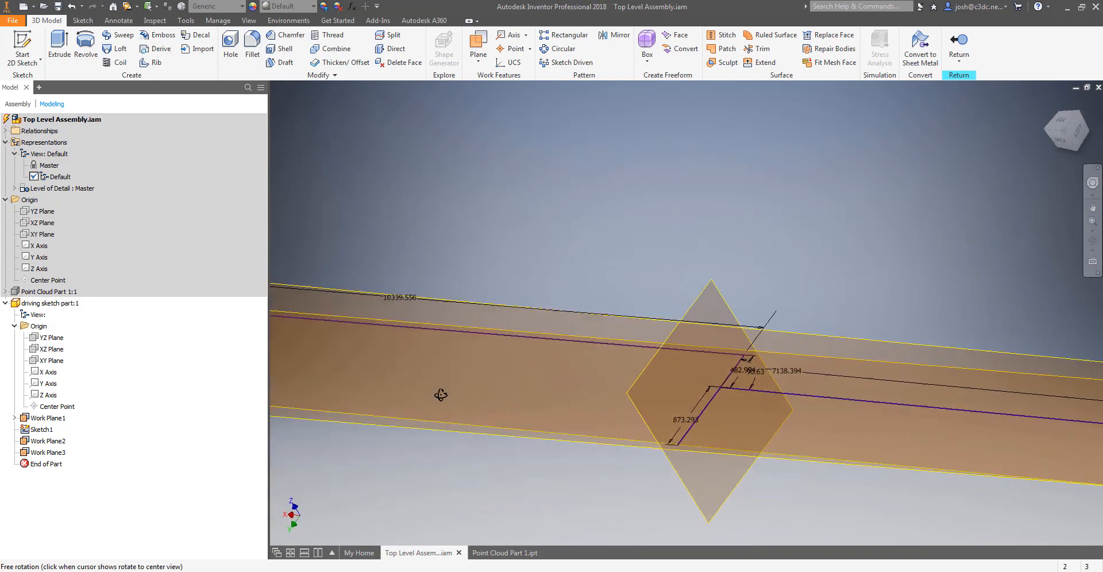
{"action": "left_click_drag", "start_coordinate": [442, 394], "coordinate": [545, 531]}
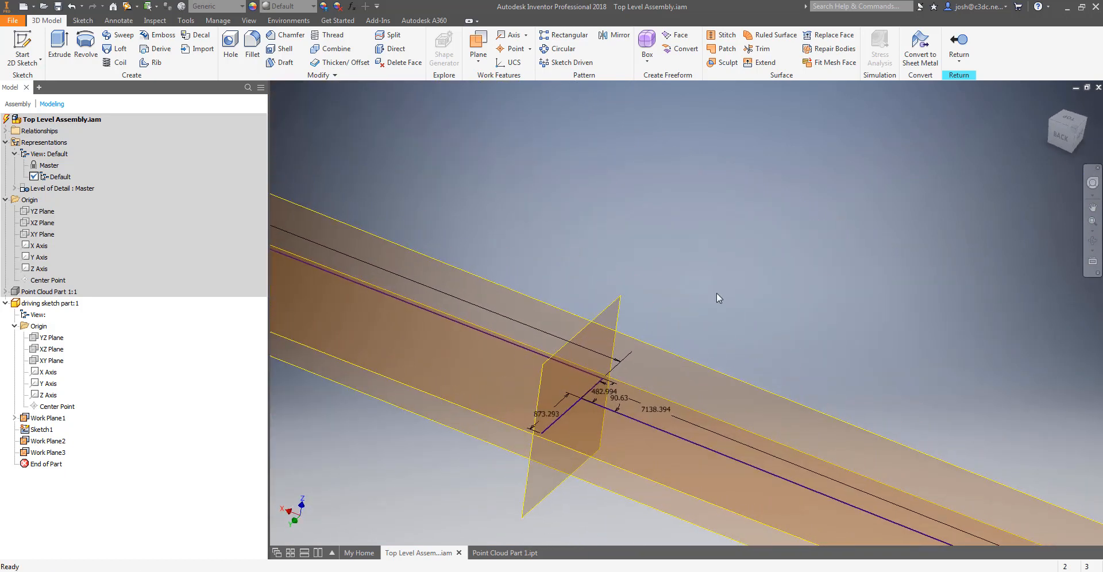
{"action": "left_click", "coordinate": [41, 223]}
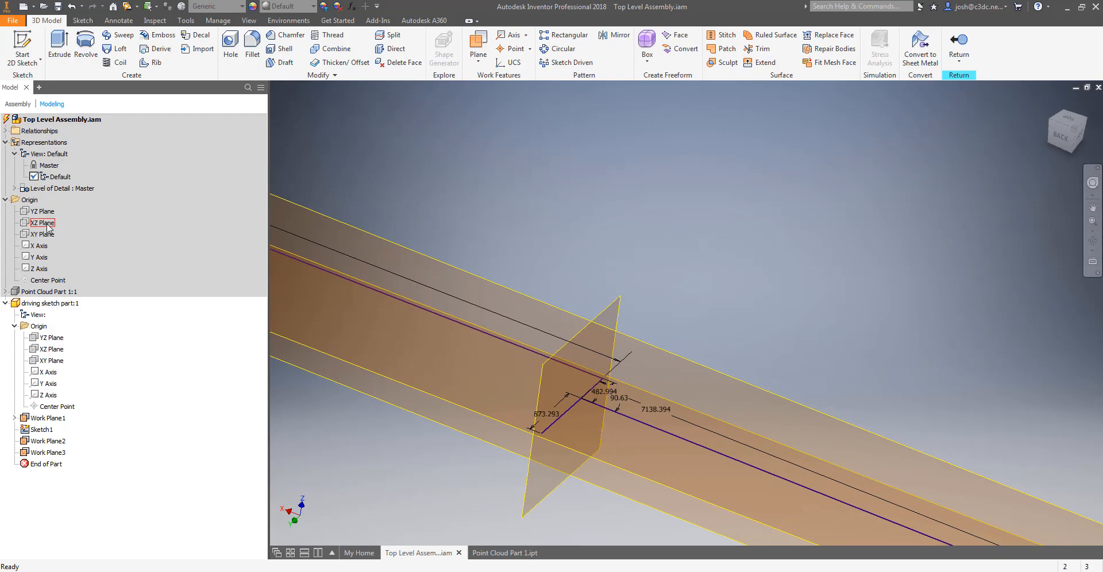
{"action": "left_click", "coordinate": [46, 441]}
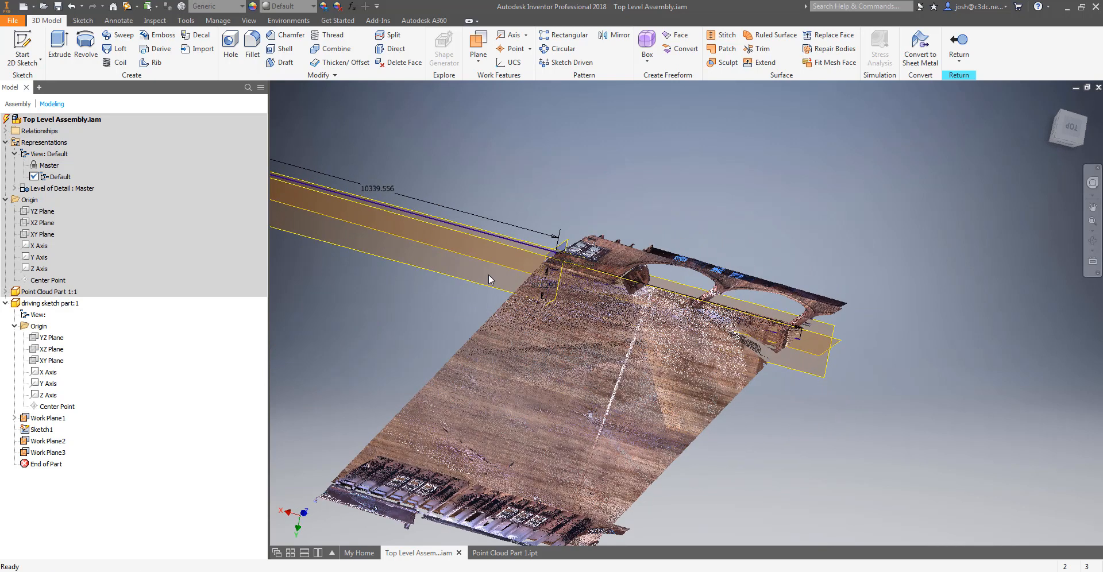
{"action": "mouse_move", "coordinate": [588, 342]}
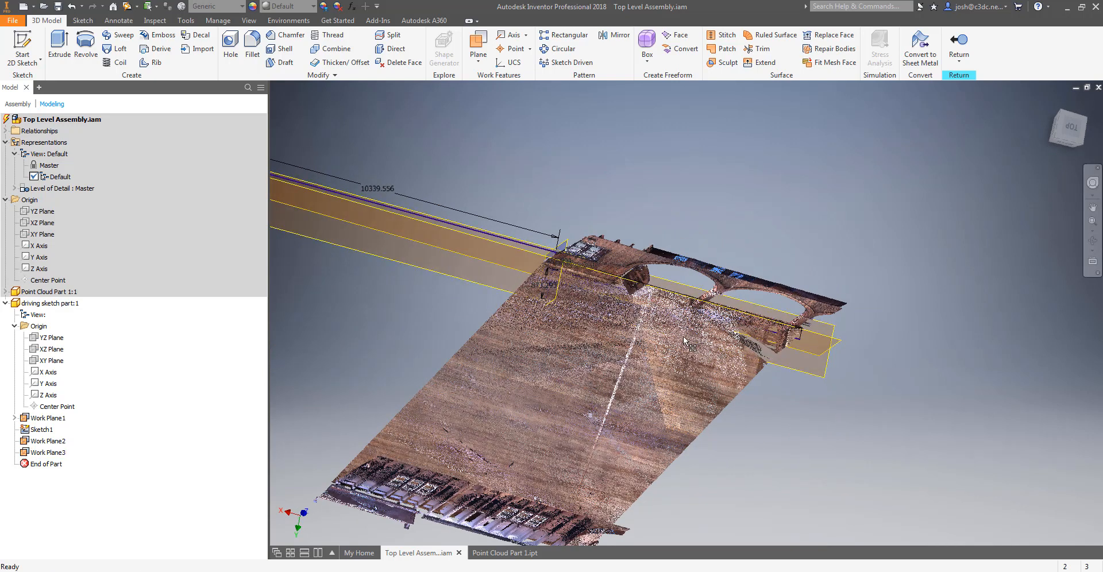
{"action": "left_click_drag", "start_coordinate": [683, 341], "coordinate": [676, 386]}
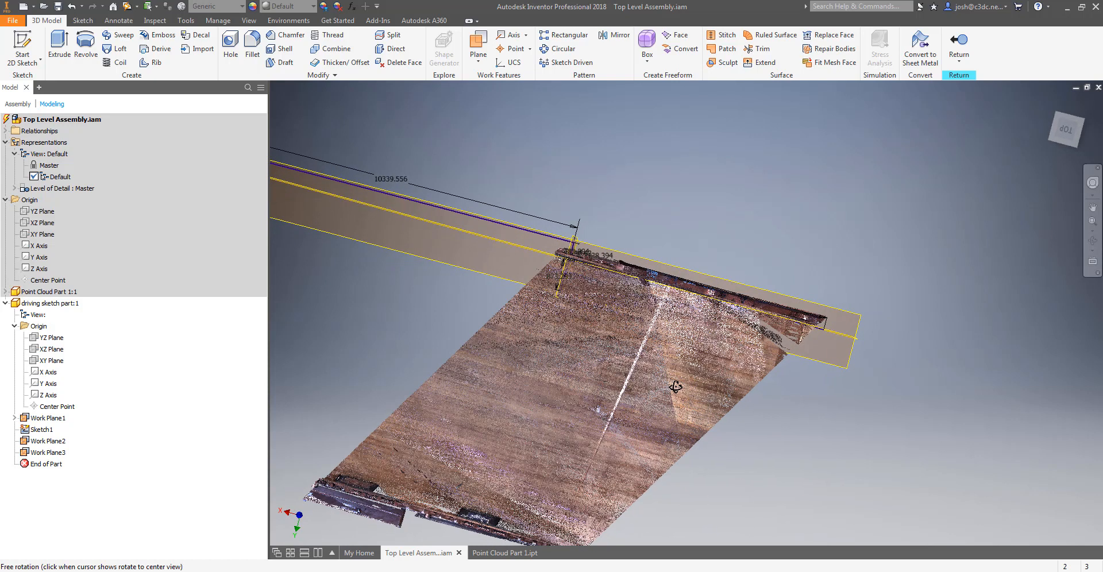
{"action": "left_click_drag", "start_coordinate": [676, 386], "coordinate": [588, 330]}
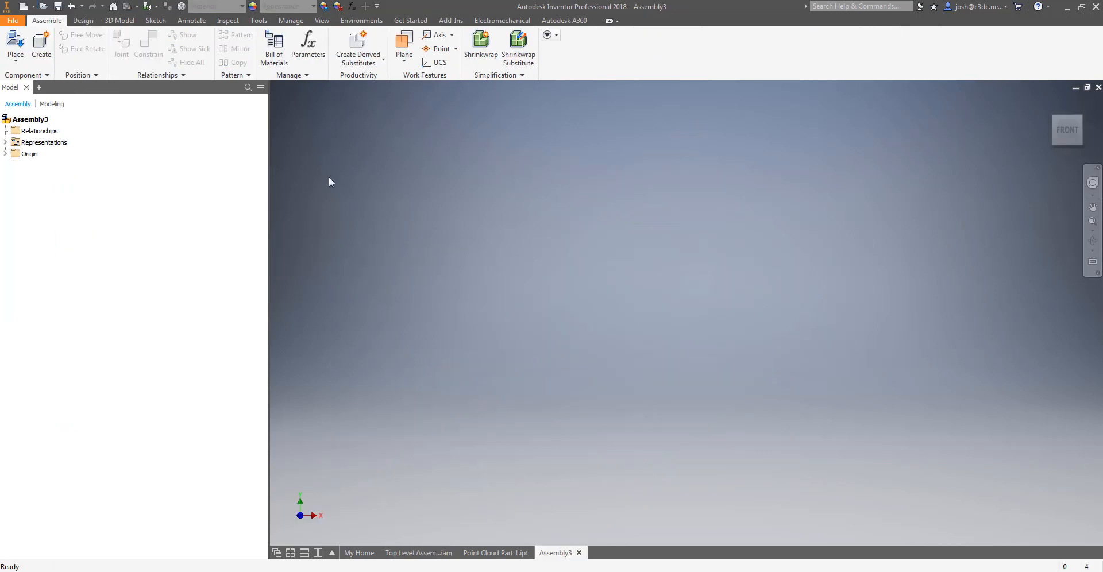
Step: Place all other parts assembly.iam and start a Mate constraint to a driving sketch plane
{"action": "type", "text": "all o"}
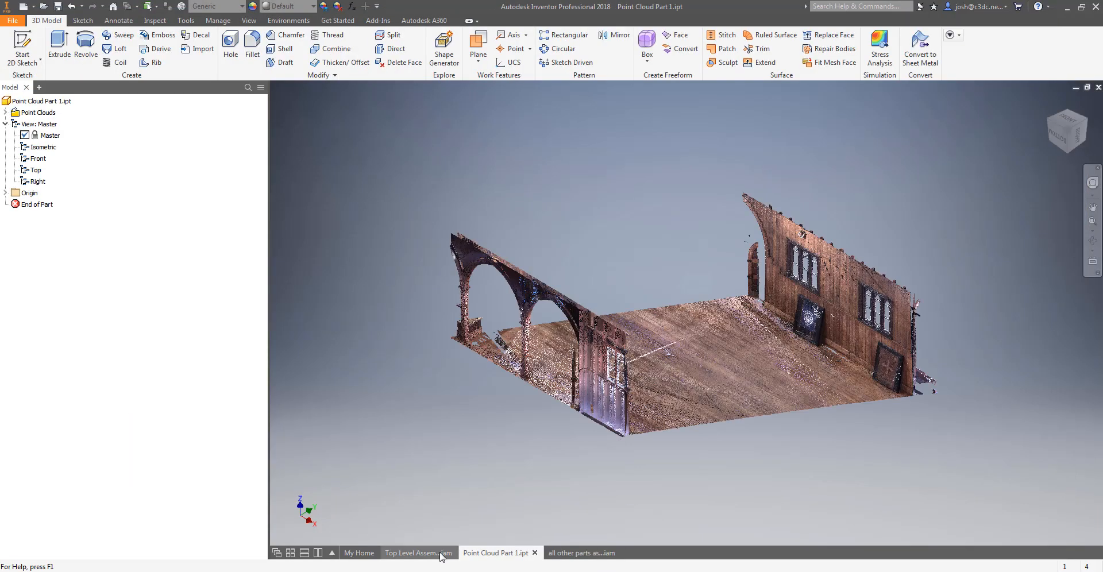
{"action": "left_click", "coordinate": [416, 553]}
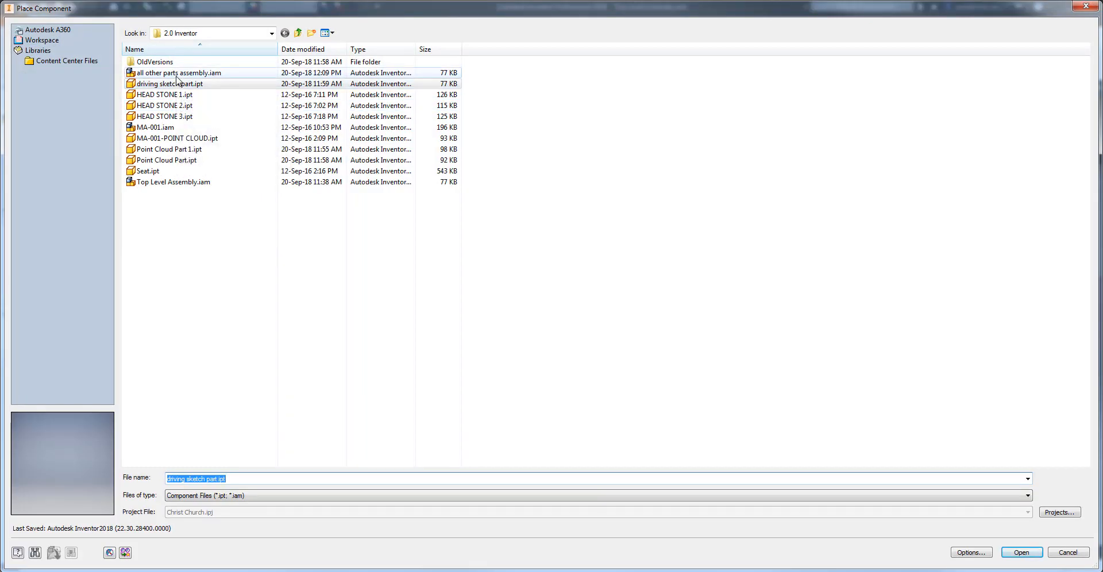
{"action": "left_click", "coordinate": [1020, 552]}
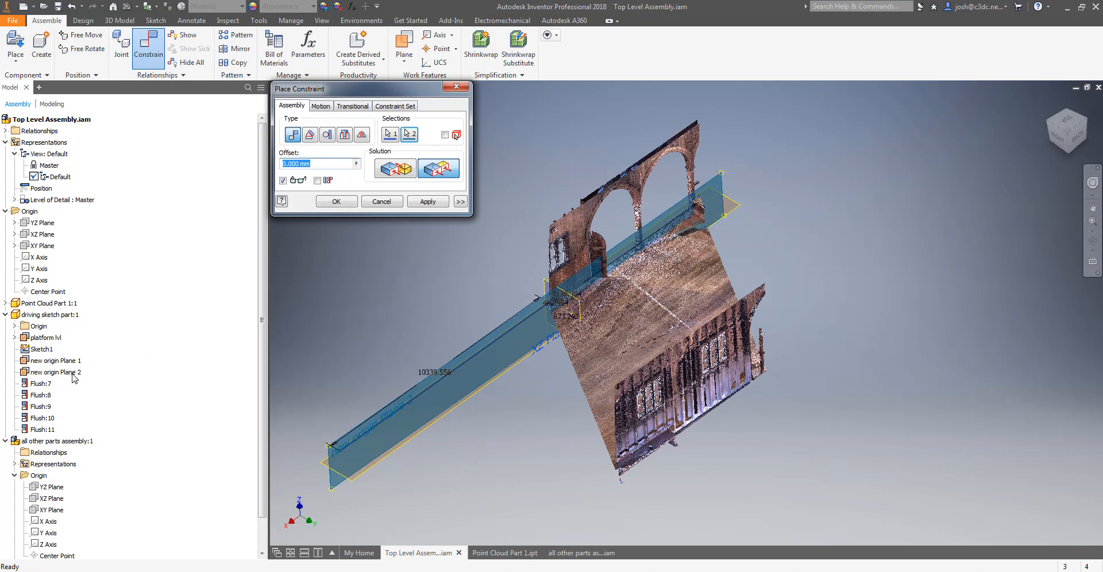
{"action": "left_click", "coordinate": [427, 201]}
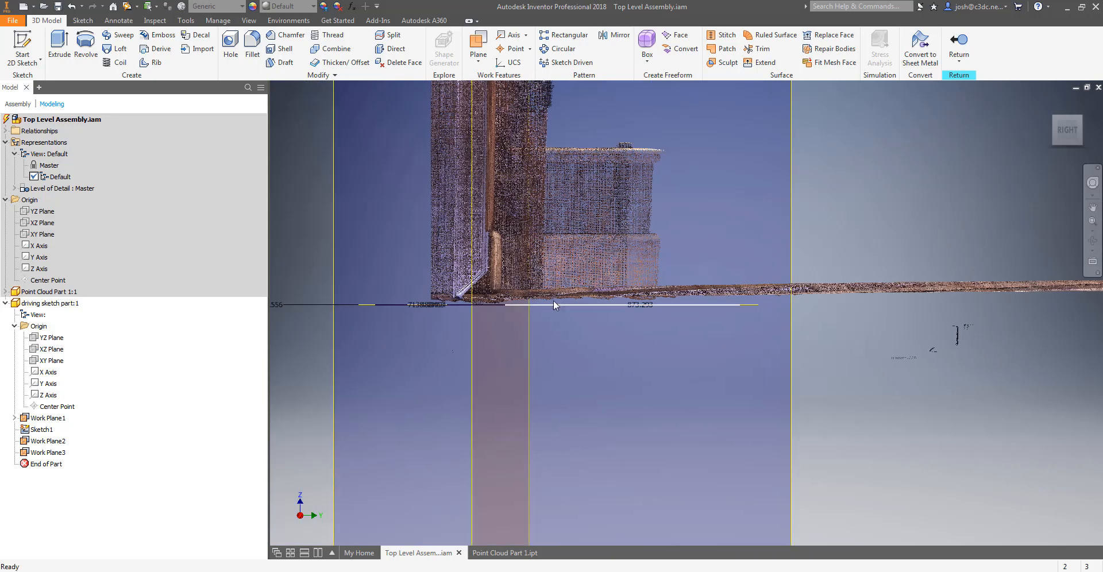
{"action": "left_click", "coordinate": [48, 419]}
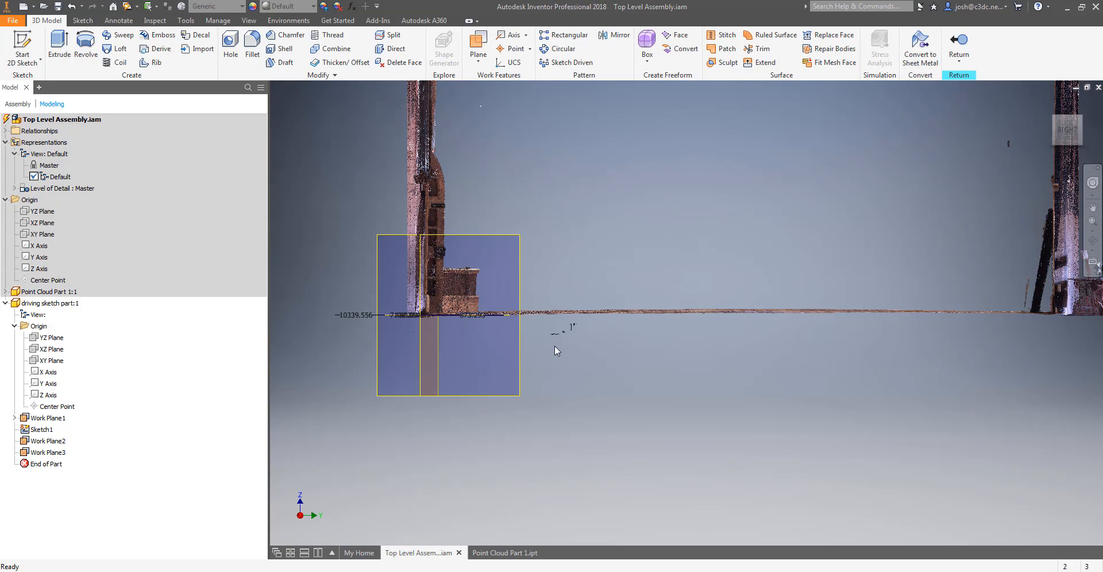
Step: Switch to Point Cloud Part 1.ipt and choose Cloud Point from the Manage point cloud tools
{"action": "left_click", "coordinate": [46, 19]}
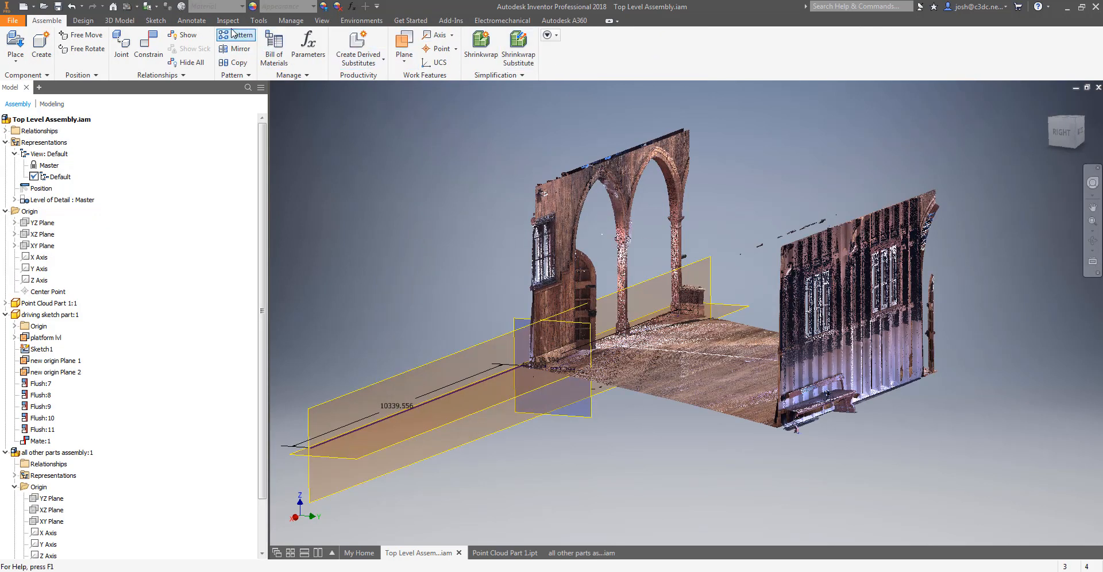
{"action": "left_click", "coordinate": [290, 19]}
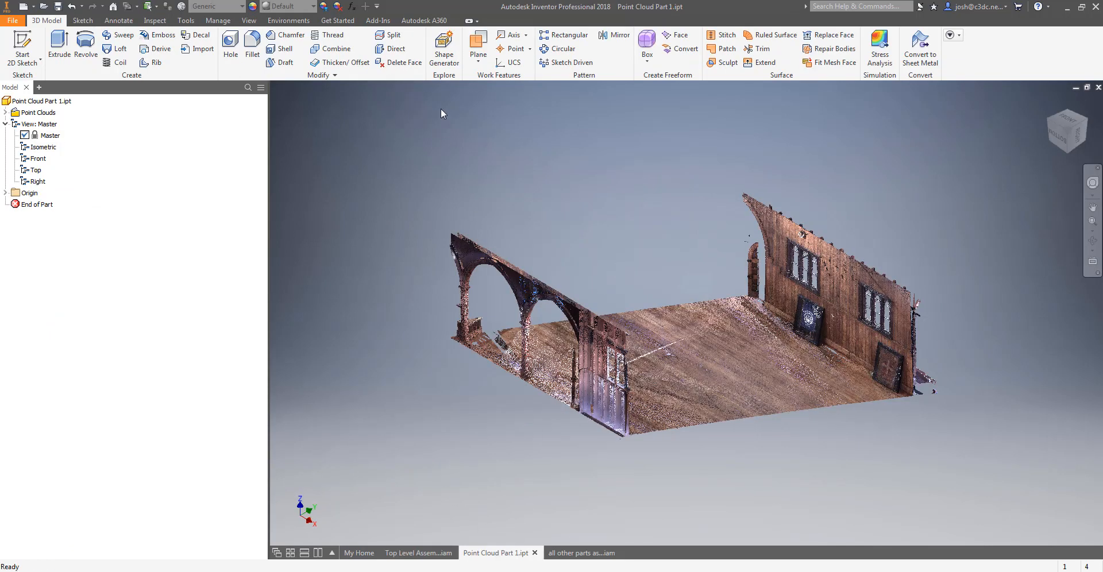
{"action": "left_click", "coordinate": [218, 20]}
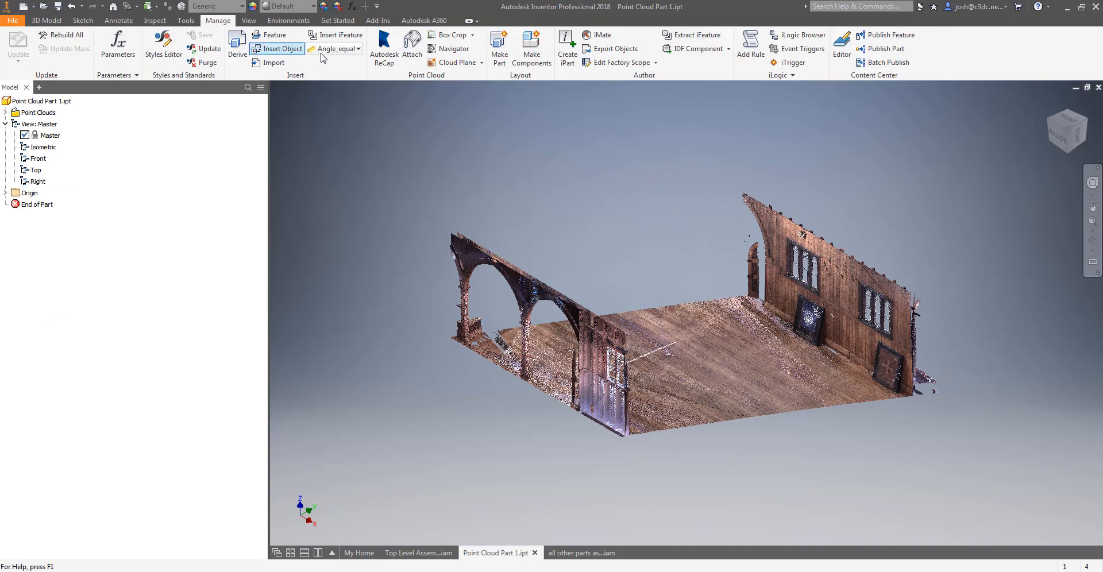
{"action": "left_click", "coordinate": [480, 64]}
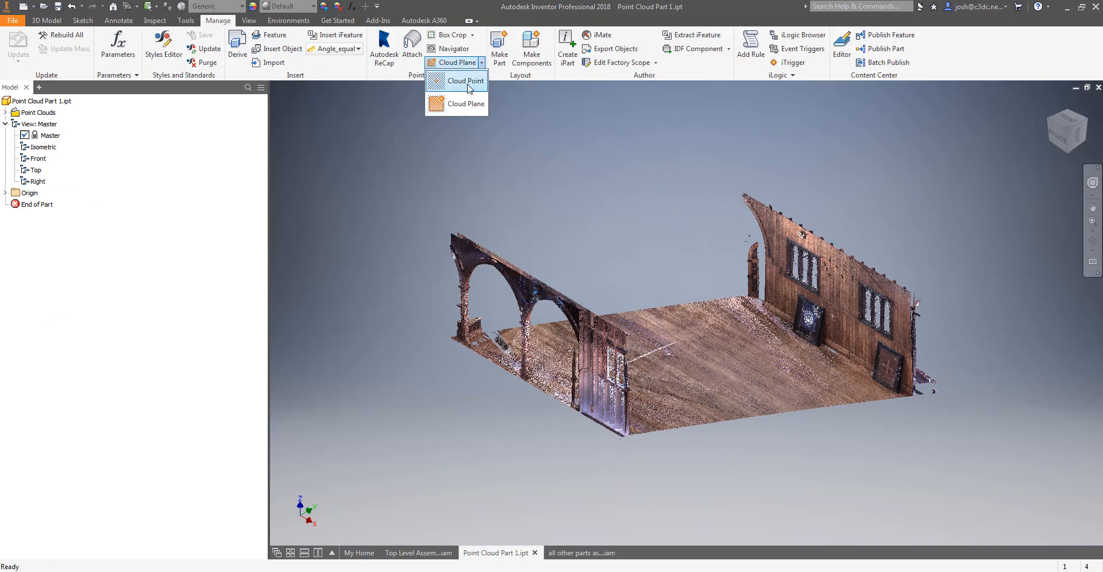
{"action": "mouse_move", "coordinate": [465, 103]}
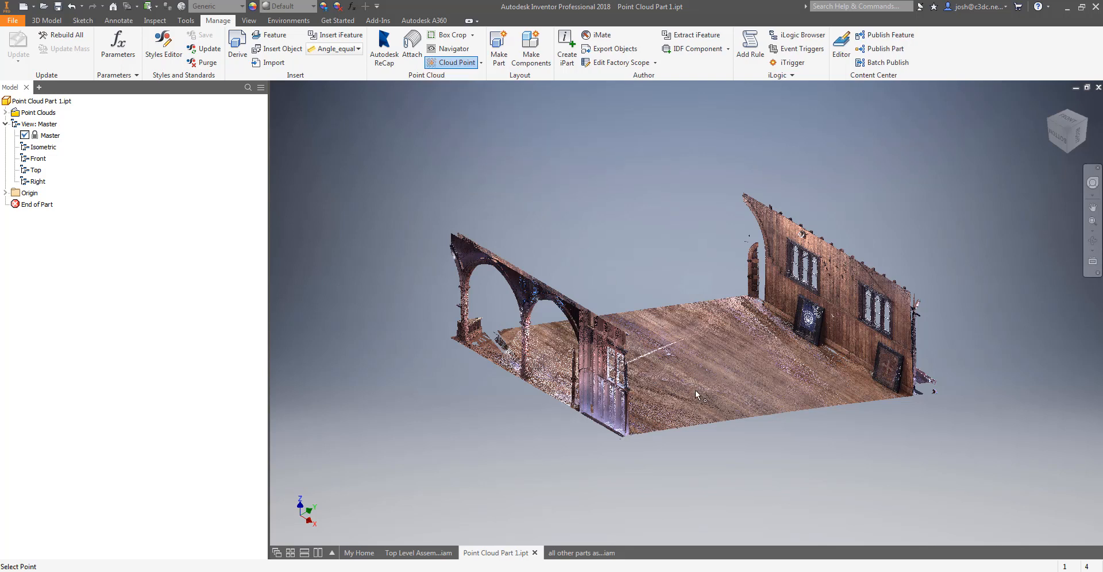
{"action": "mouse_move", "coordinate": [709, 383]}
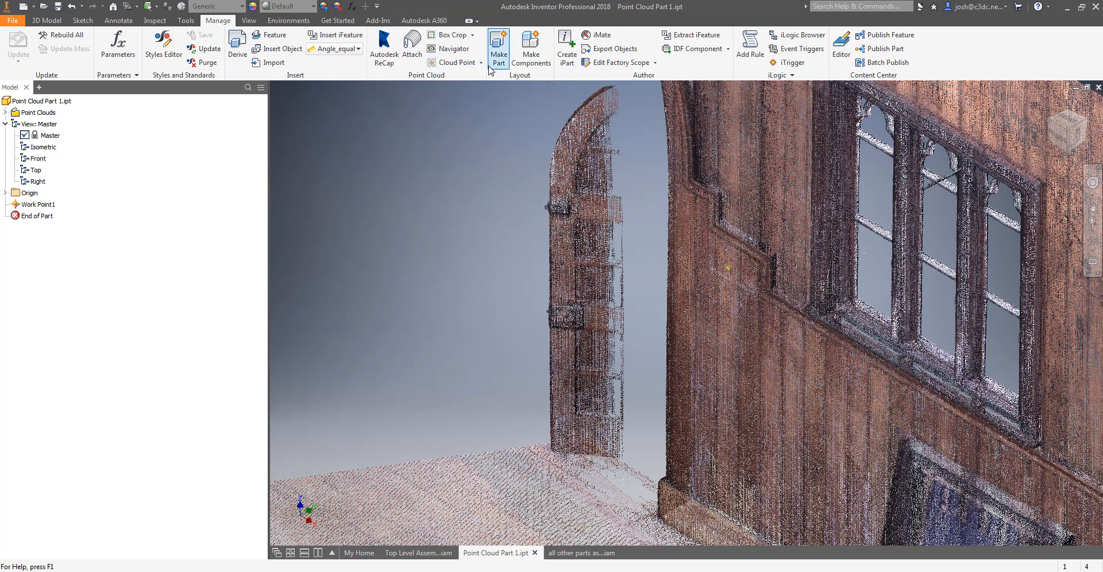
Step: Create Work Point1 on the scanned wall and Work Plane1 fitted to the scanned floor
{"action": "left_click", "coordinate": [456, 63]}
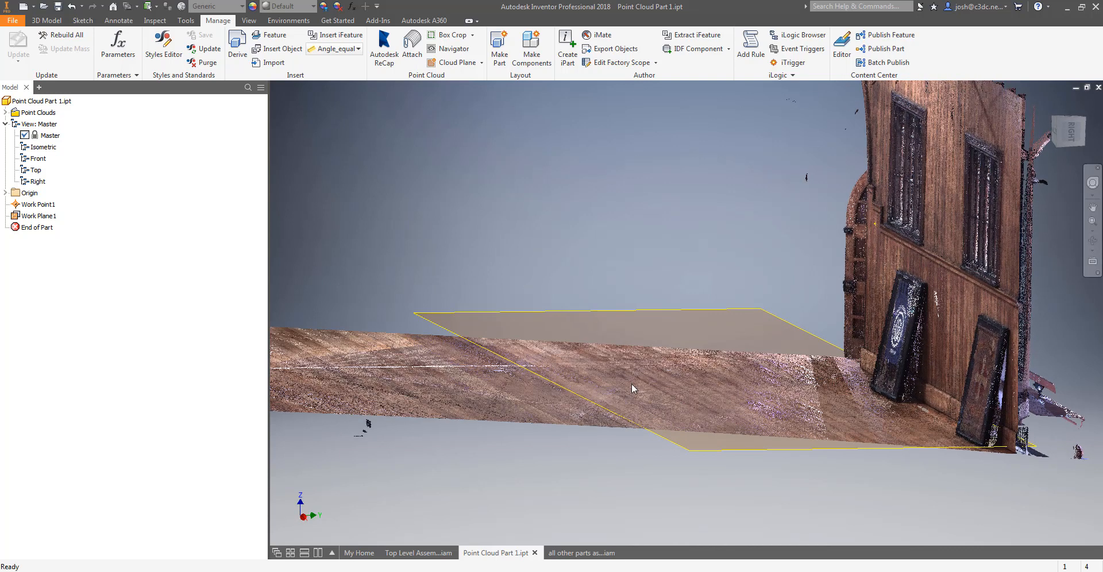
{"action": "mouse_move", "coordinate": [700, 453]}
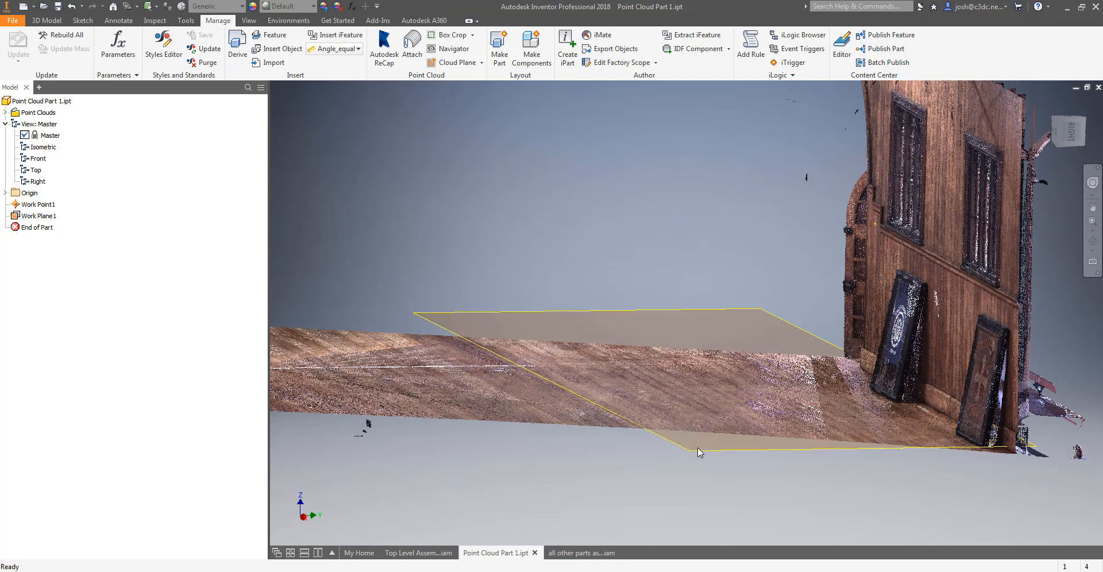
{"action": "left_click", "coordinate": [39, 214]}
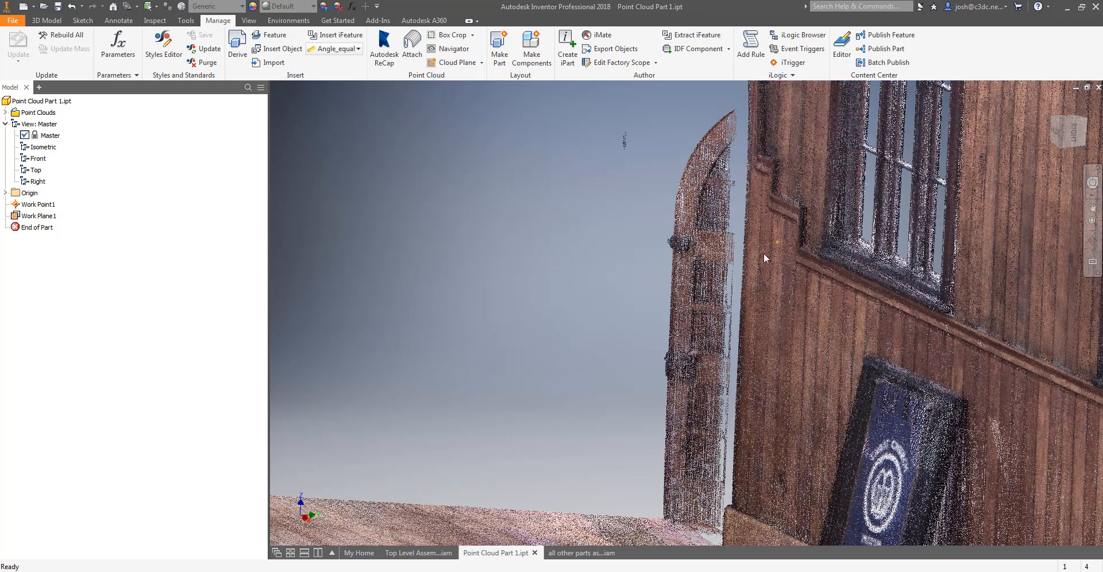
{"action": "left_click", "coordinate": [39, 205]}
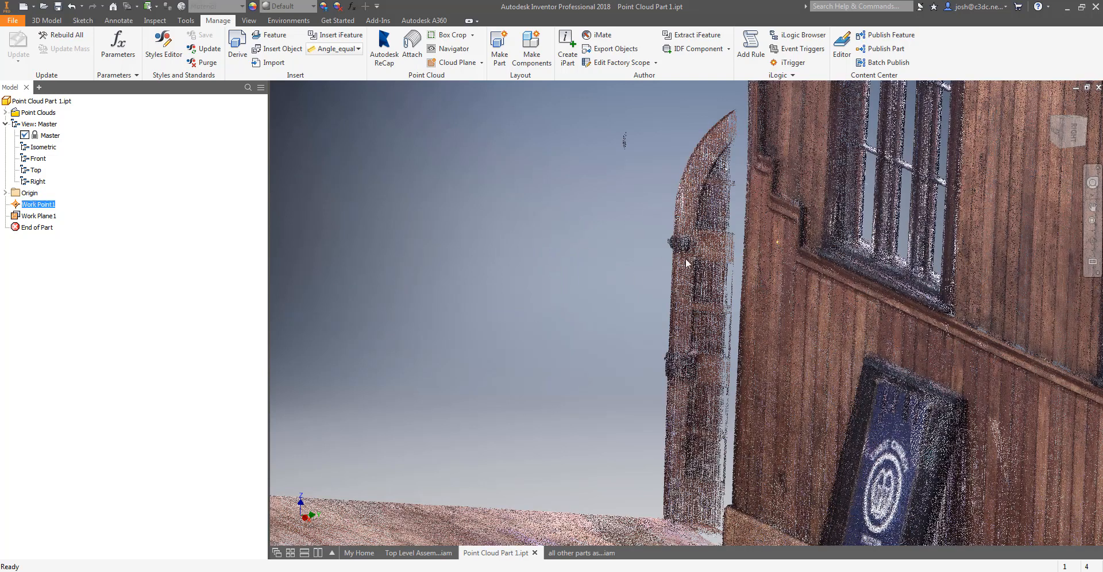
{"action": "mouse_move", "coordinate": [729, 254]}
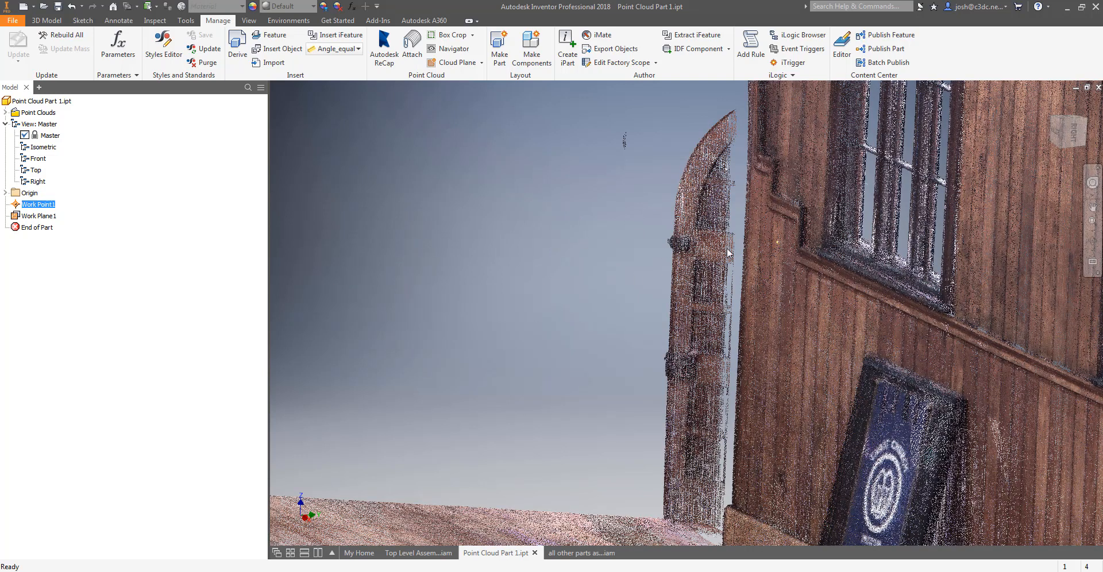